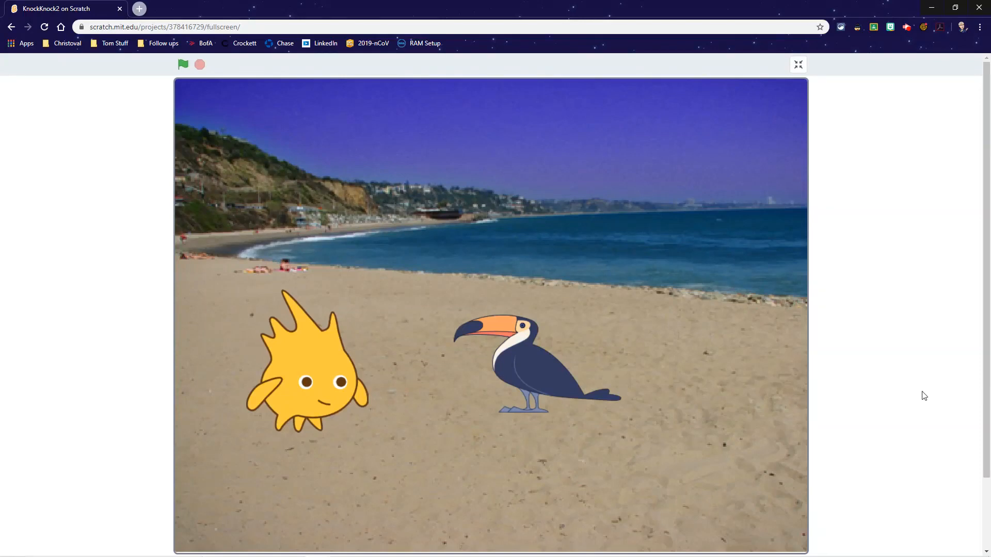
mouse_move(184, 65)
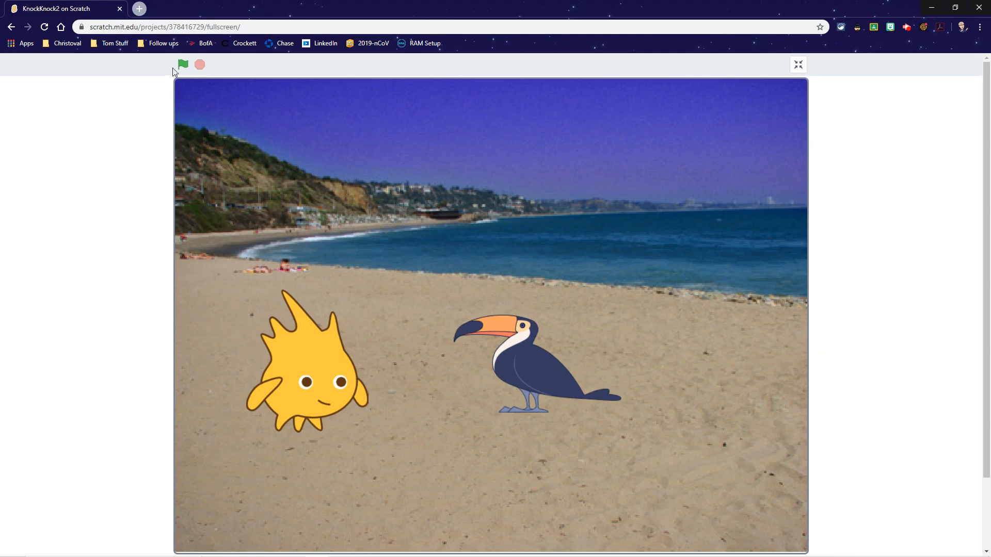
Leave the finished joke's full-screen player and start a new project from the home page
left_click(182, 64)
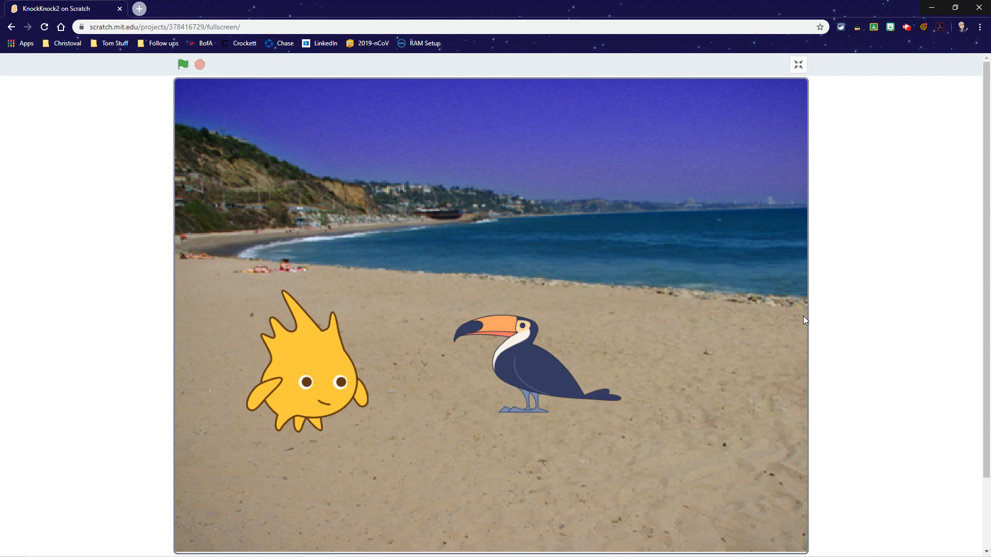
mouse_move(659, 318)
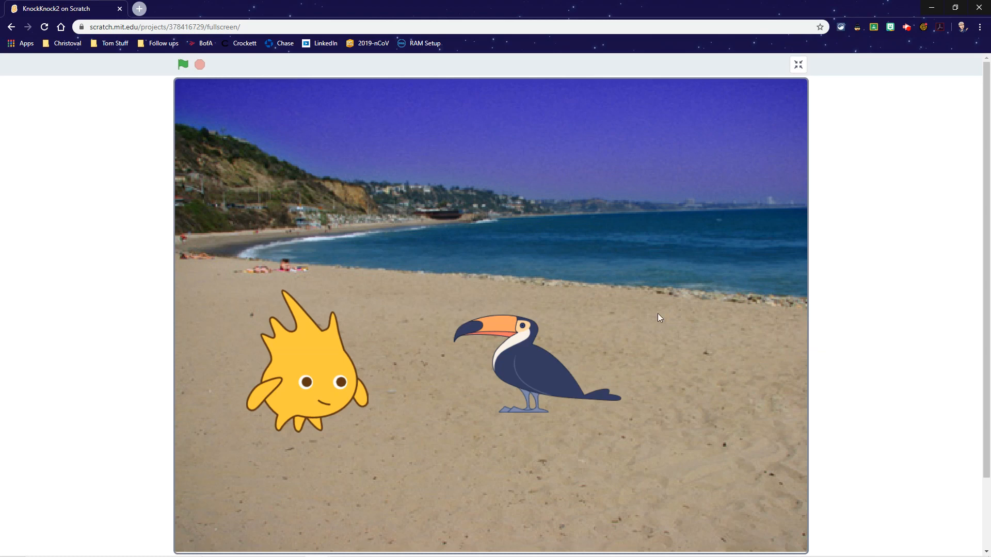
mouse_move(811, 73)
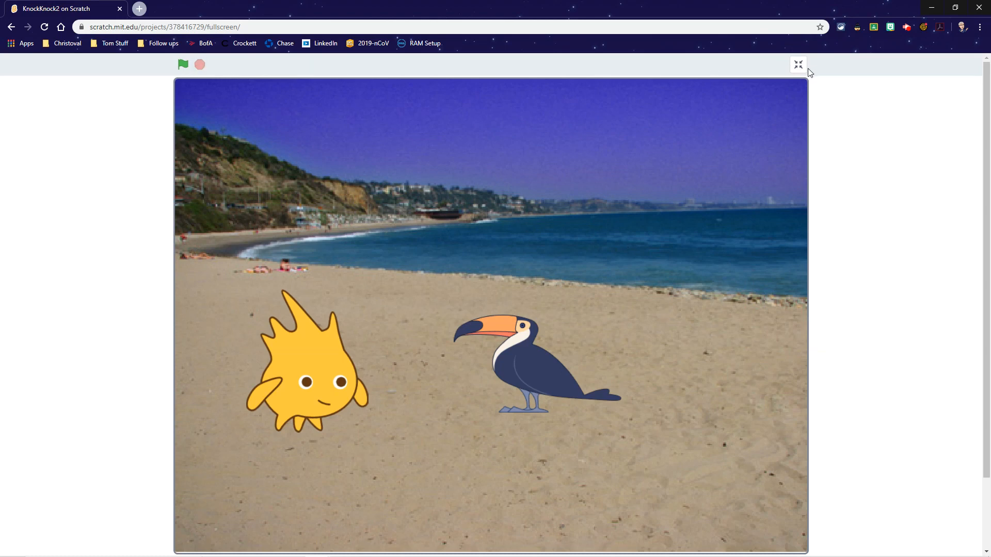
left_click(799, 64)
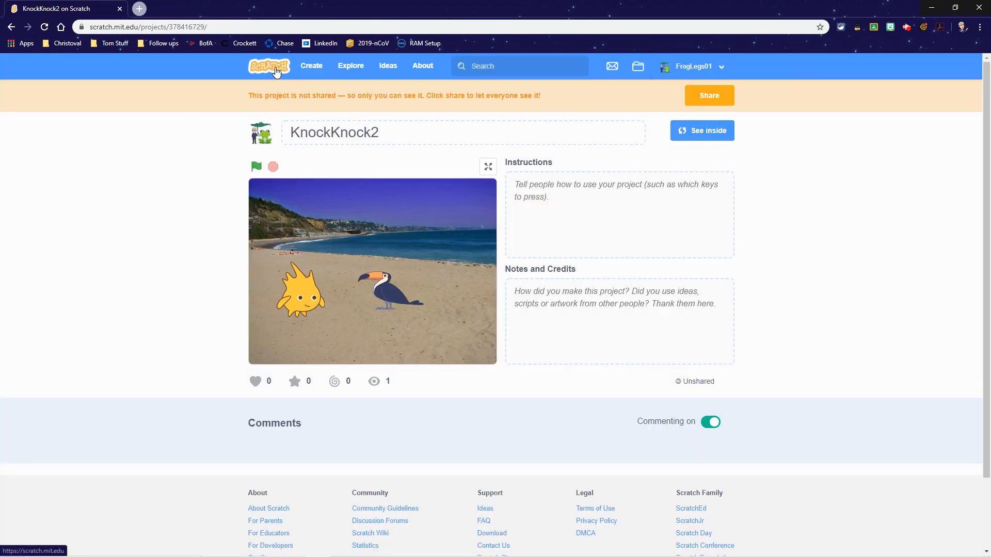
left_click(269, 66)
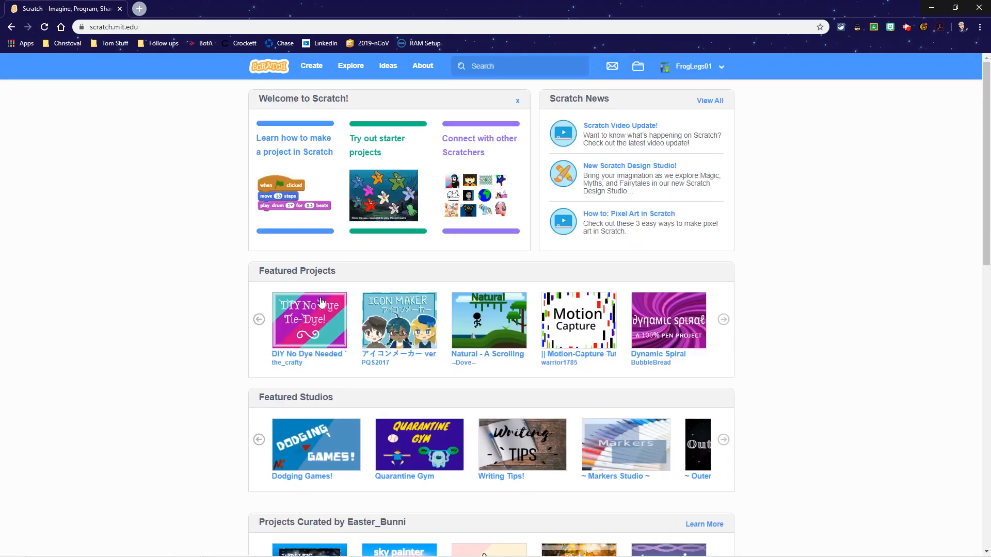
mouse_move(284, 81)
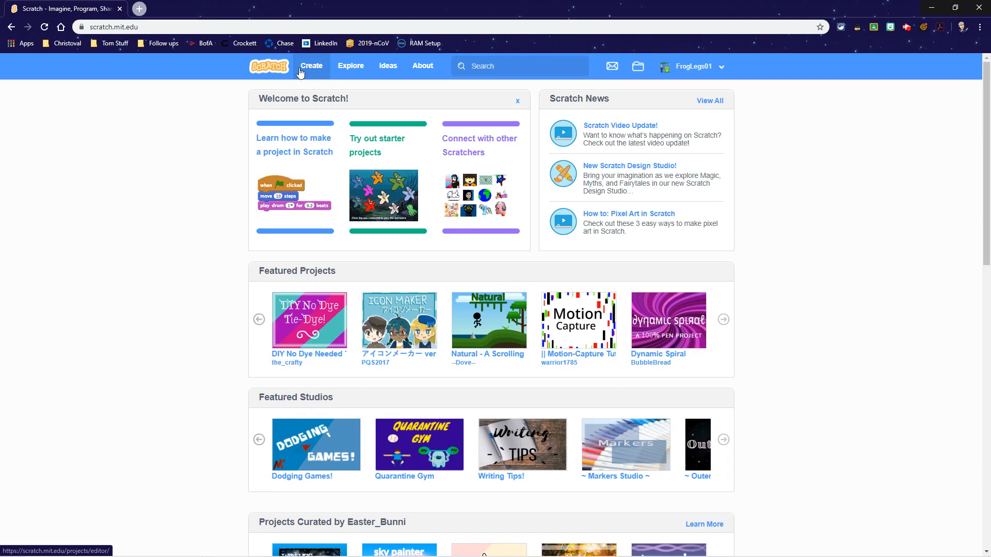
left_click(311, 66)
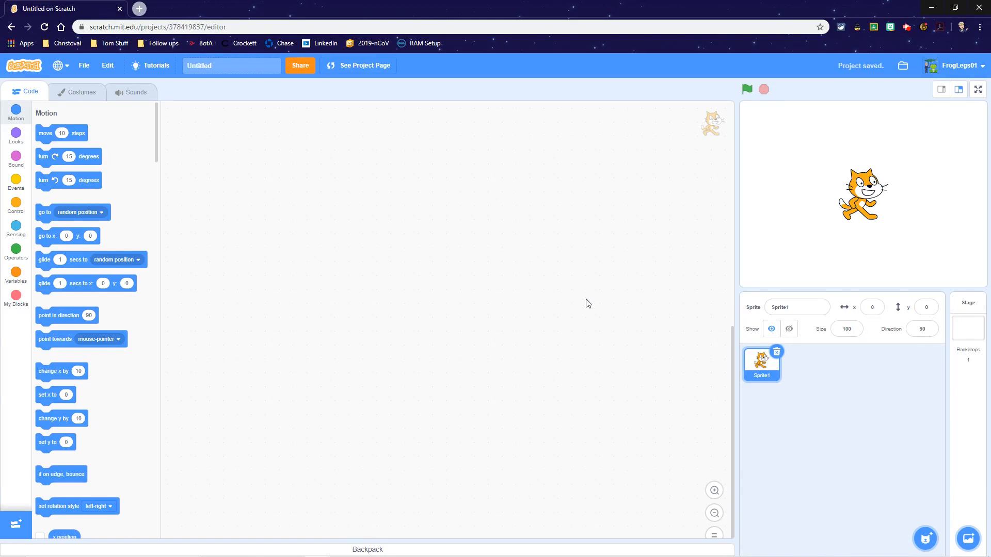
mouse_move(613, 294)
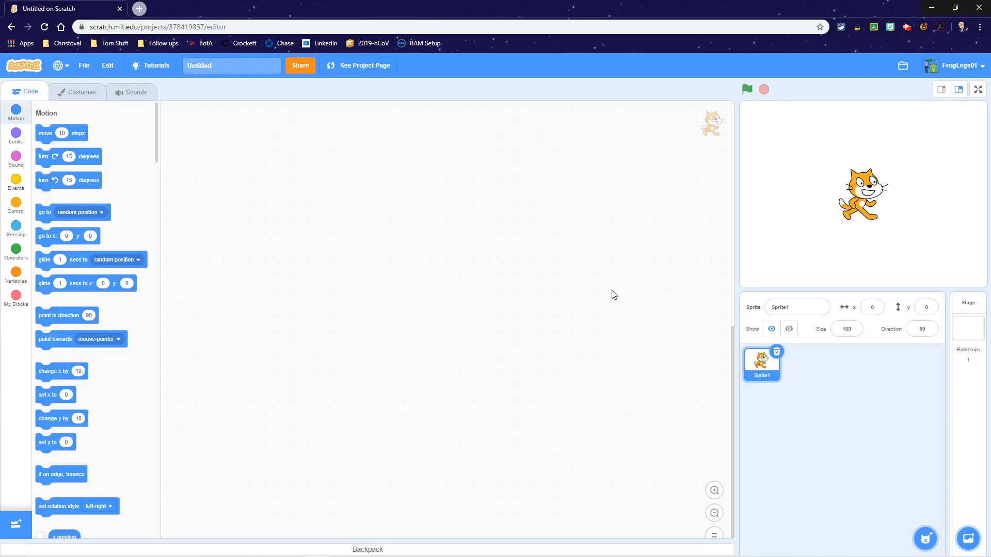
mouse_move(628, 283)
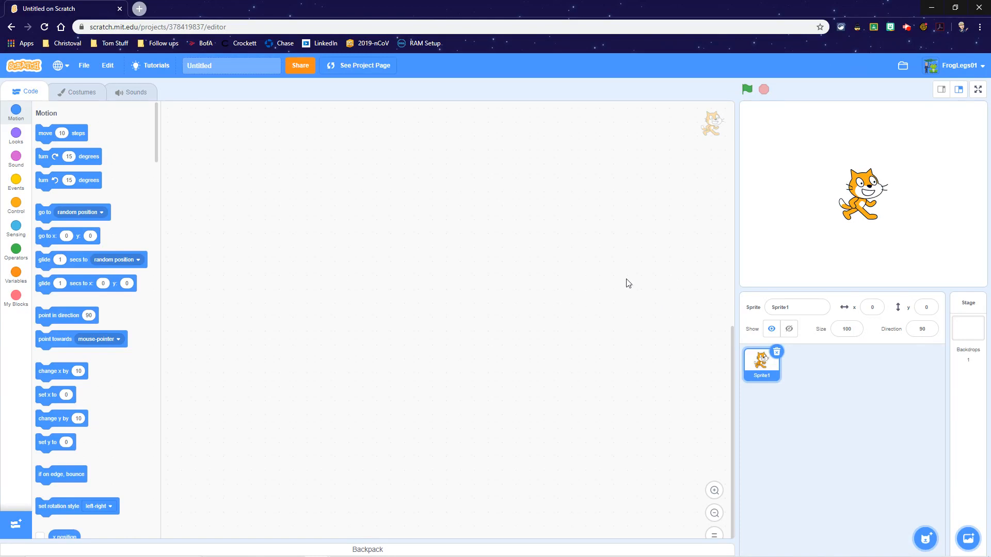
mouse_move(565, 304)
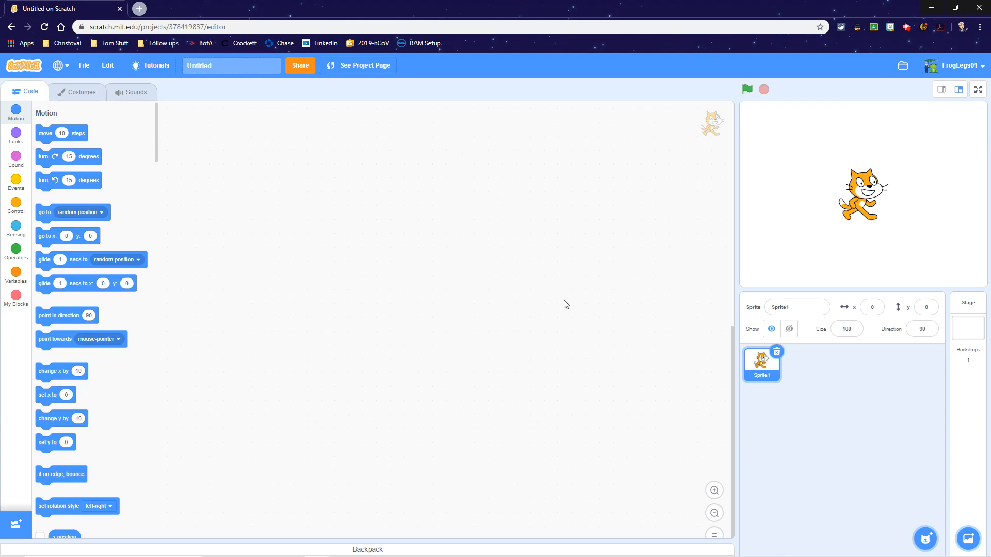
mouse_move(521, 313)
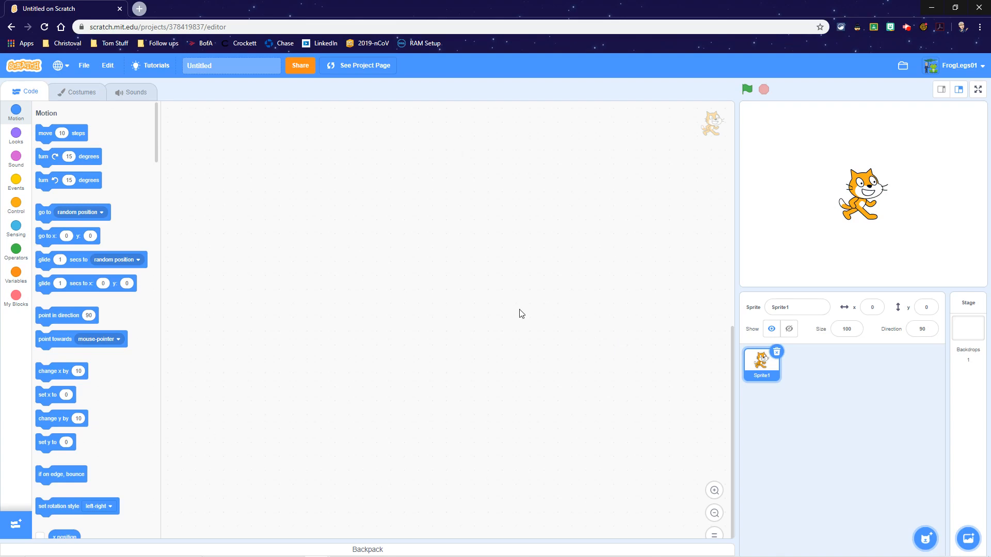
Switch the browser into full-screen mode with F11
key("F11")
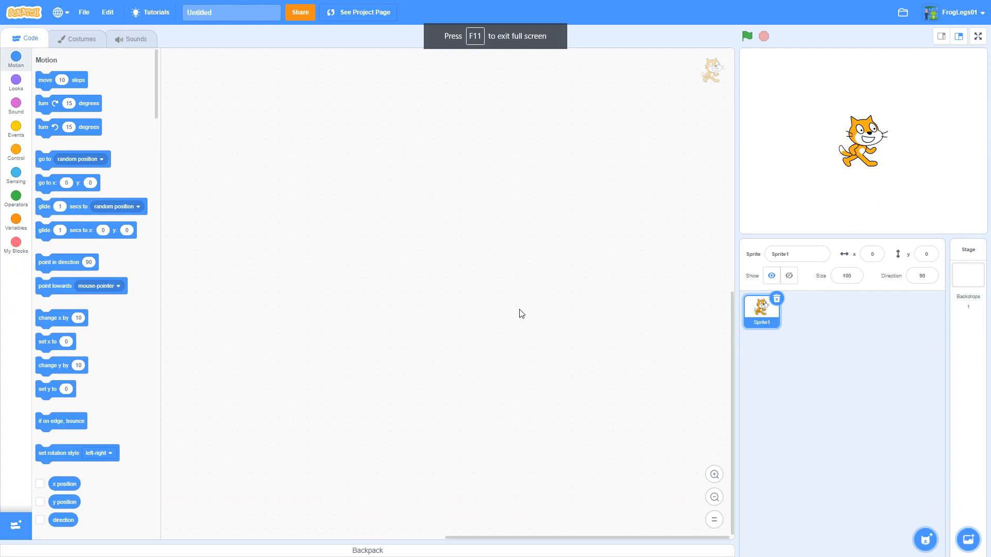
mouse_move(681, 321)
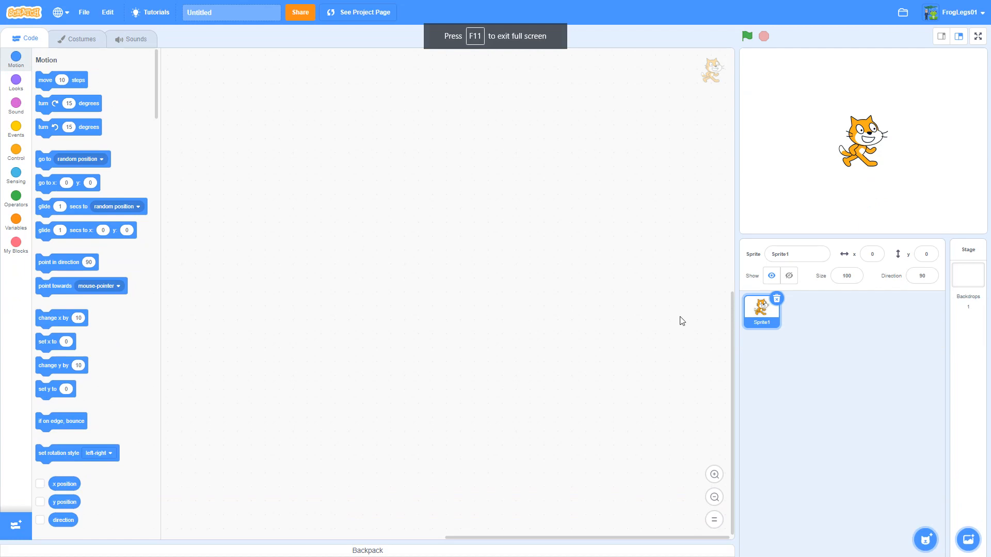
mouse_move(653, 464)
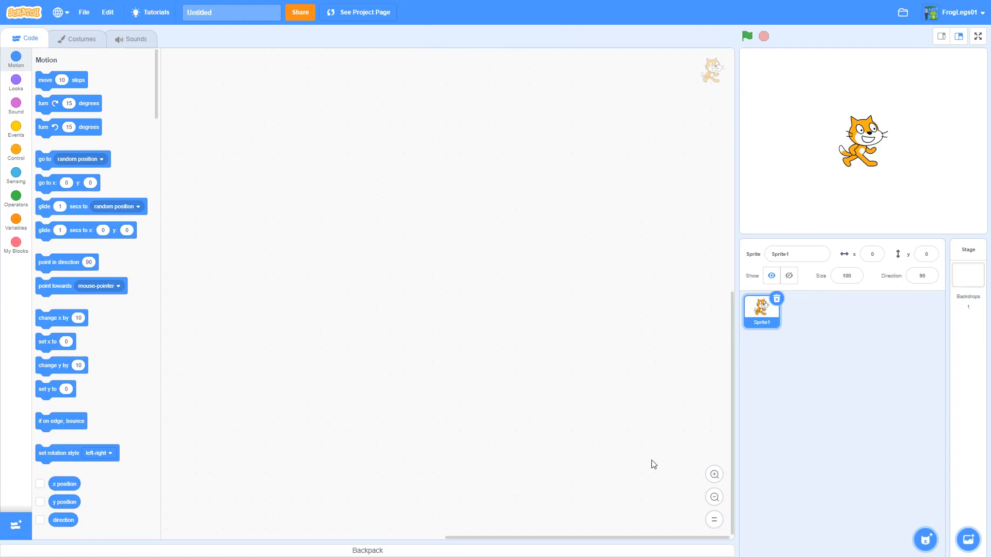
mouse_move(923, 344)
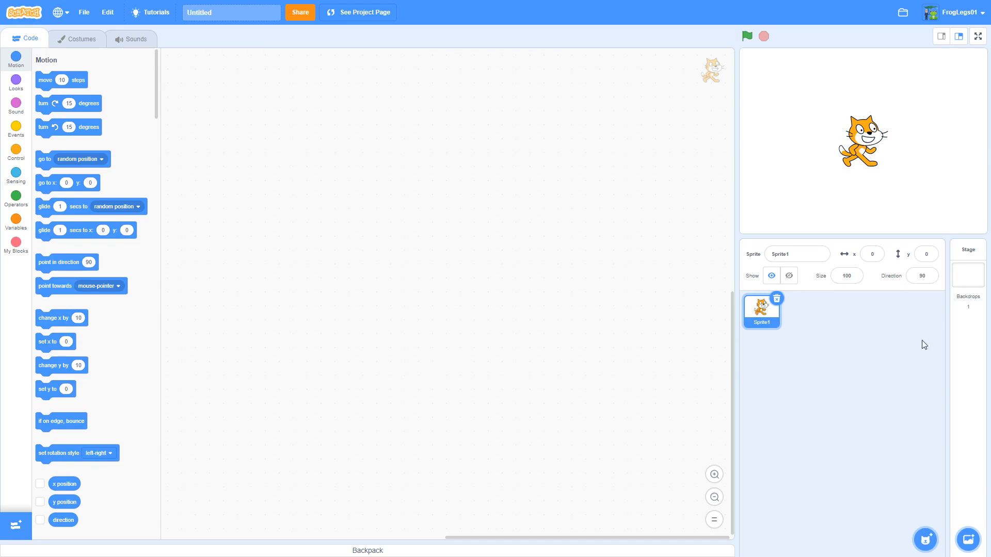
mouse_move(777, 298)
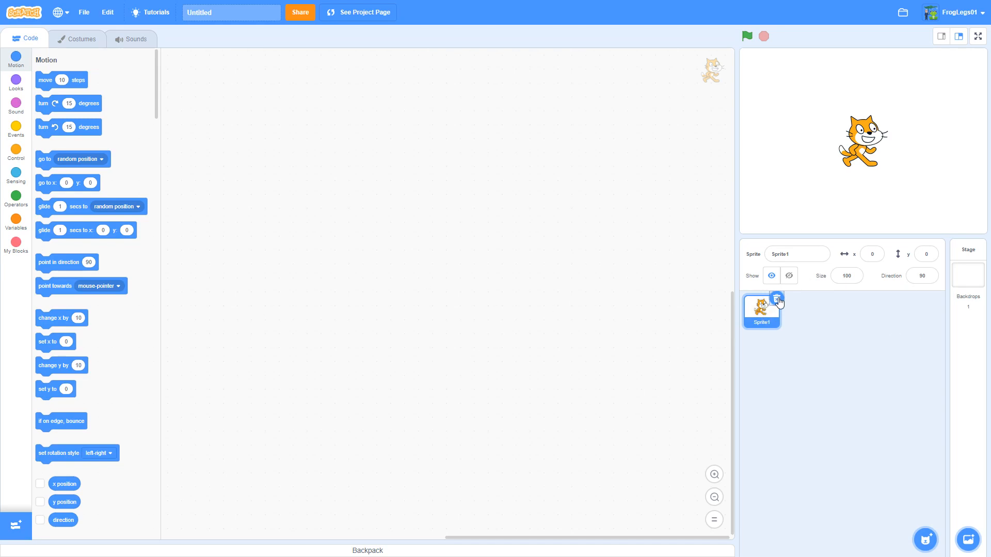
Delete the default cat sprite, title the project 'Knock Knock Joke' and save it
left_click(966, 265)
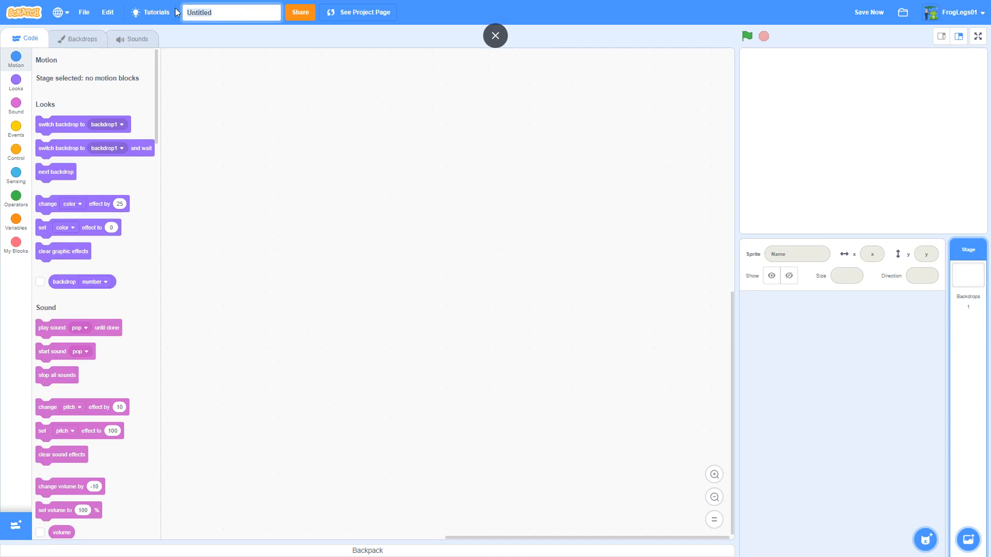
type("Knock K")
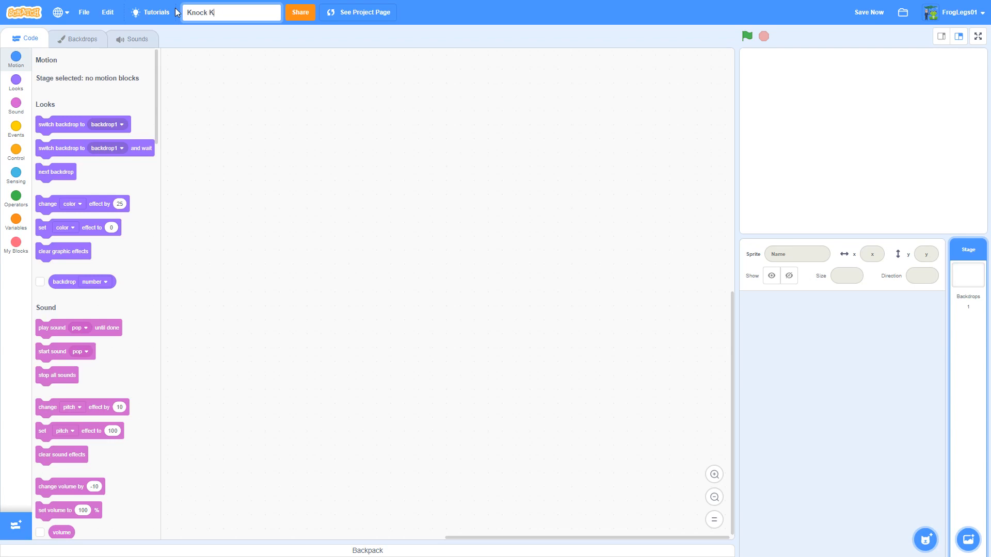
type("nock Joke")
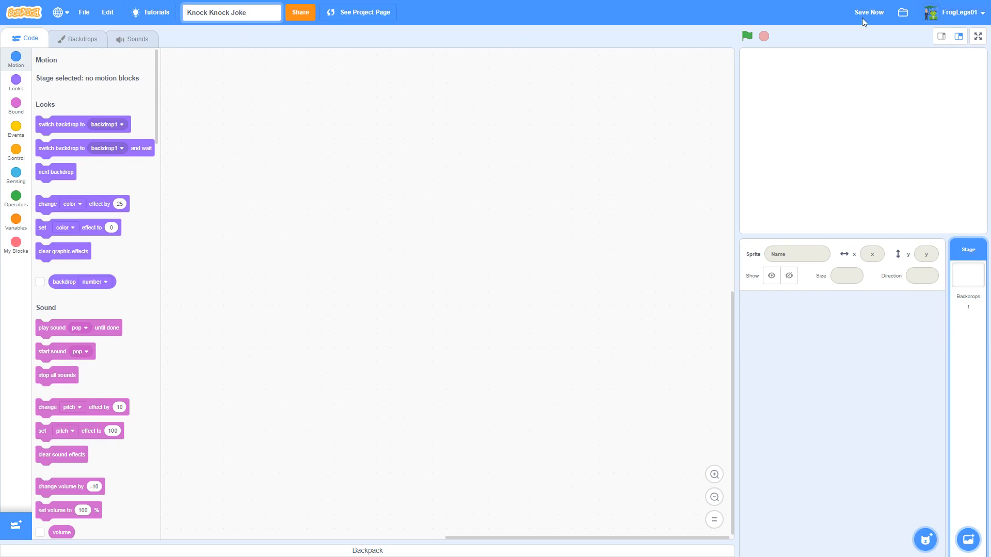
left_click(868, 12)
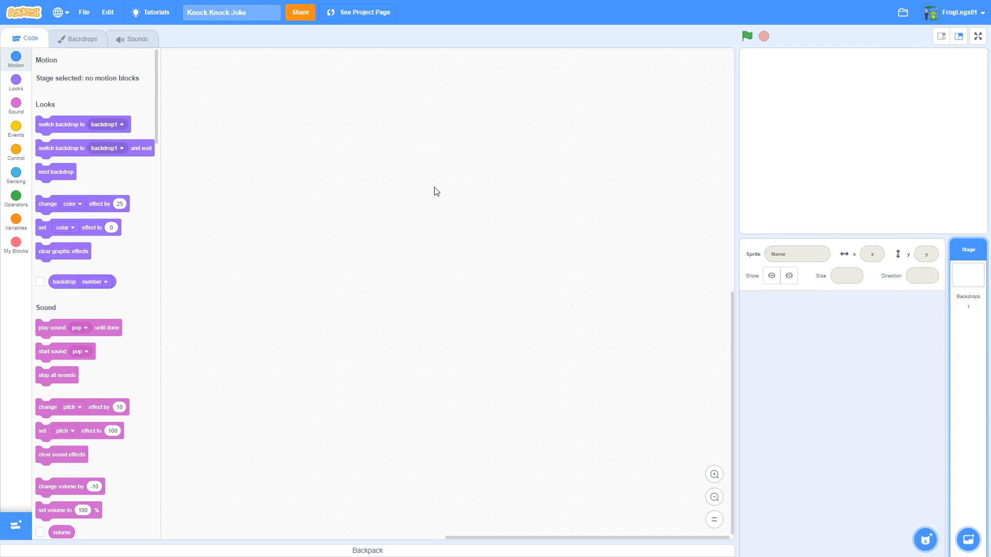
mouse_move(741, 198)
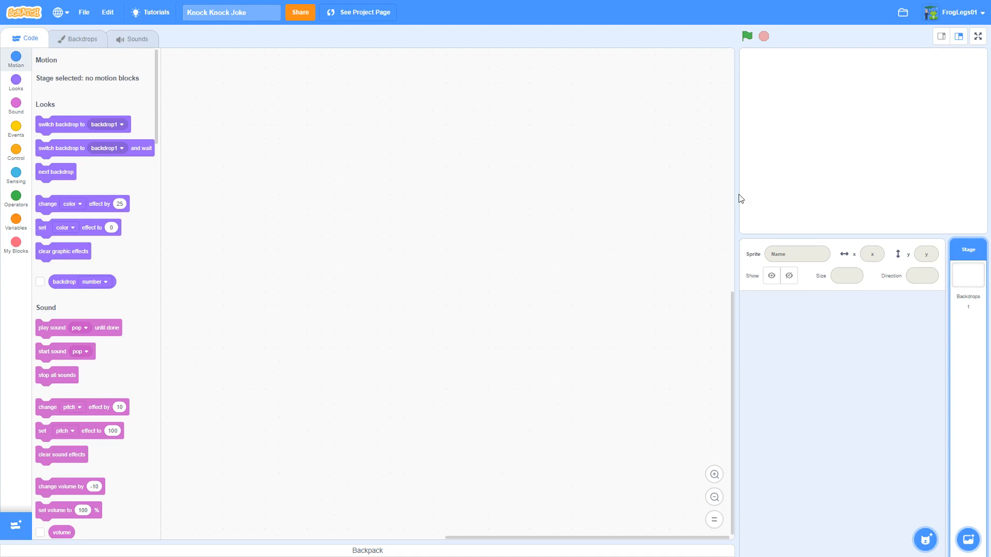
mouse_move(958, 528)
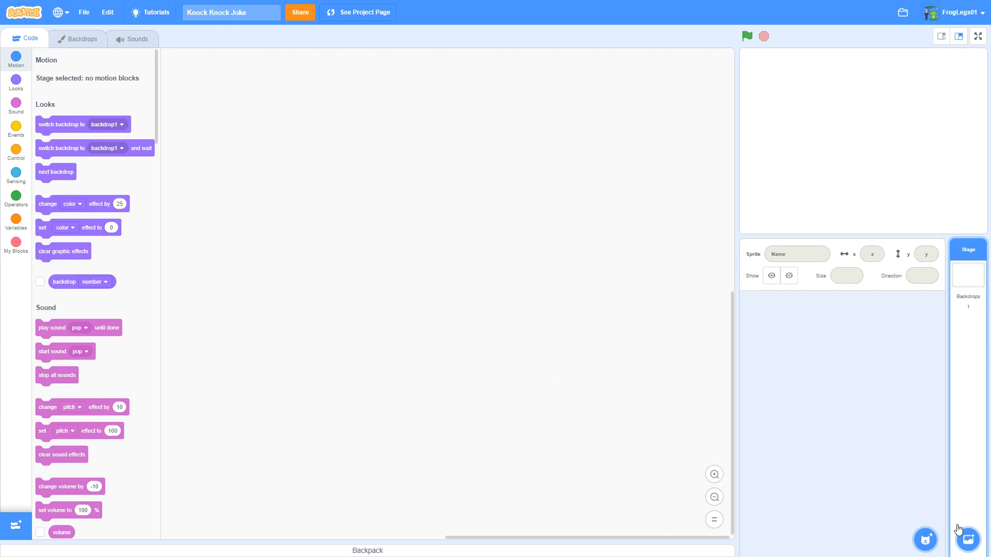
mouse_move(965, 379)
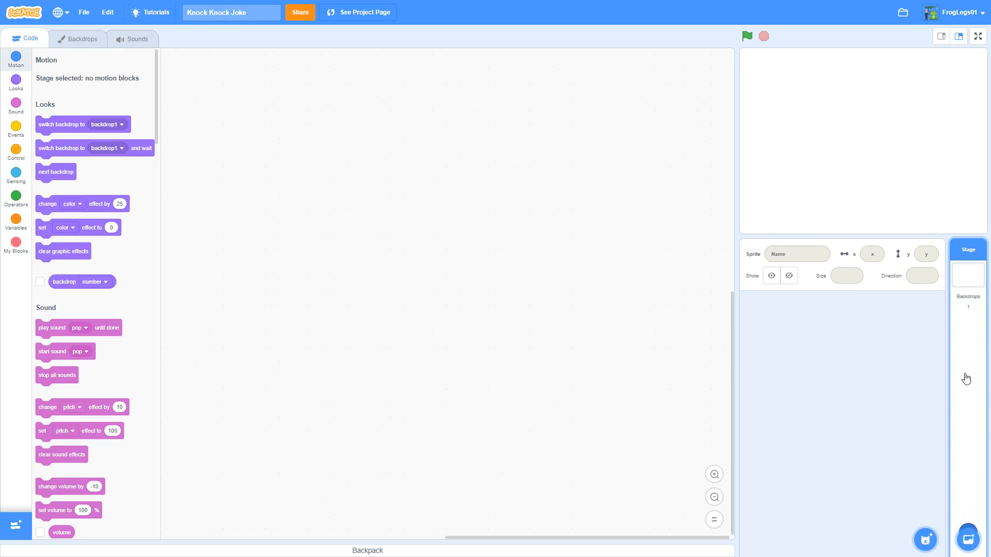
Add the Beach Rio backdrop from the backdrop library
left_click(965, 539)
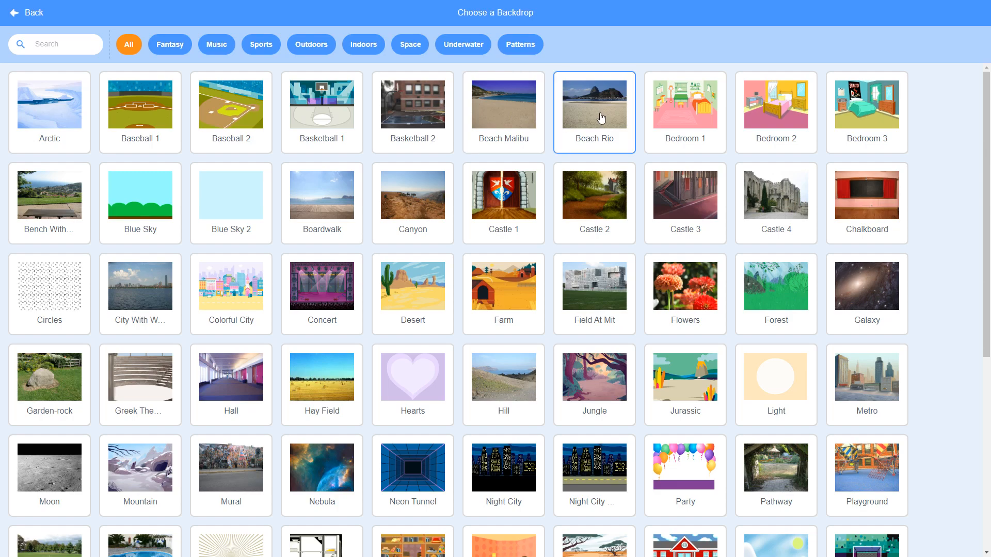
left_click(26, 12)
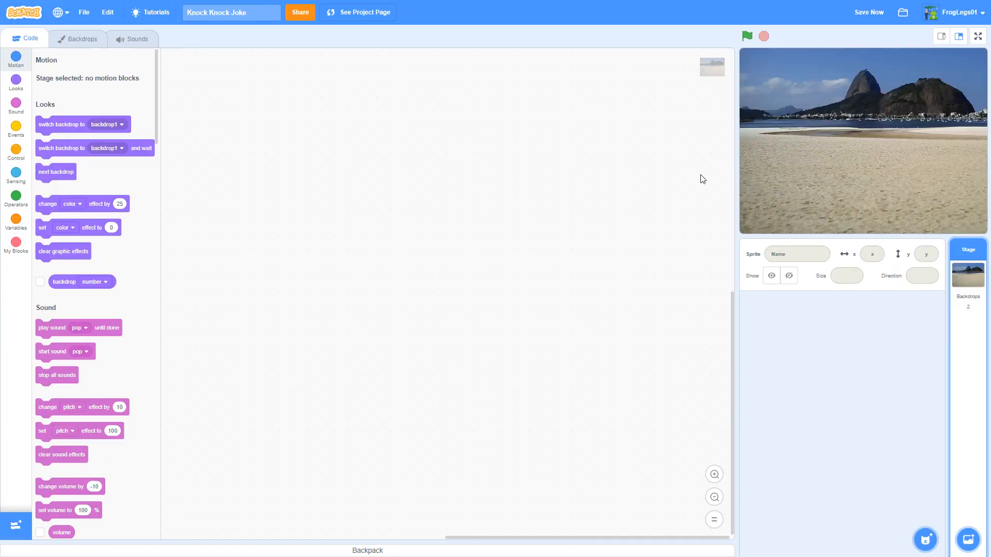
mouse_move(775, 163)
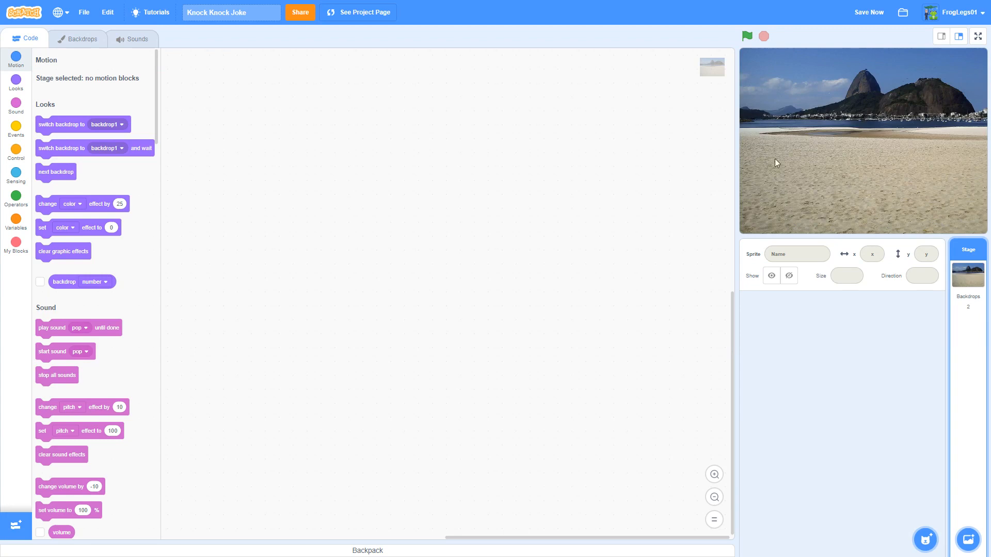
mouse_move(937, 148)
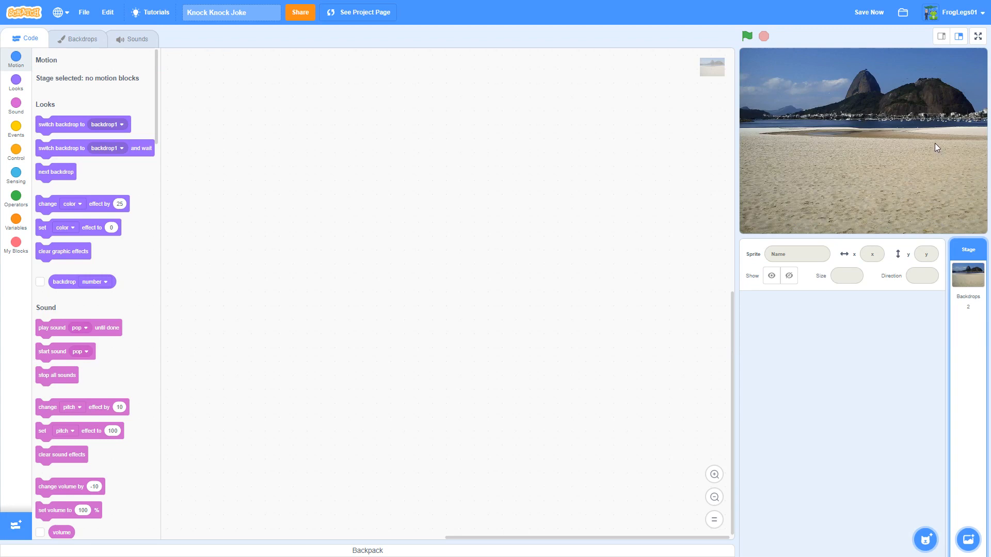
mouse_move(858, 220)
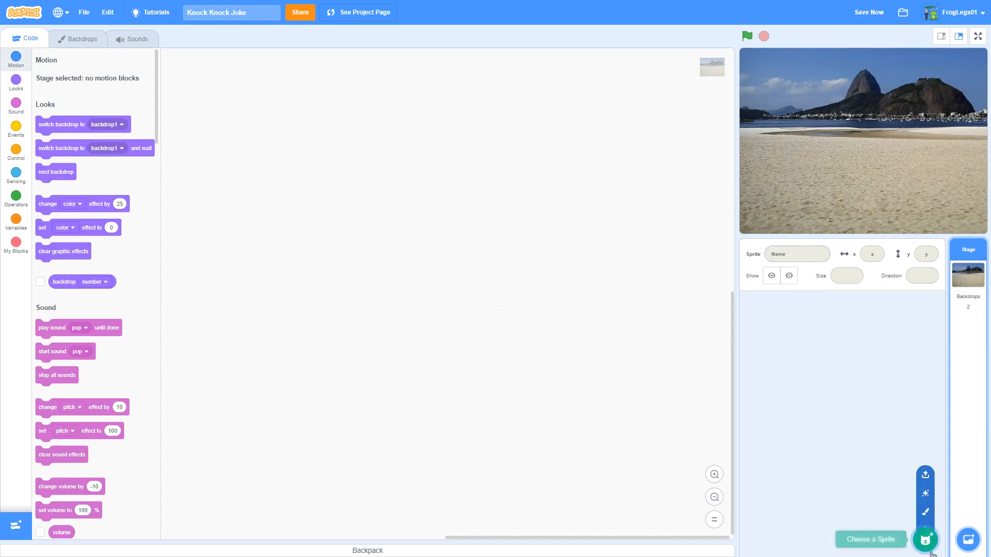
Search the sprite library for 'toucan' and add the Toucan sprite
left_click(924, 539)
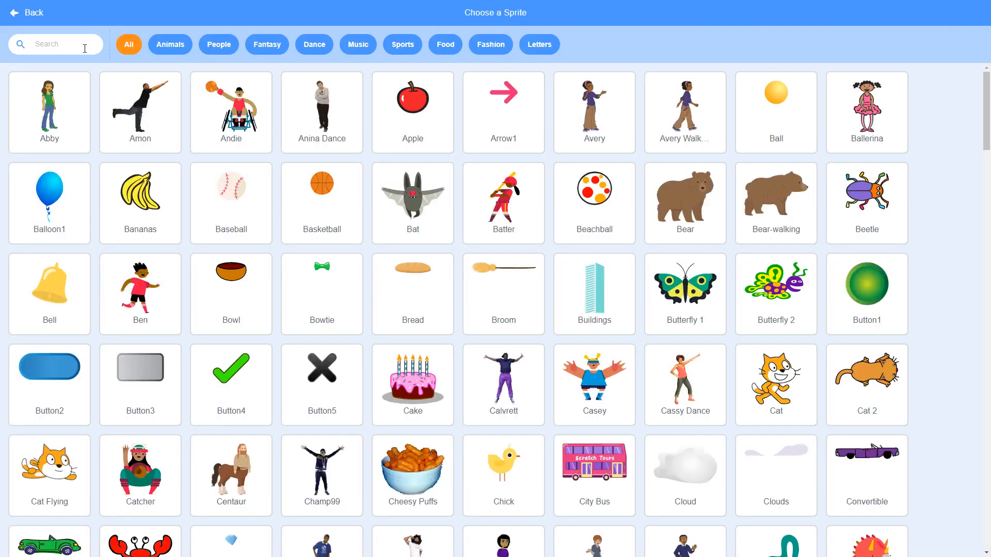
type("to")
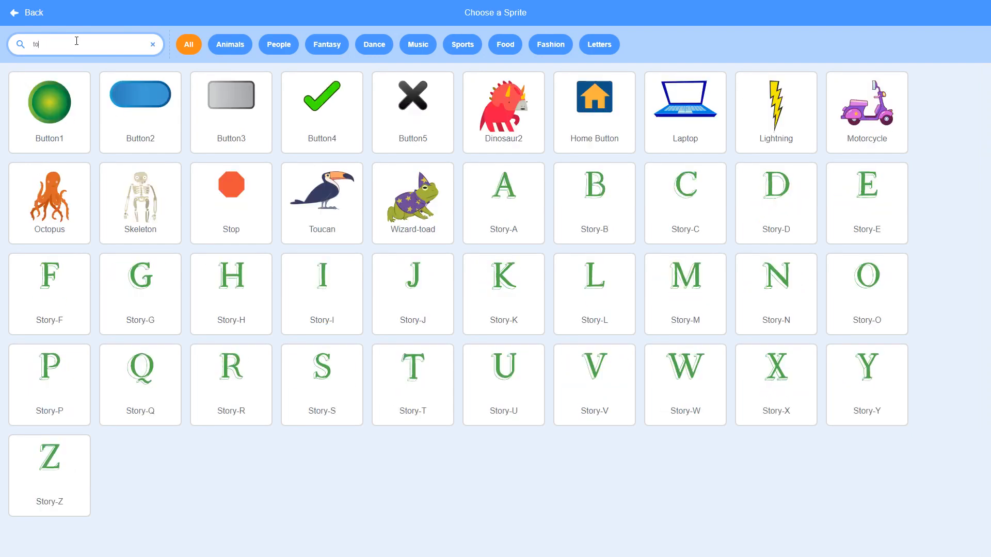
type("ud")
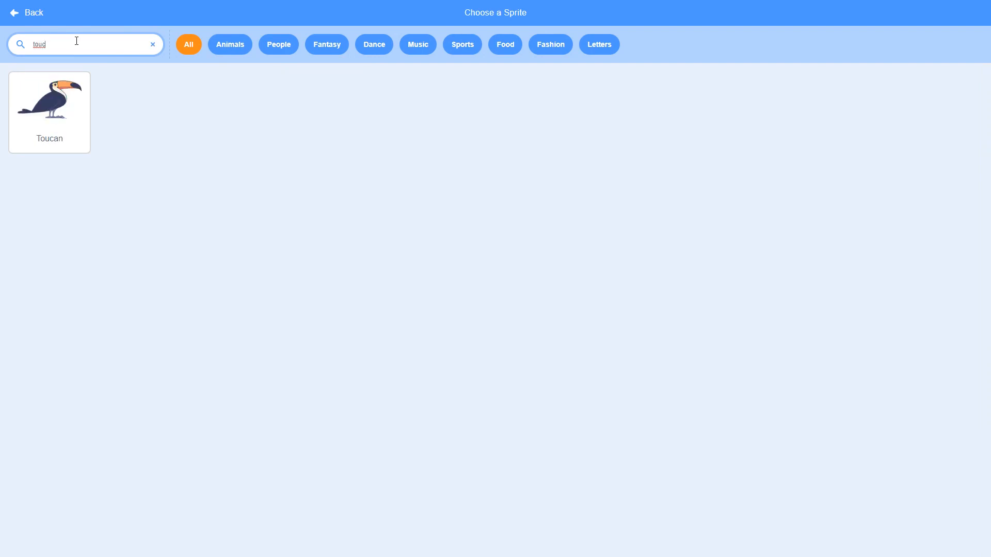
left_click(49, 112)
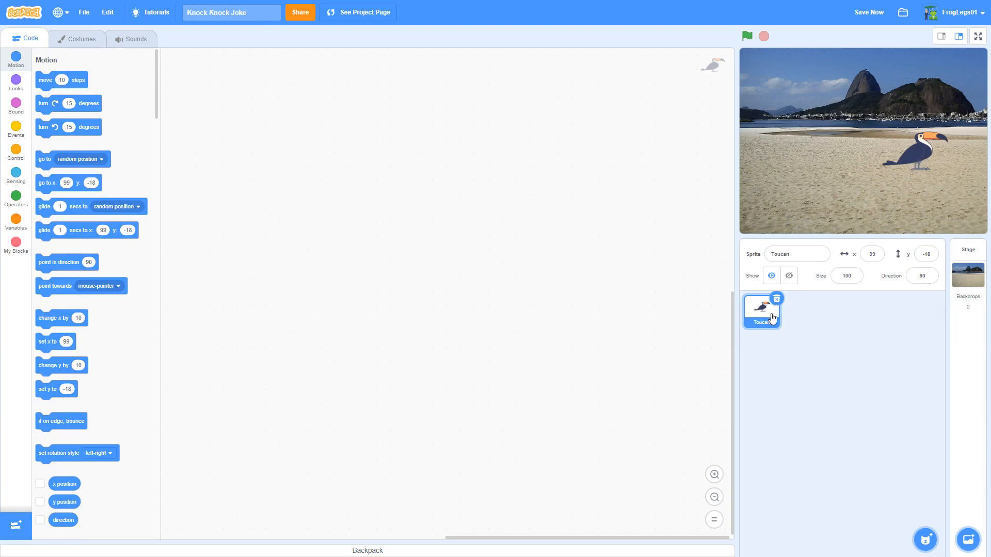
mouse_move(945, 427)
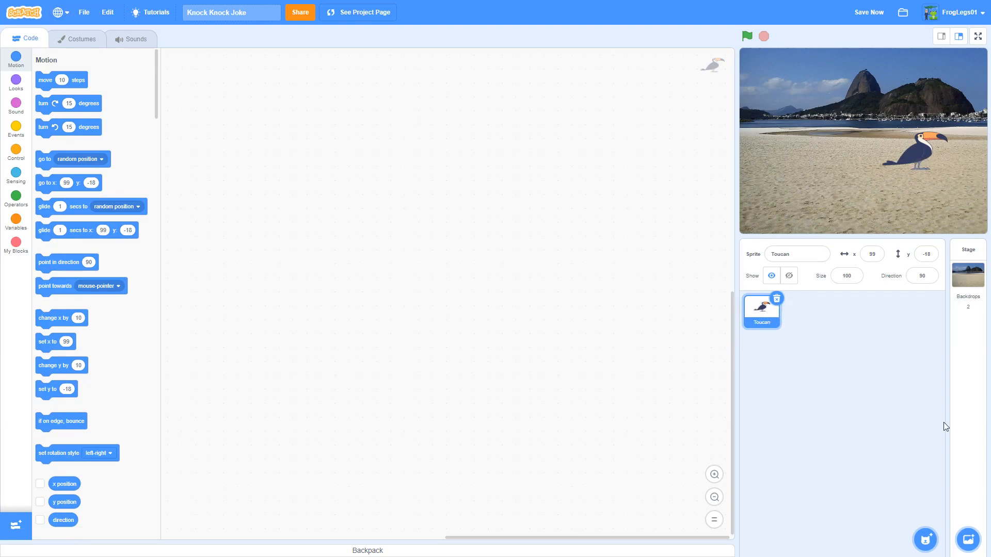
Scroll through the sprite library and add the Gobo sprite to the stage
left_click(923, 539)
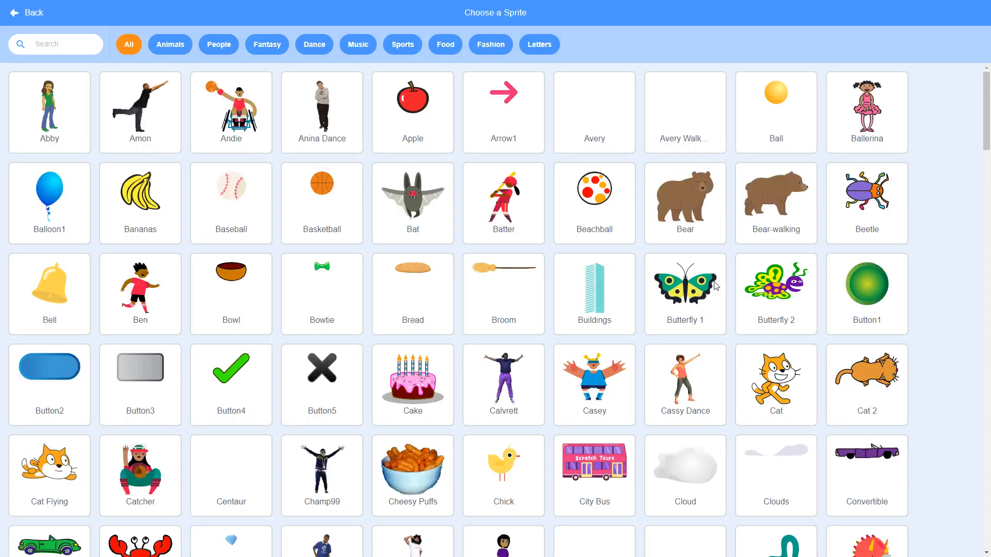
left_click(503, 112)
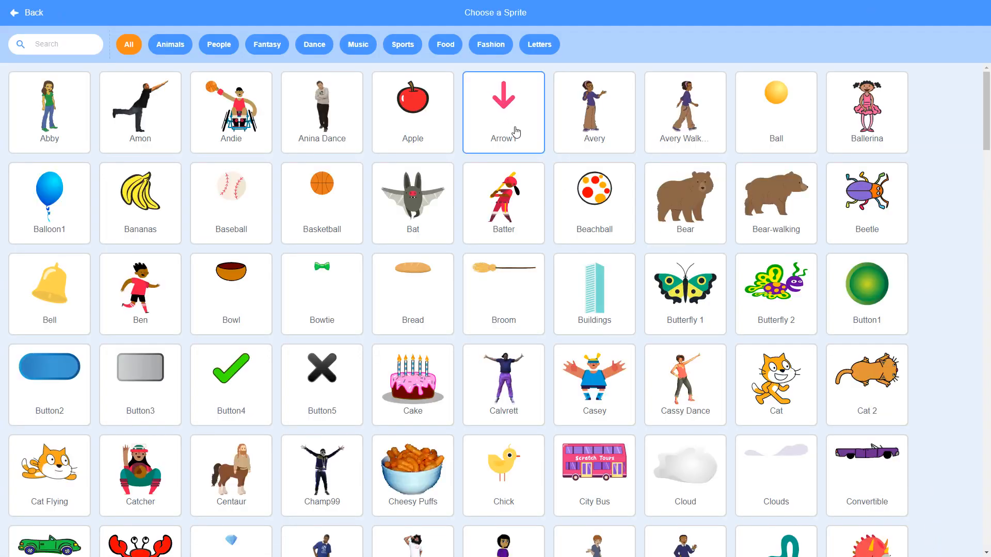
scroll("down", 3)
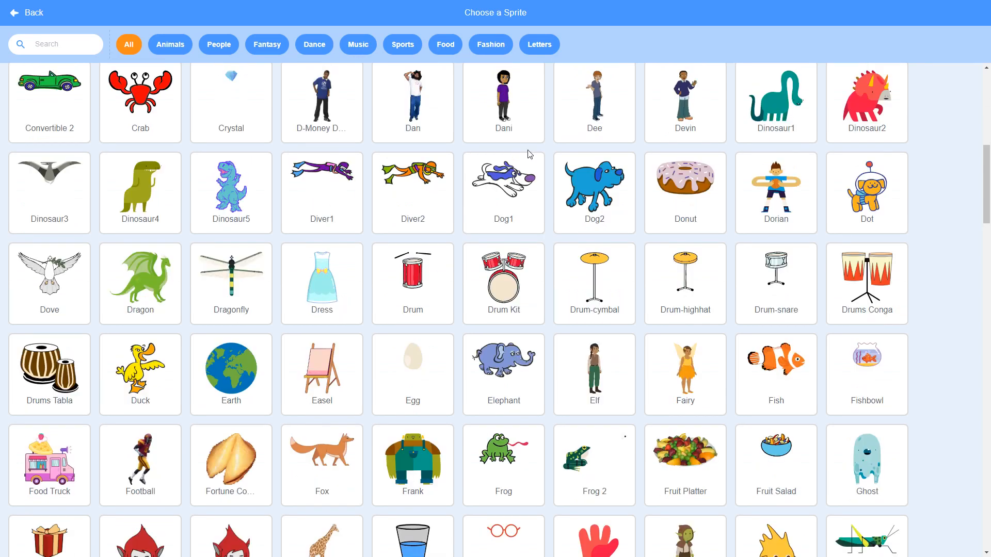
scroll("down", 3)
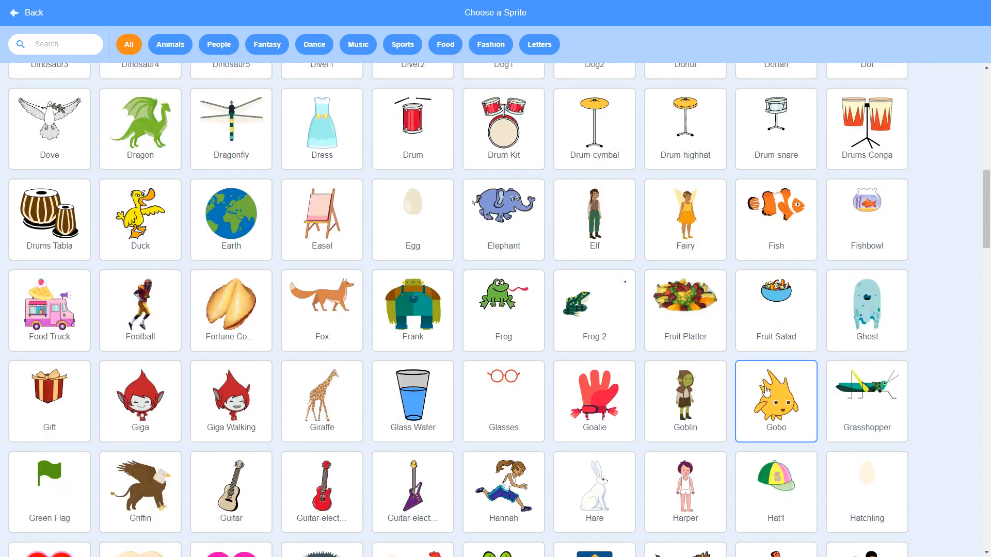
mouse_move(794, 416)
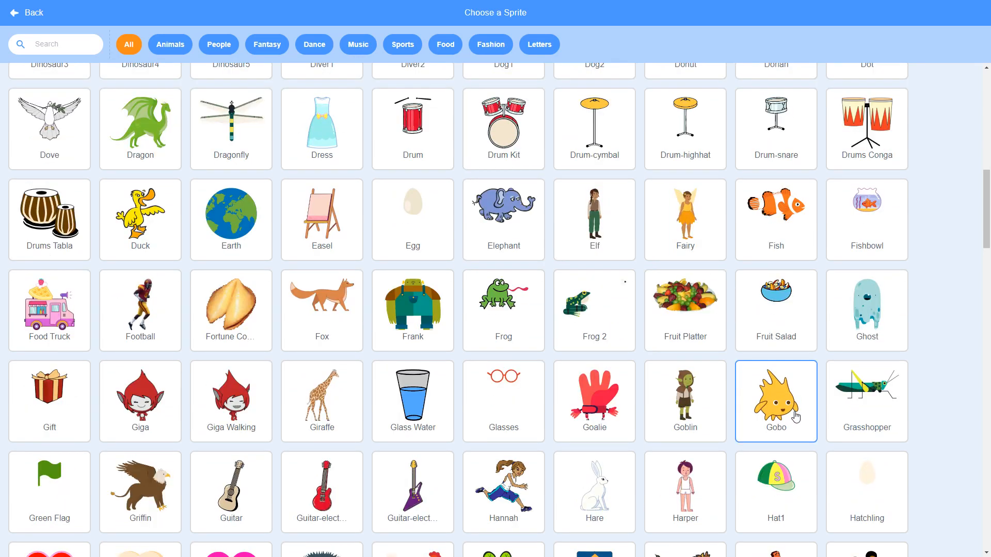
mouse_move(797, 424)
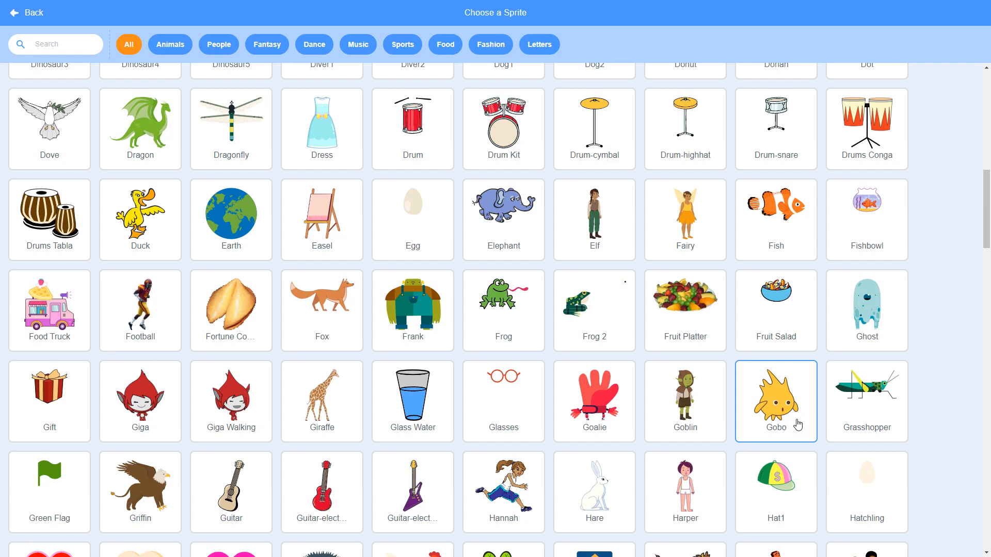
mouse_move(793, 423)
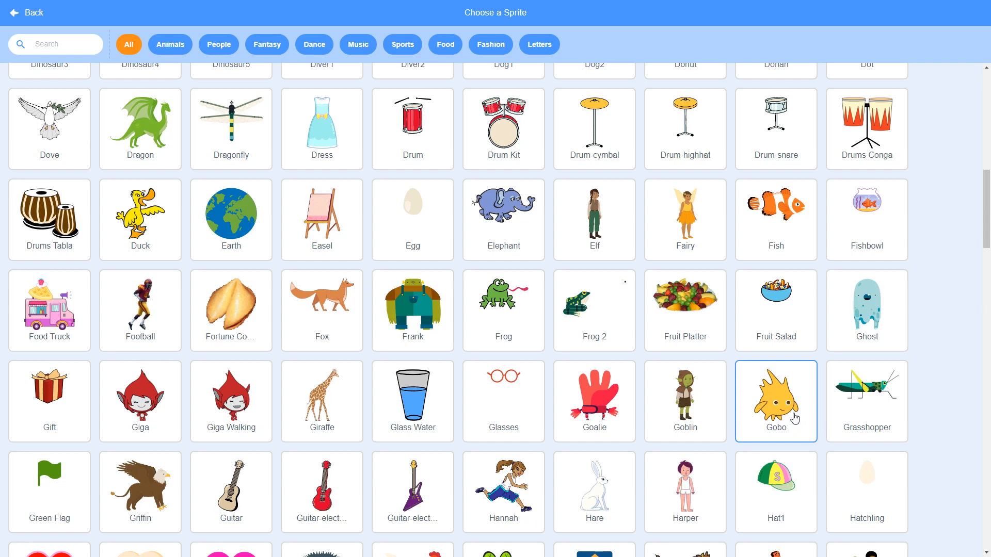
mouse_move(790, 416)
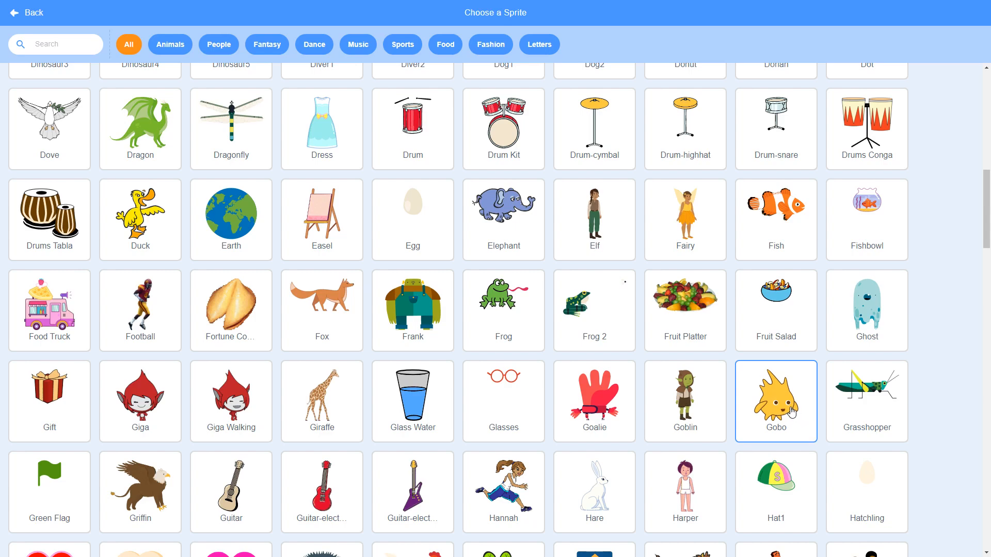
left_click(775, 400)
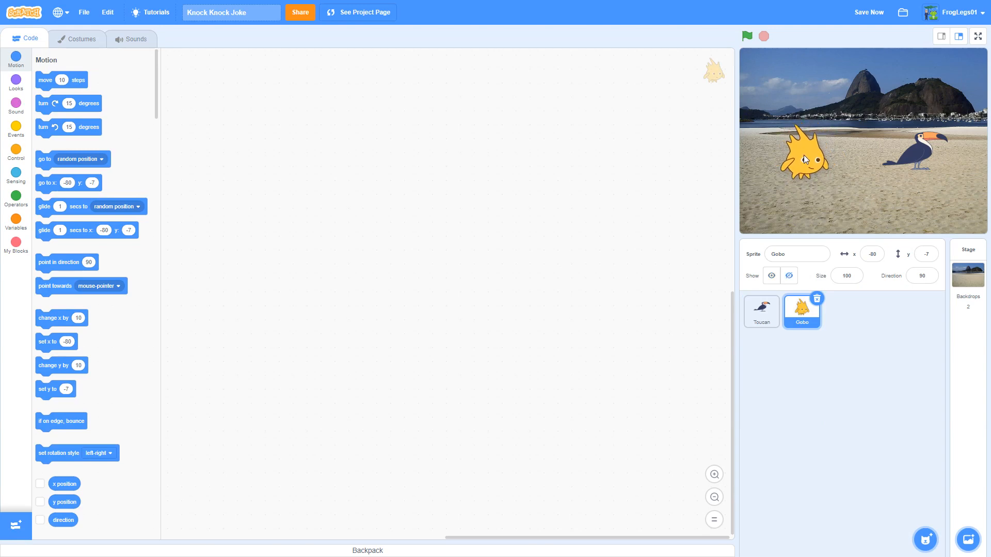
Set the Toucan's direction to -101 with left-right rotation so it faces Gobo
left_click(760, 311)
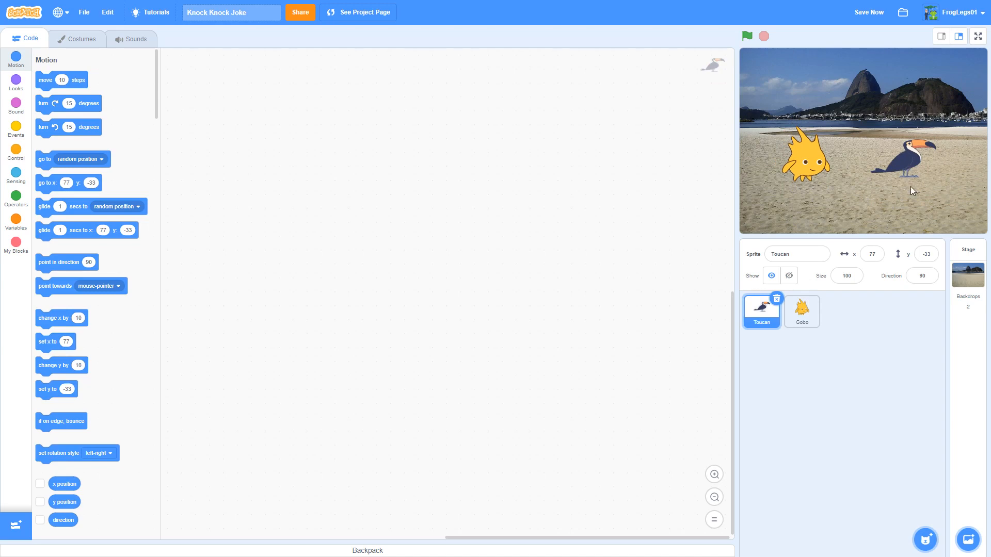
left_click(871, 253)
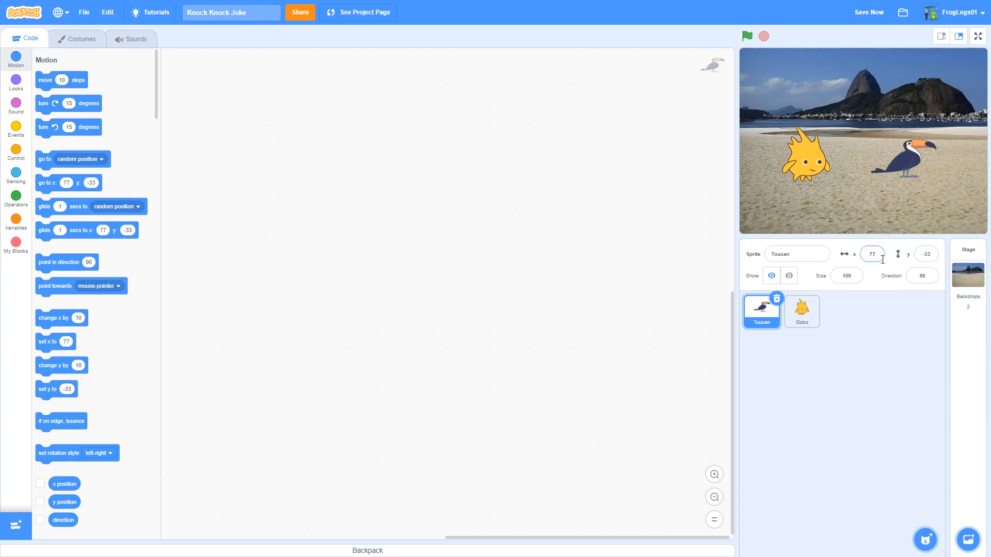
left_click(845, 276)
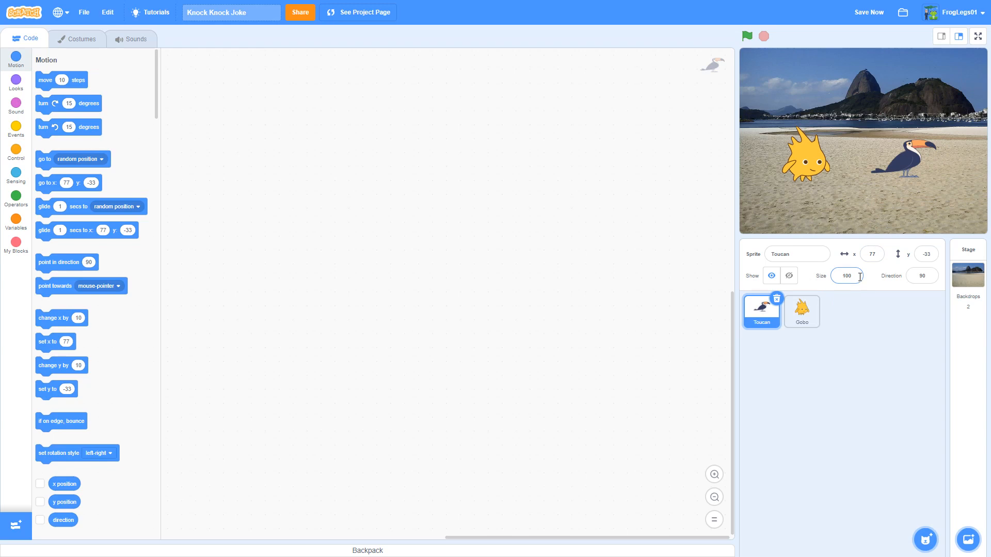
left_click(921, 275)
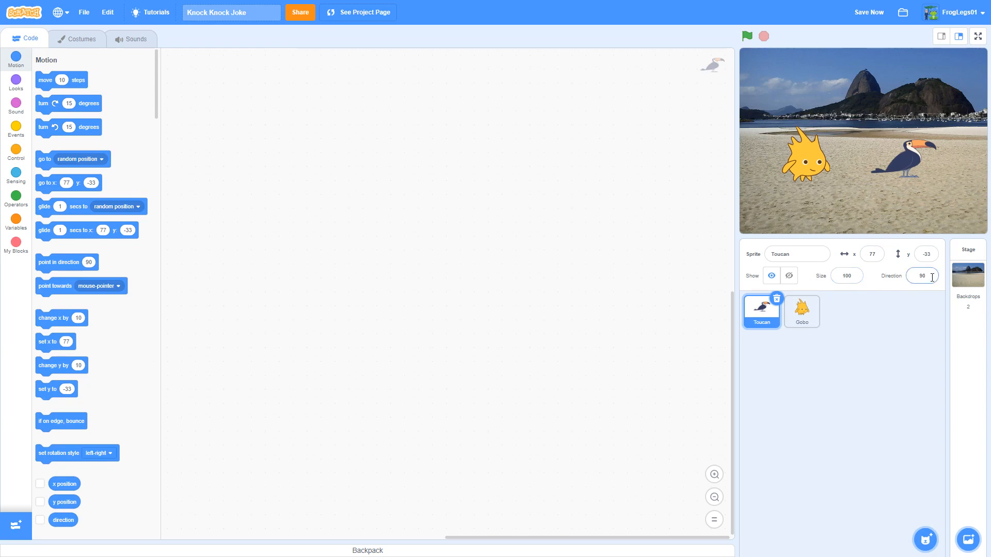
left_click(922, 276)
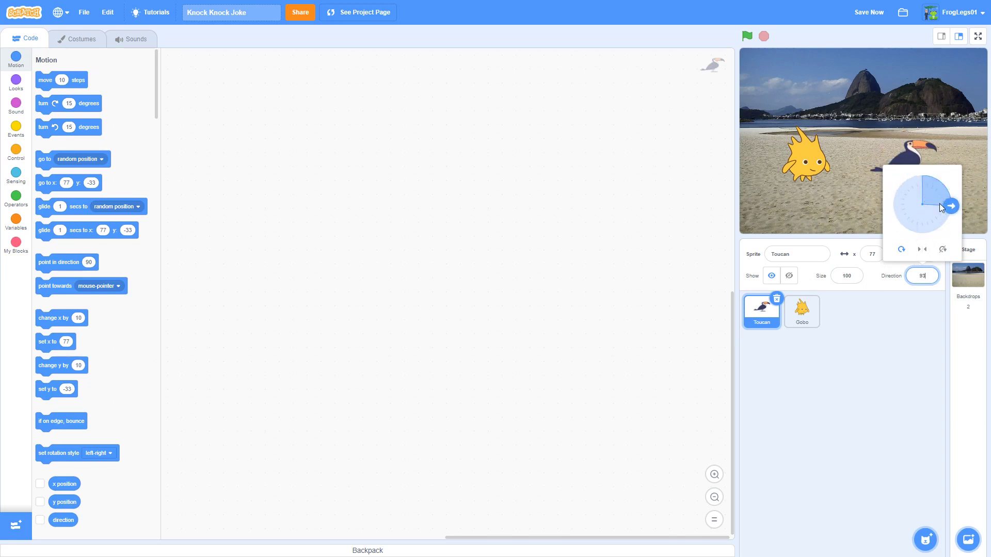
mouse_move(936, 237)
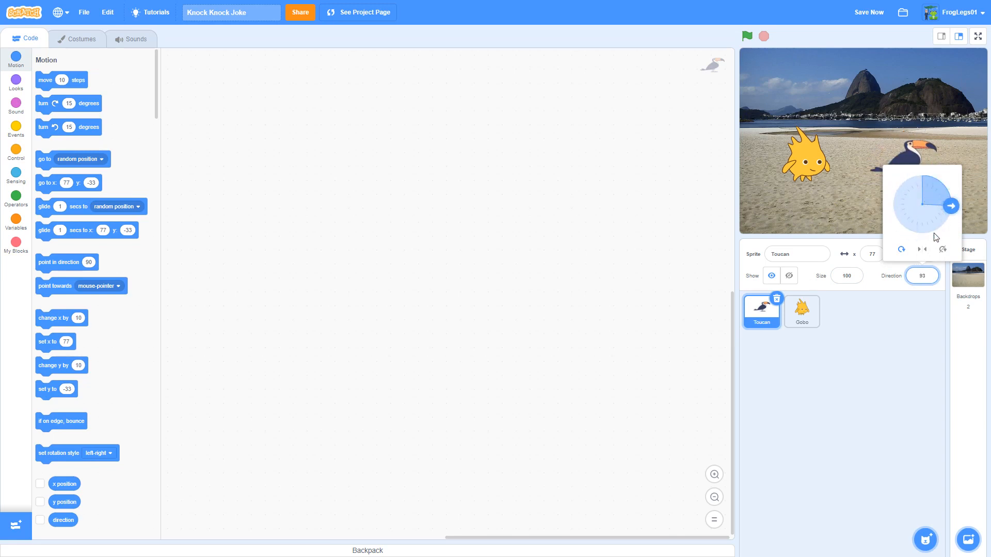
mouse_move(922, 248)
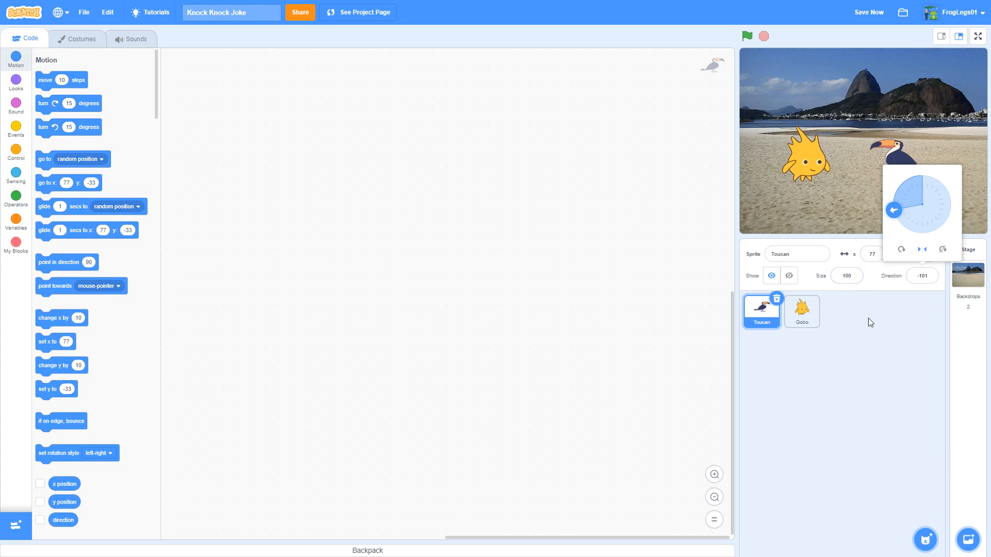
left_click(872, 321)
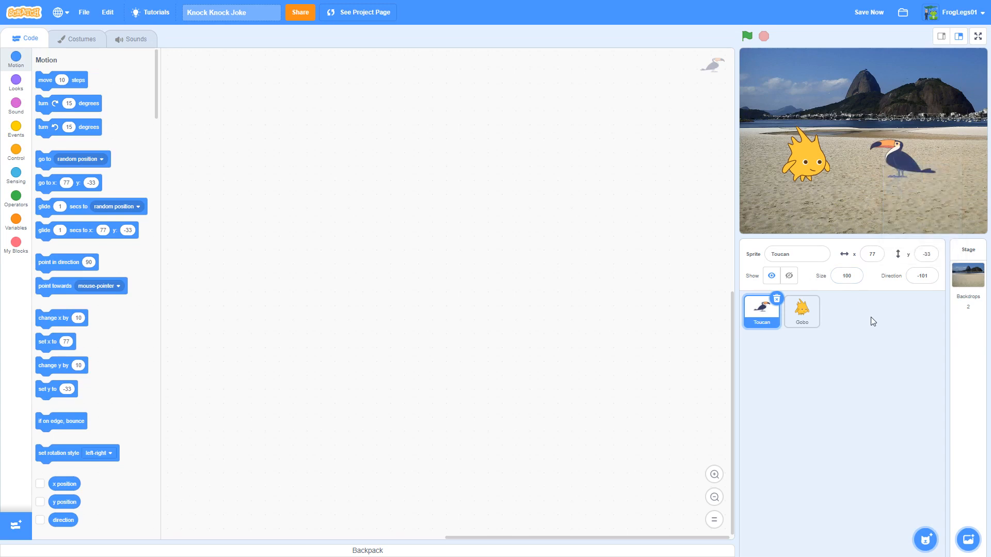
mouse_move(803, 177)
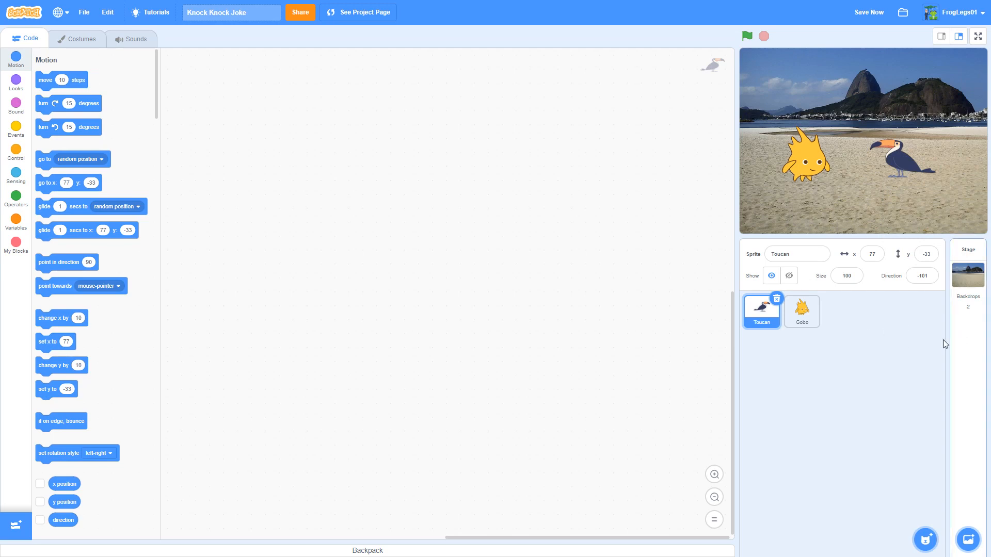
mouse_move(901, 160)
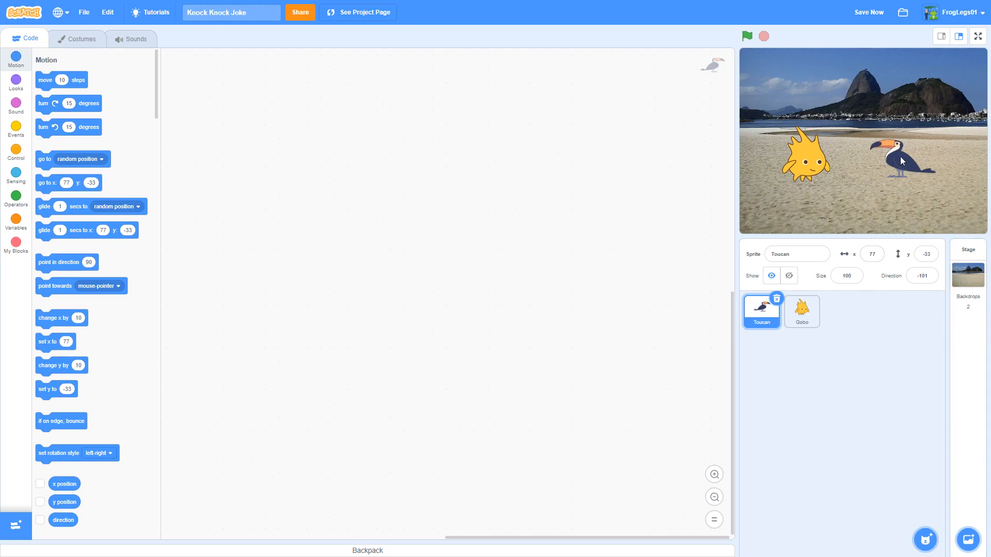
mouse_move(813, 161)
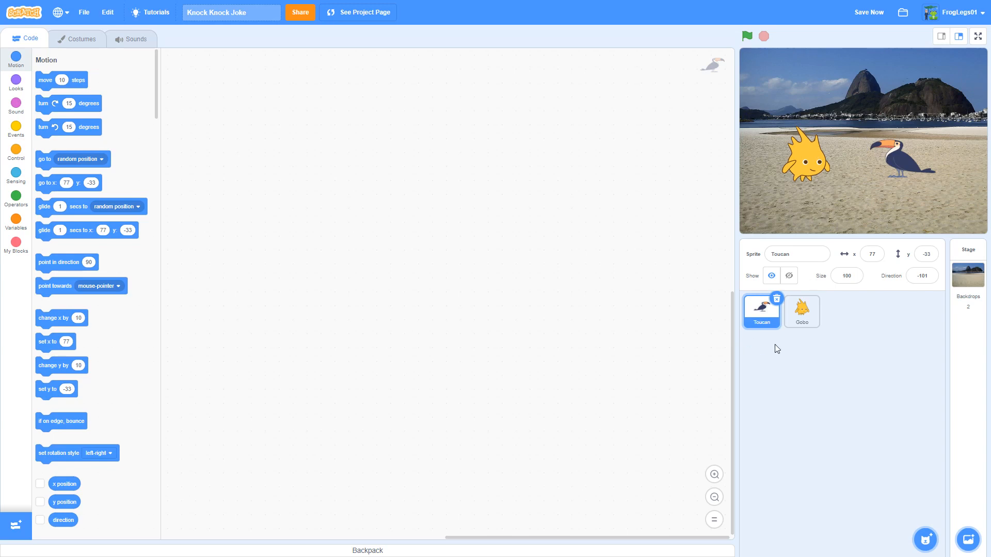
mouse_move(797, 342)
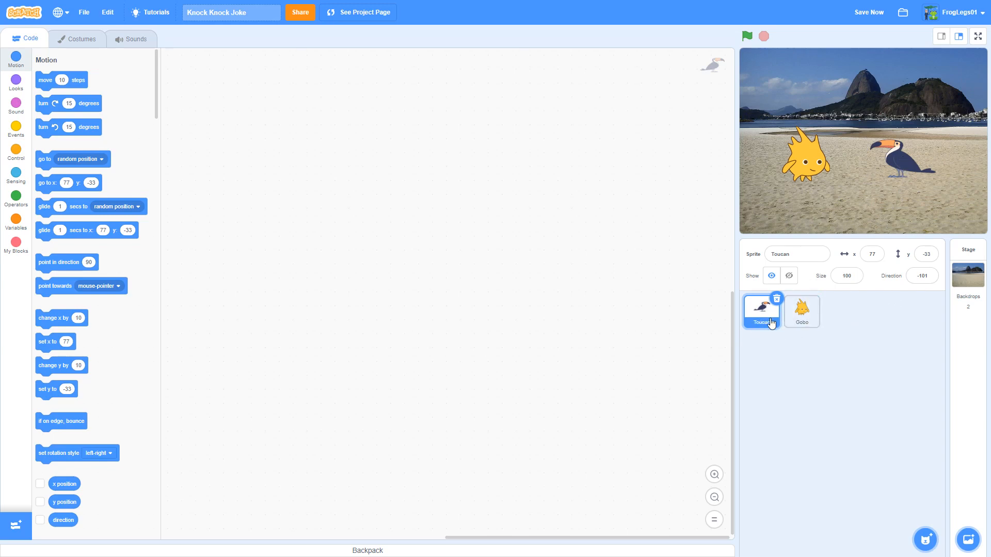
mouse_move(903, 166)
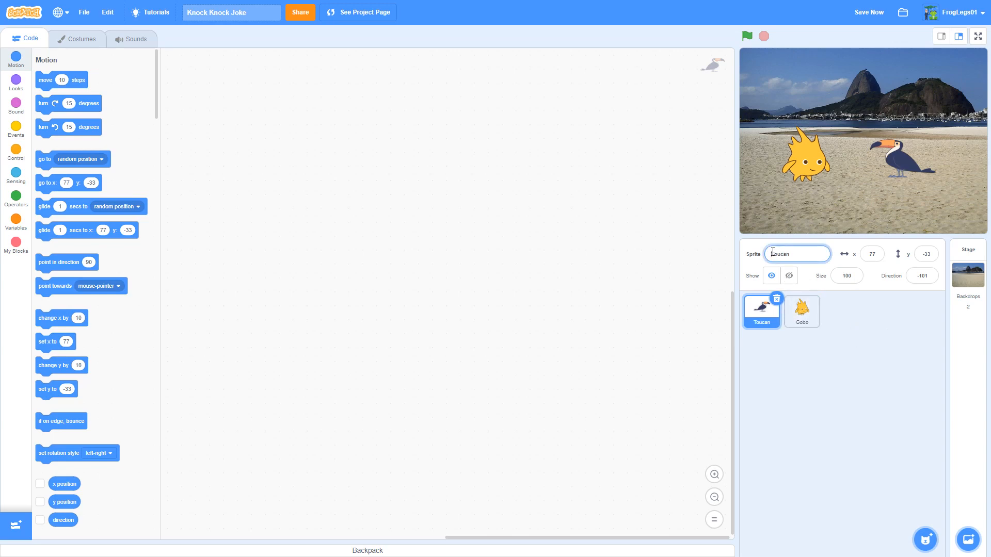
Rename the Toucan sprite to 'Ralfio the Toucan' and save the project
type("al")
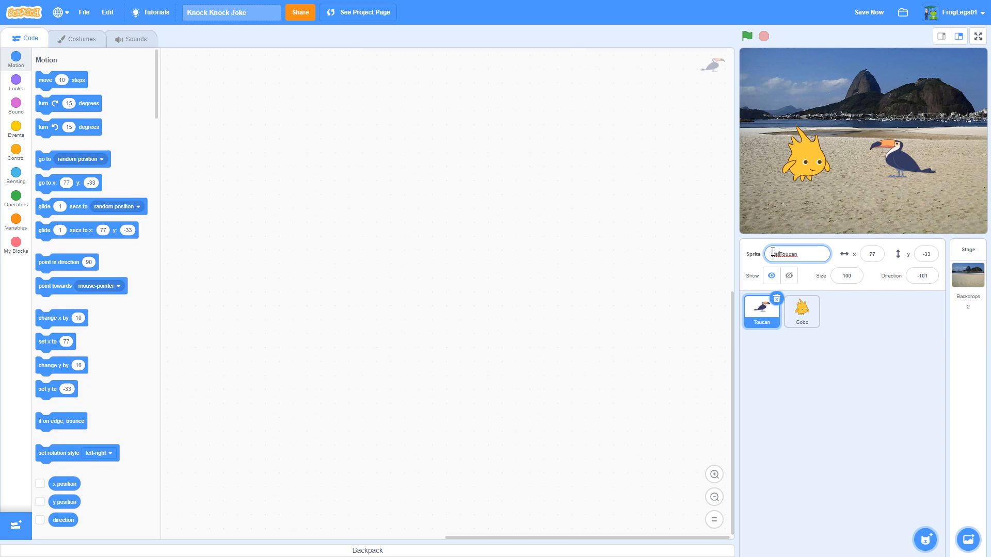
type("alfio the")
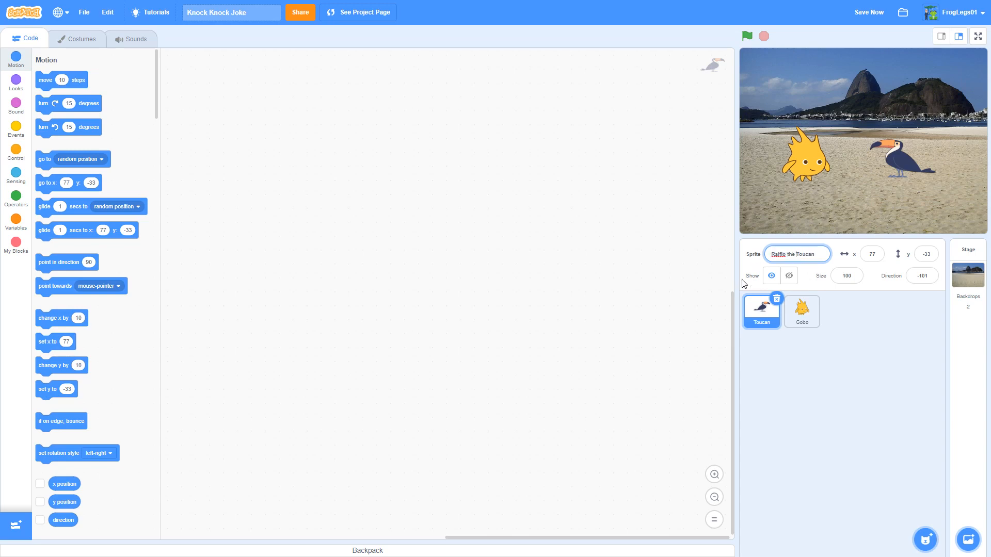
left_click(800, 311)
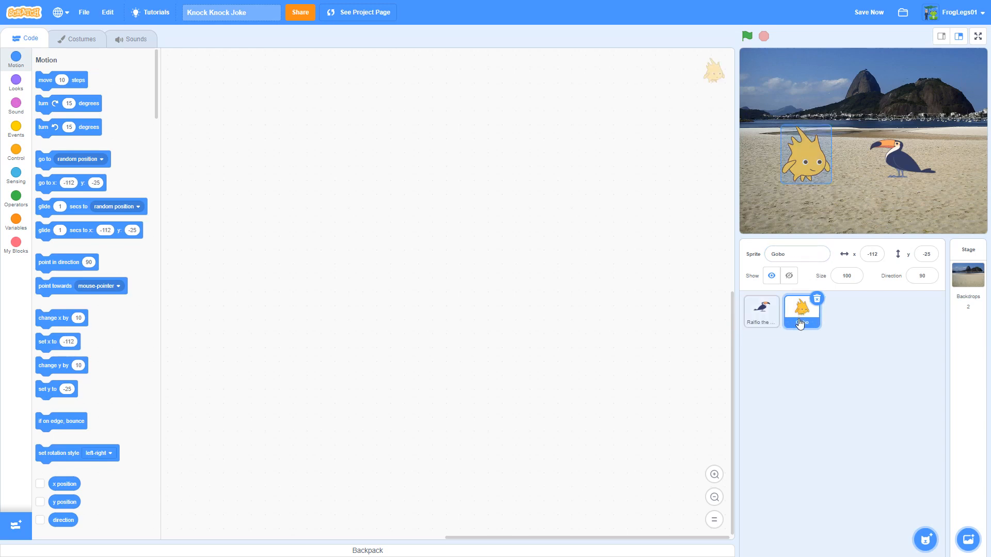
left_click(761, 311)
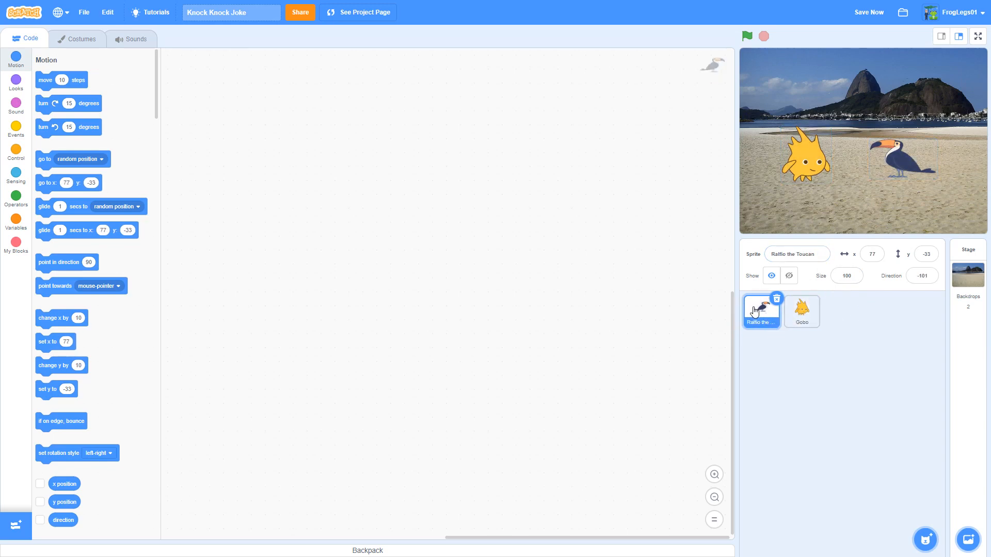
left_click(868, 12)
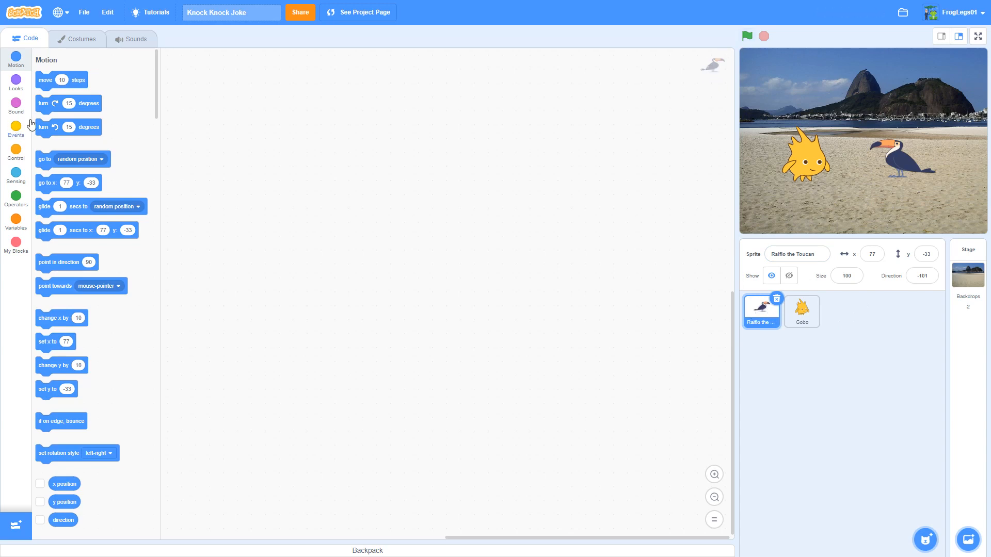
Give Ralfio a green-flag script that says 'Knock knock' for 3 seconds
left_click(15, 129)
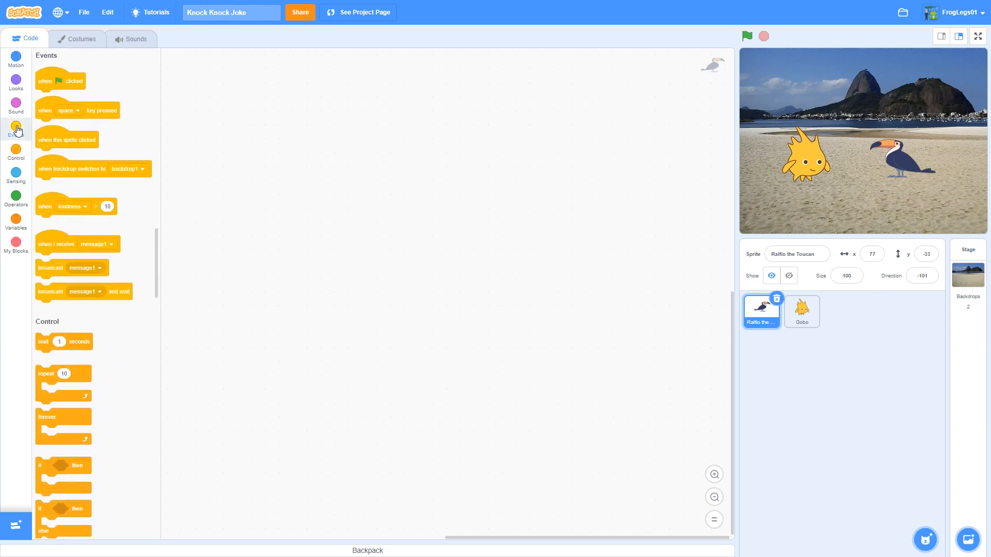
left_click_drag(60, 80, 275, 135)
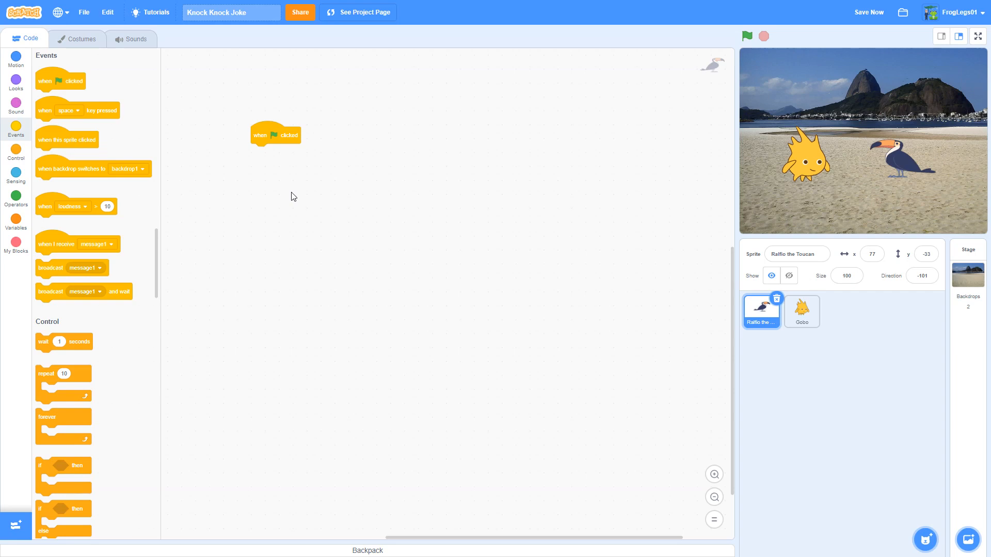
mouse_move(329, 158)
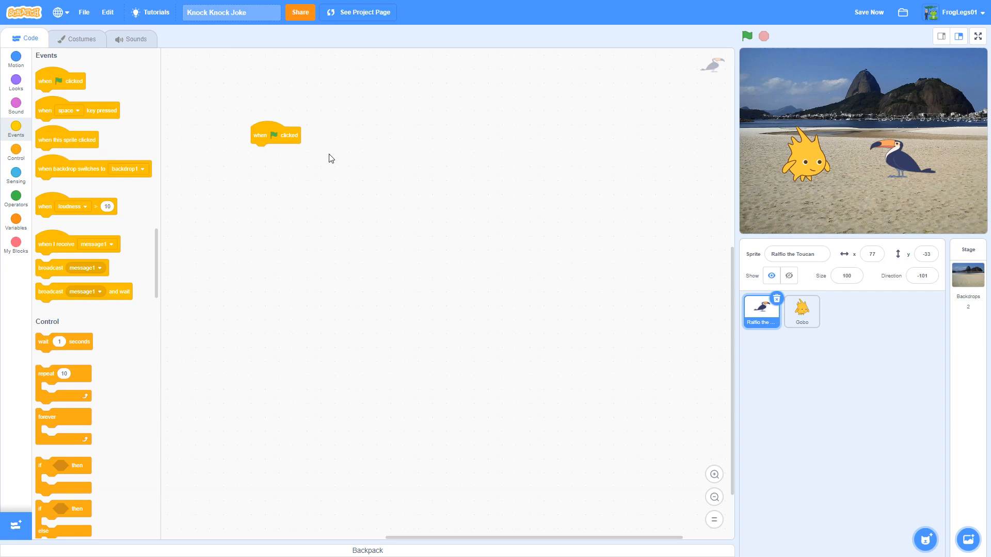
mouse_move(371, 198)
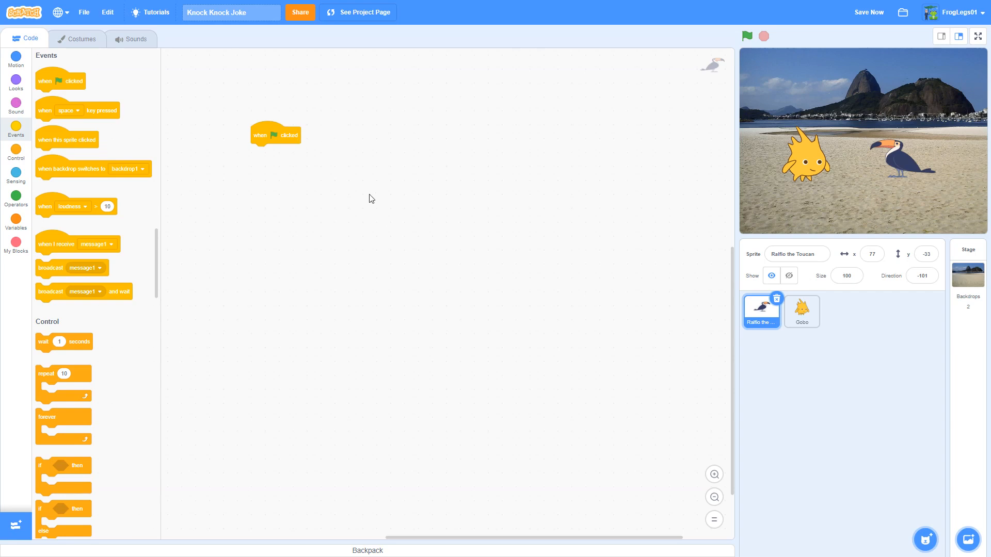
mouse_move(16, 81)
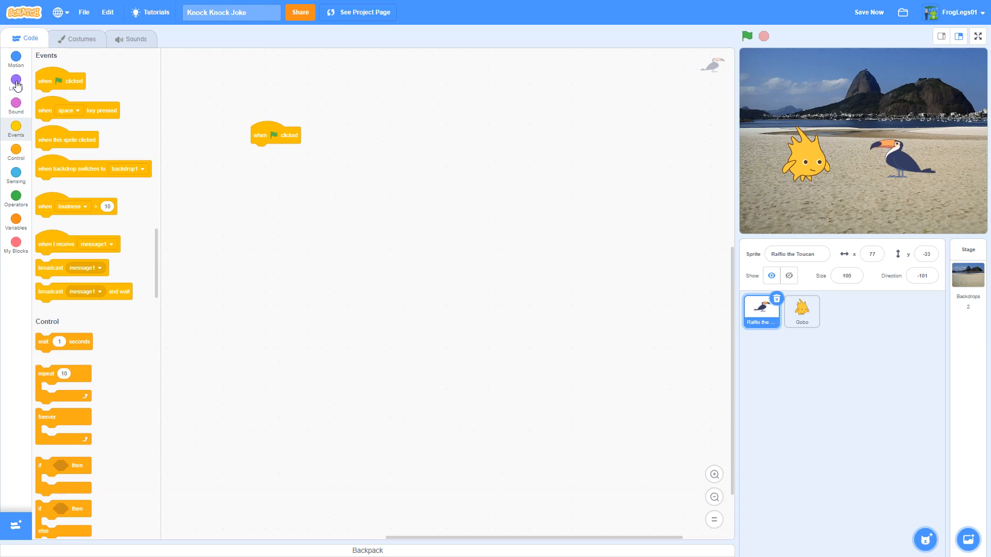
left_click(15, 84)
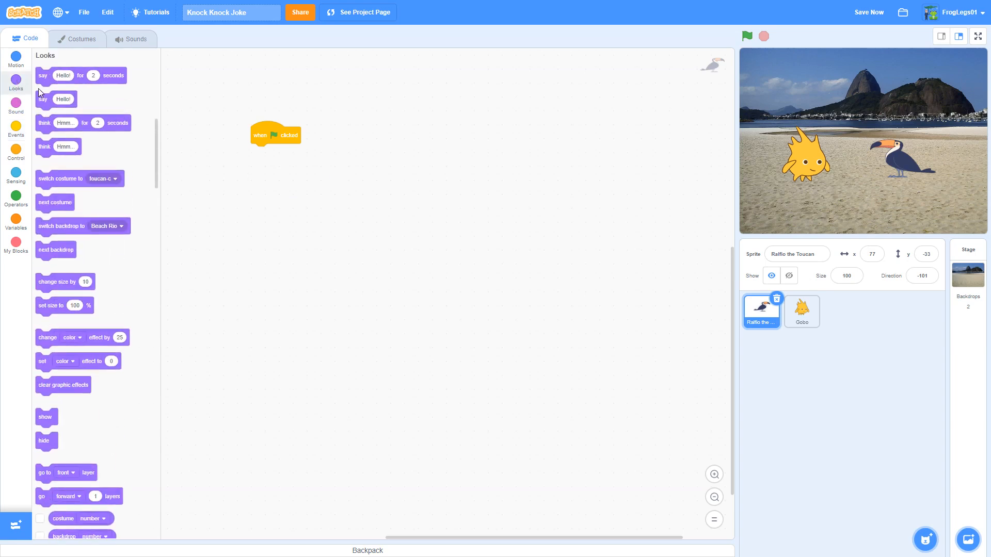
left_click_drag(81, 75, 295, 151)
type("Knock knock")
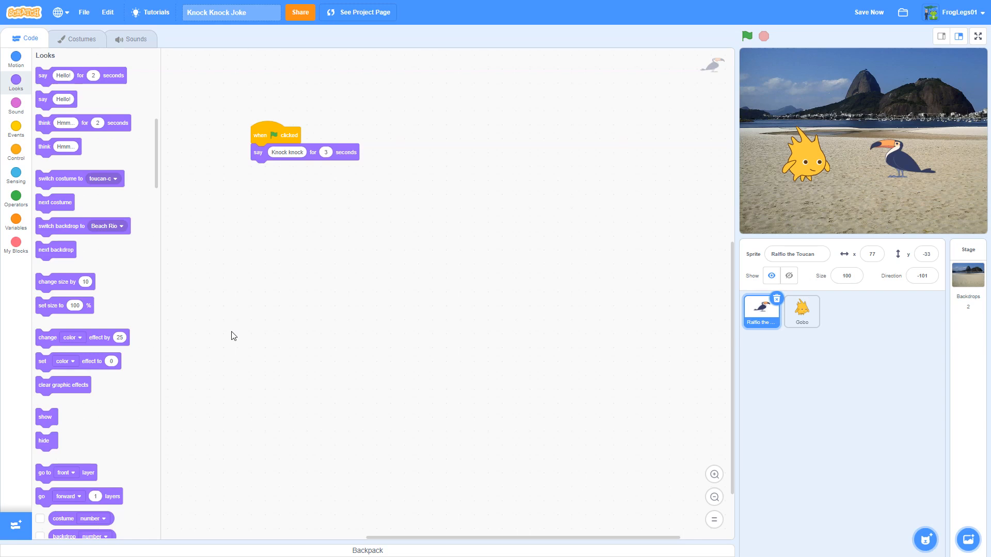
mouse_move(274, 293)
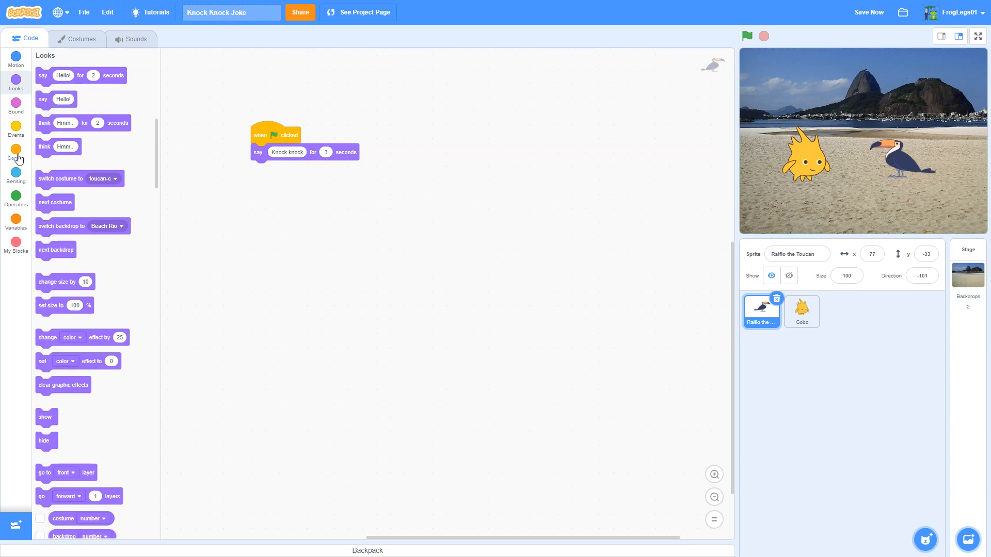
Attach a broadcast block to Ralfio's script sending a new 'knock knock' message
left_click(15, 150)
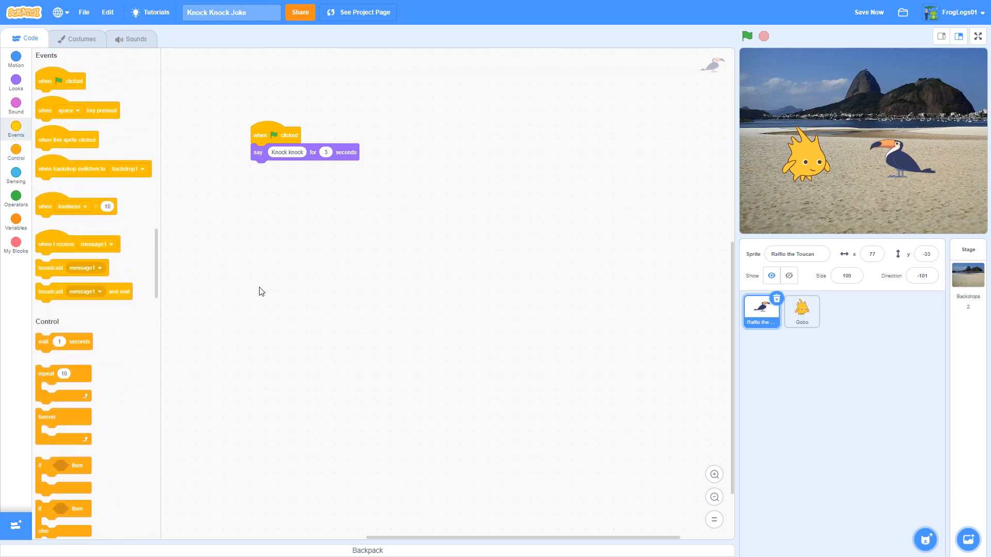
mouse_move(51, 268)
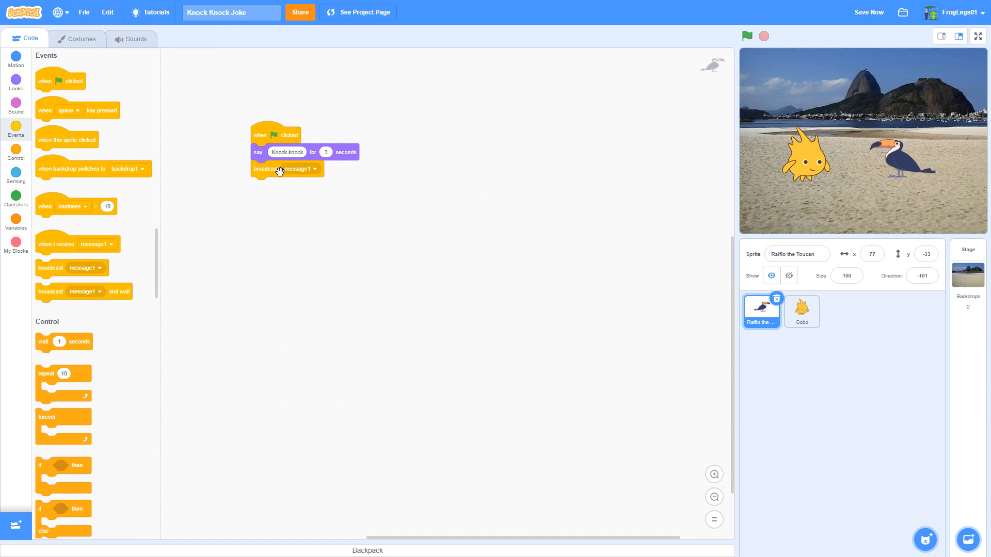
left_click(314, 168)
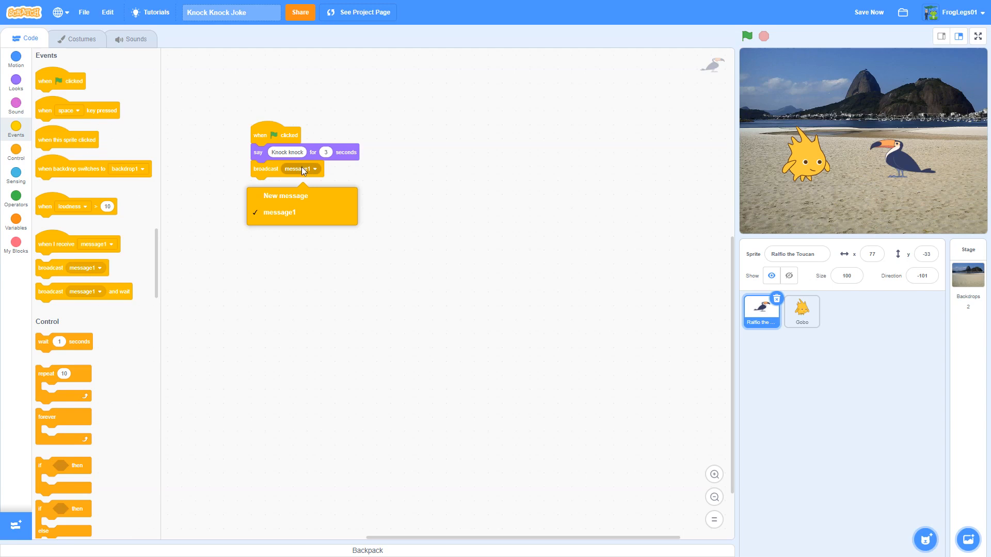
mouse_move(310, 172)
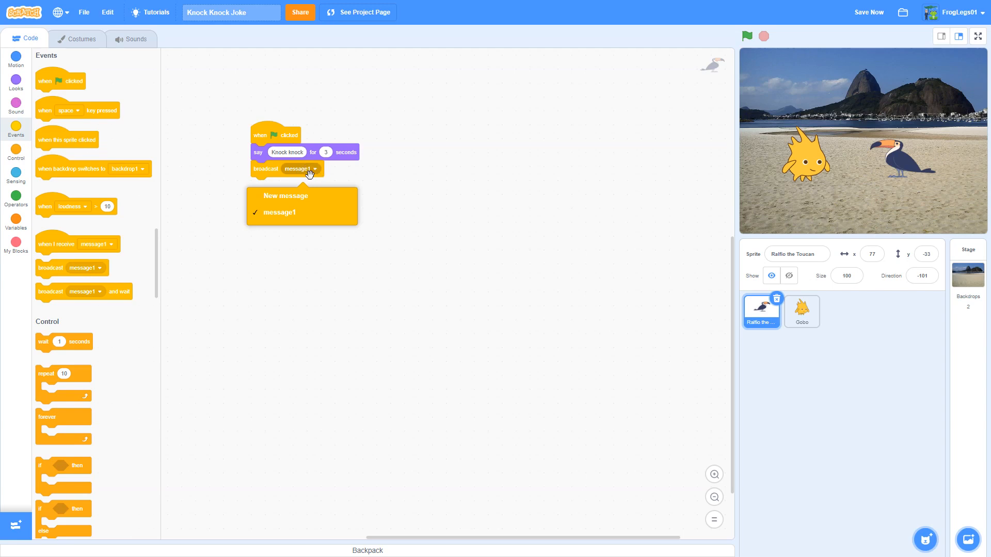
left_click(285, 196)
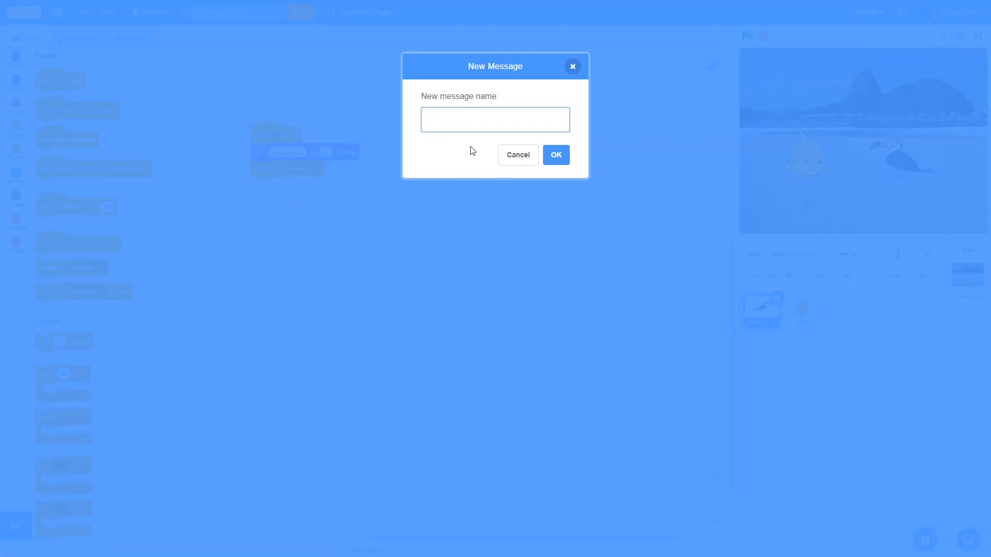
type("knock knoc")
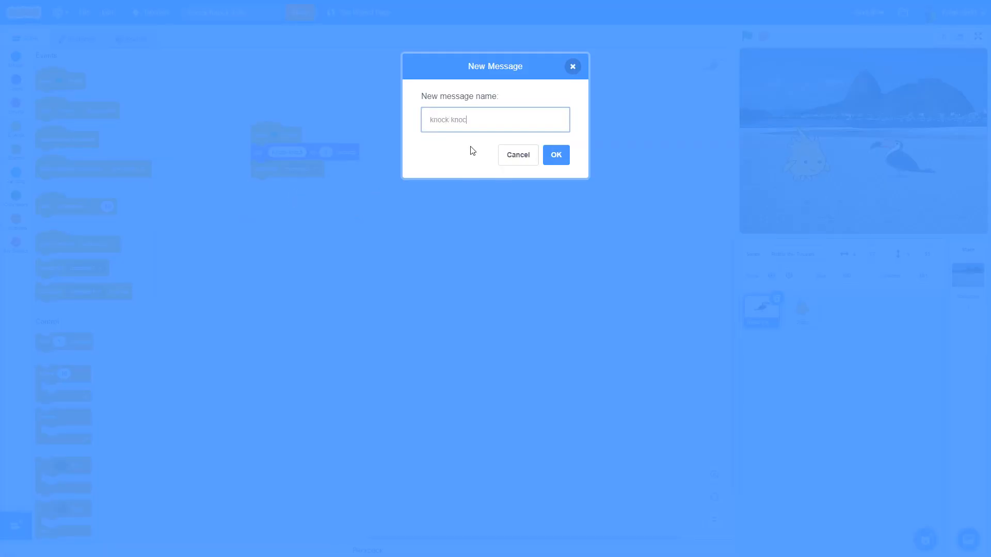
type("k")
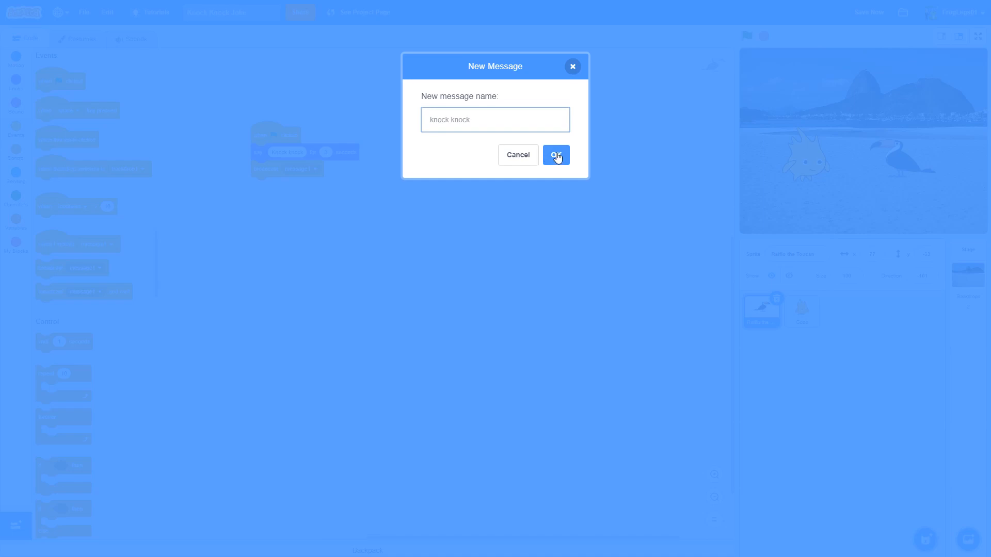
left_click(556, 154)
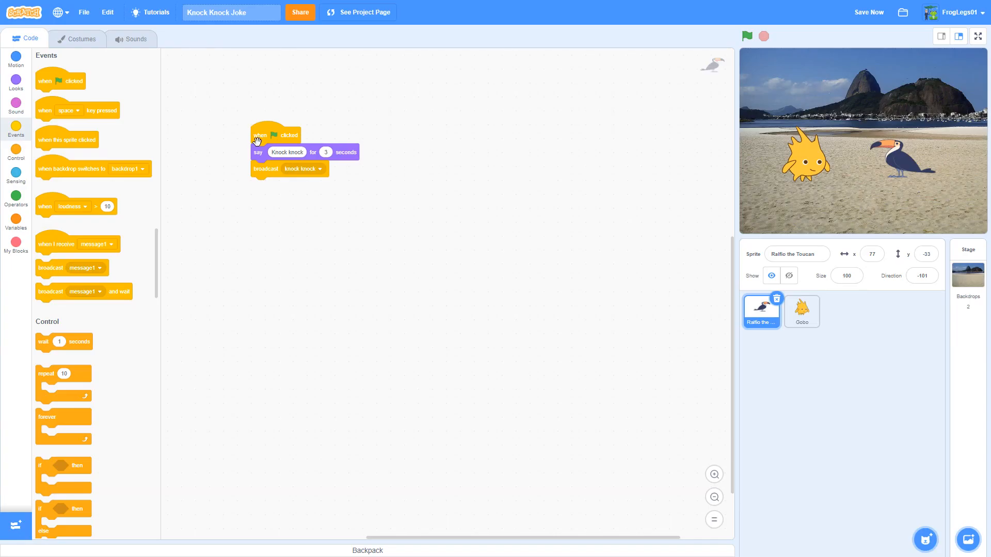
Run the project with the green flag to test it, then save
left_click(747, 36)
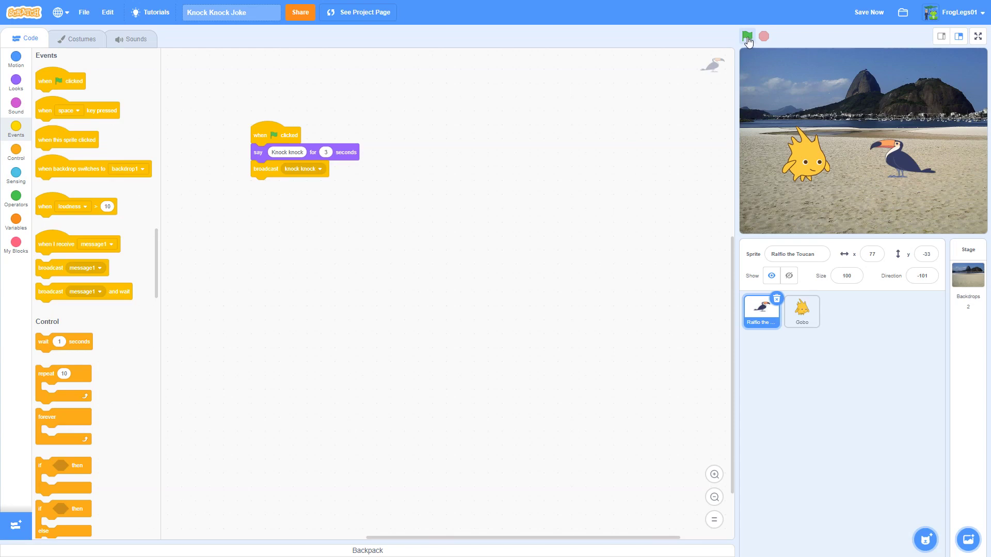
left_click(746, 36)
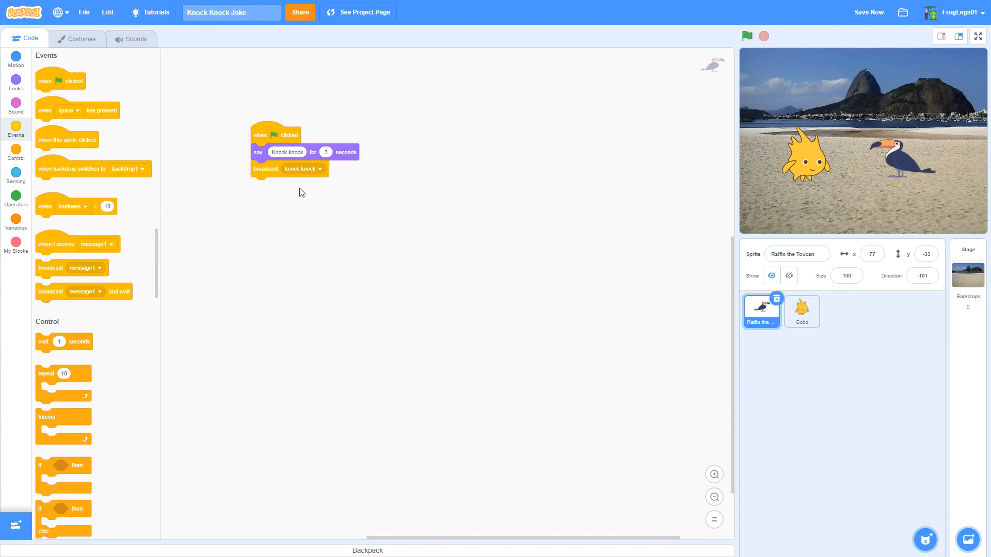
mouse_move(303, 167)
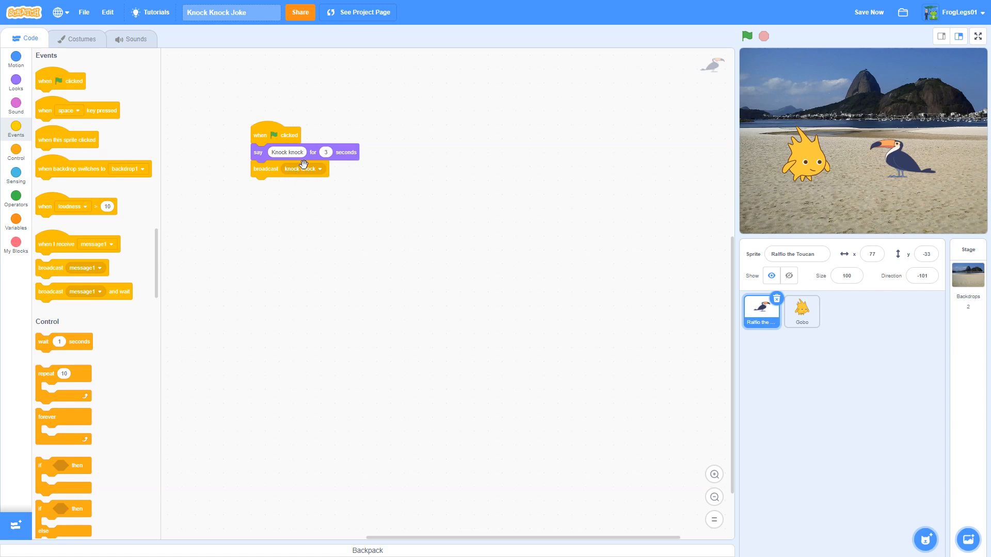
left_click(868, 12)
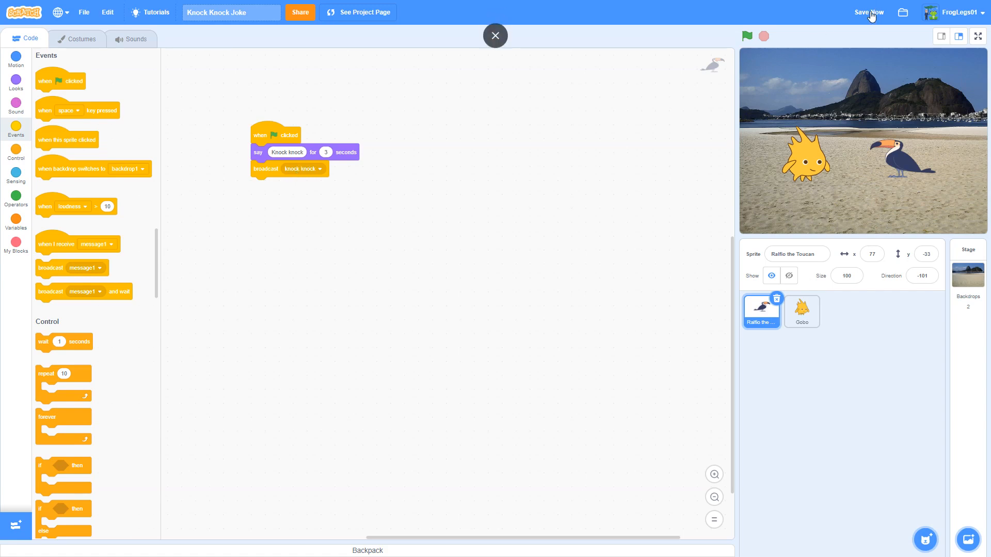
left_click(867, 12)
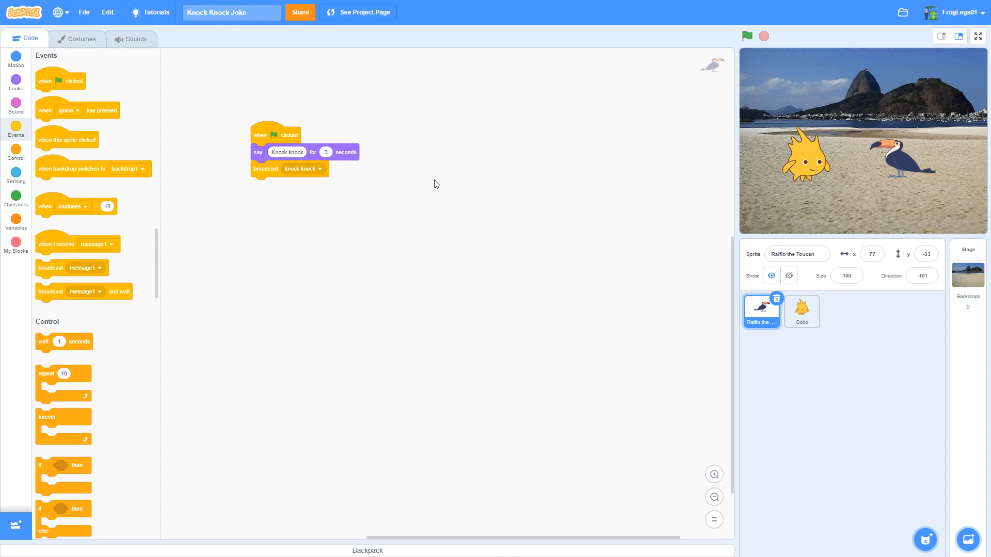
mouse_move(319, 175)
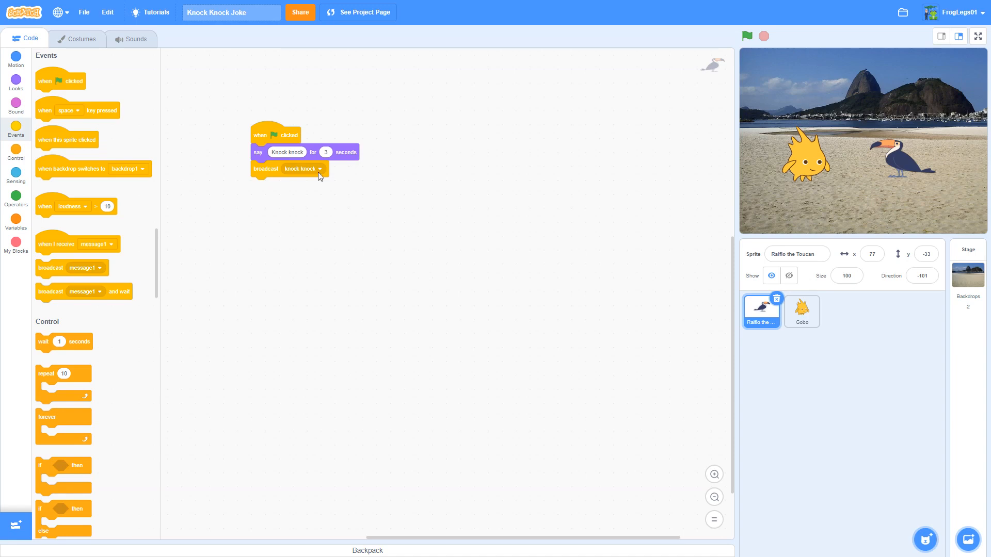
Give Gobo a 'when I receive knock knock' script that says 'Who's there?' for 3 seconds
left_click(800, 311)
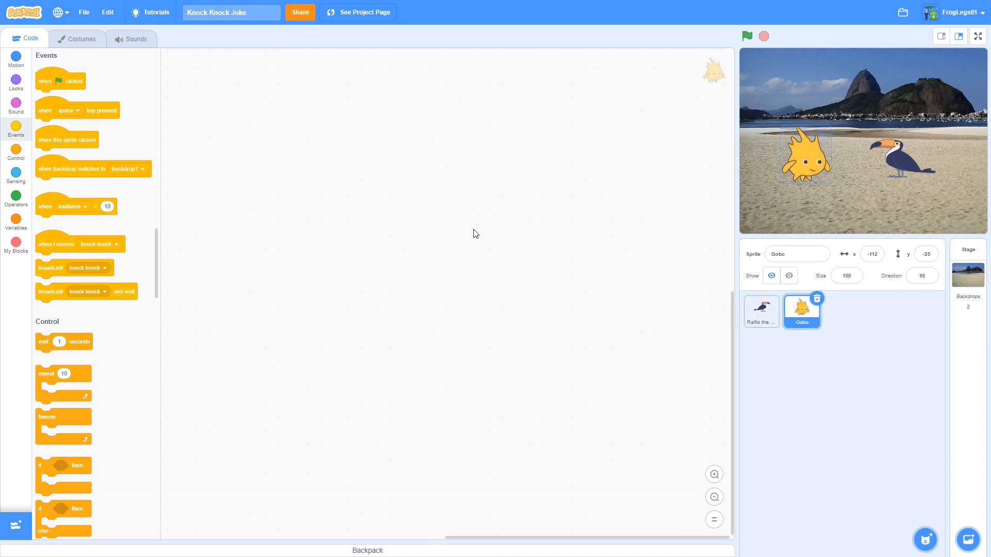
mouse_move(428, 196)
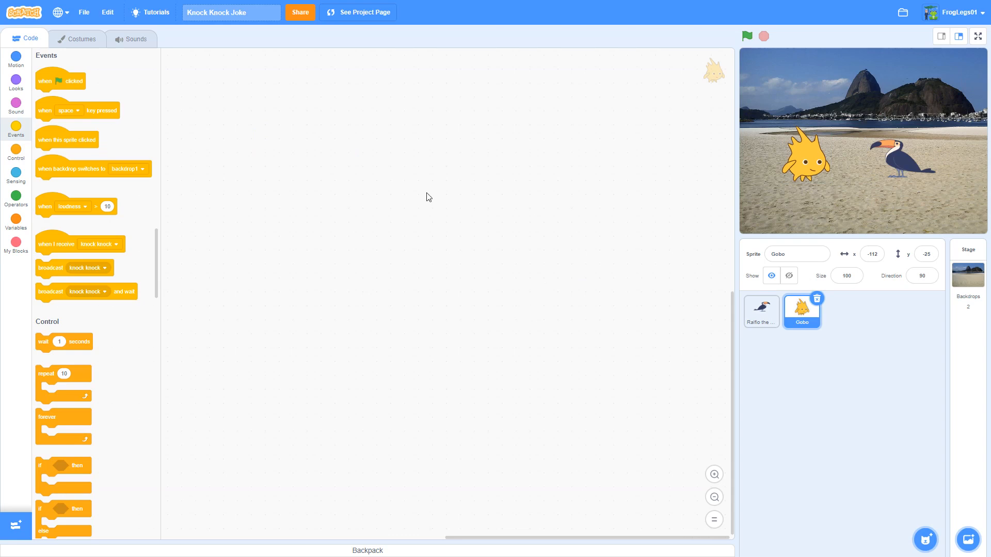
mouse_move(79, 210)
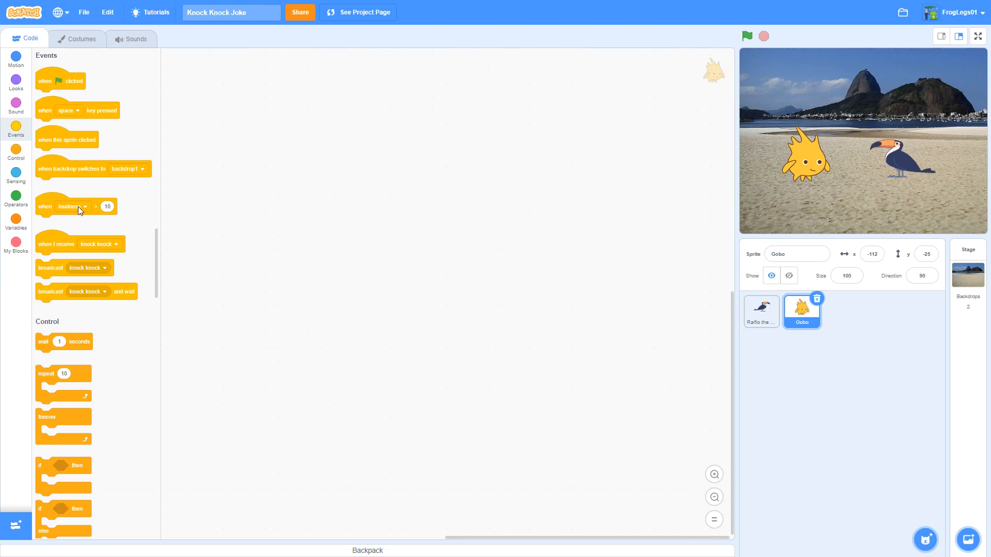
mouse_move(56, 245)
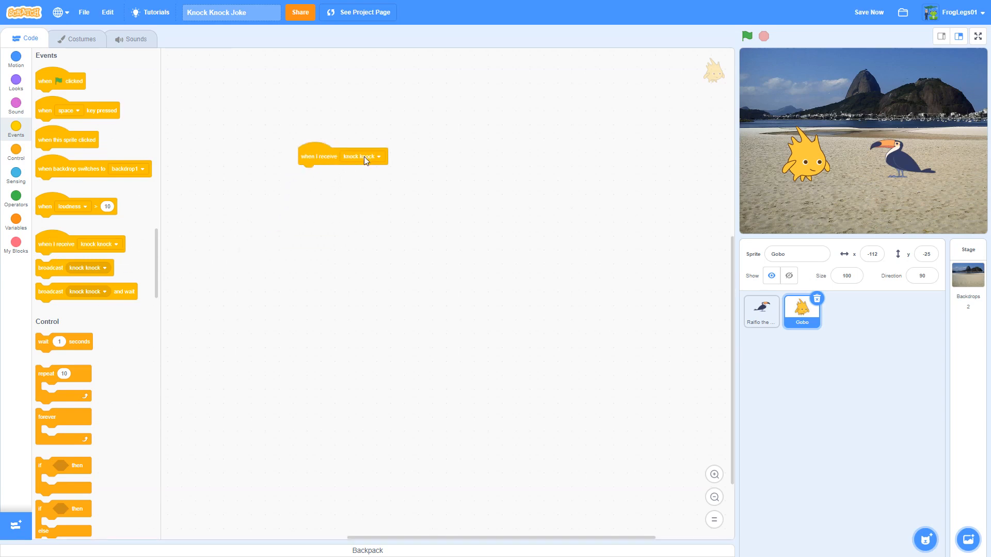
left_click(376, 155)
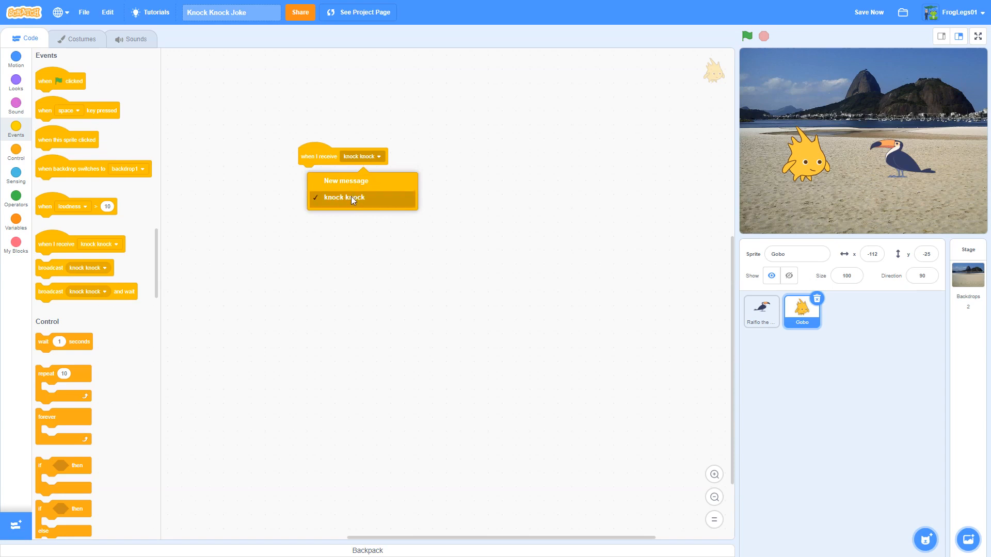
left_click(344, 197)
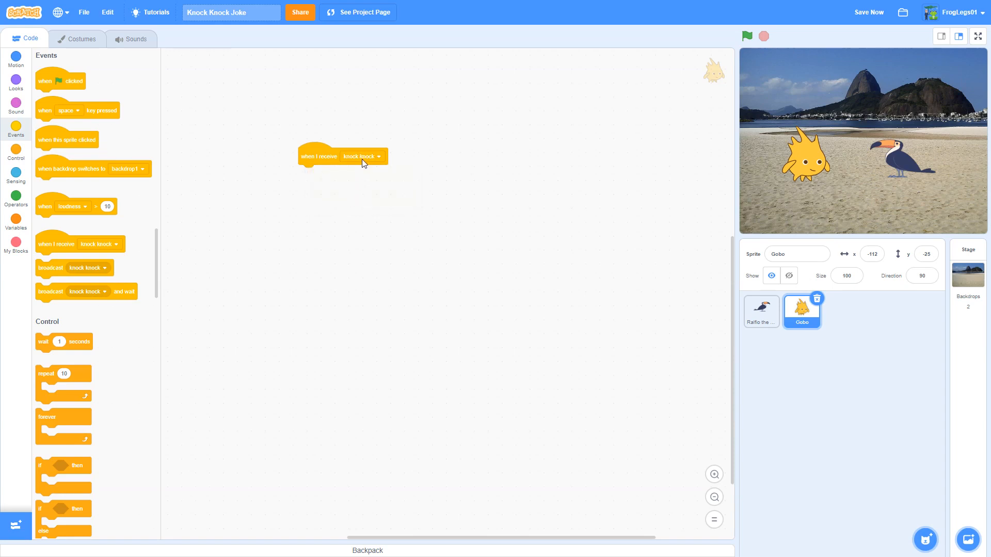
mouse_move(33, 89)
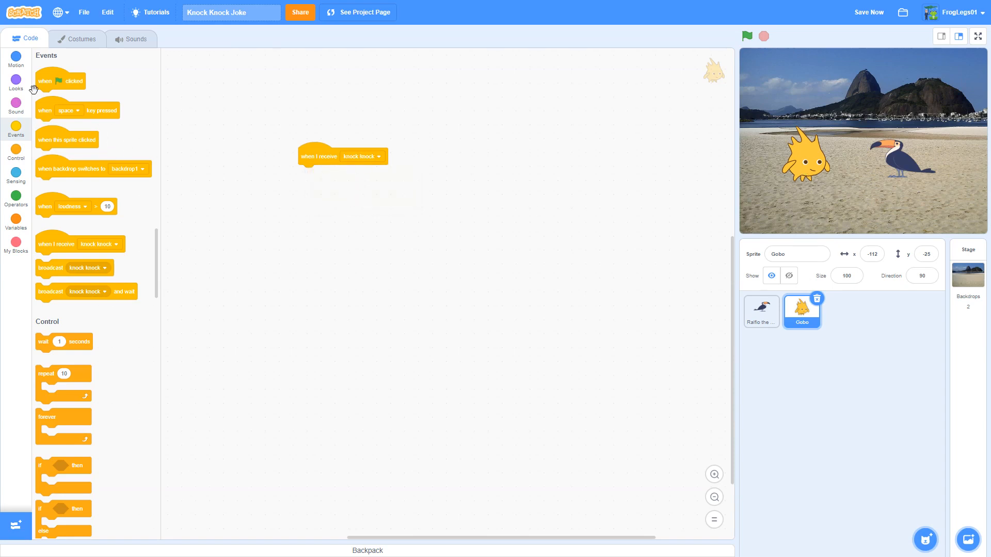
left_click(15, 81)
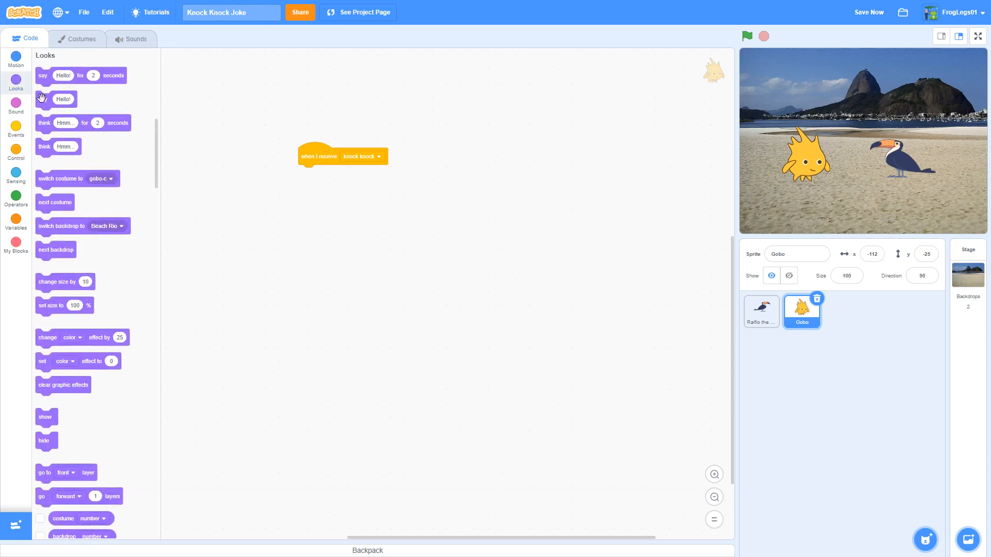
left_click_drag(81, 75, 328, 173)
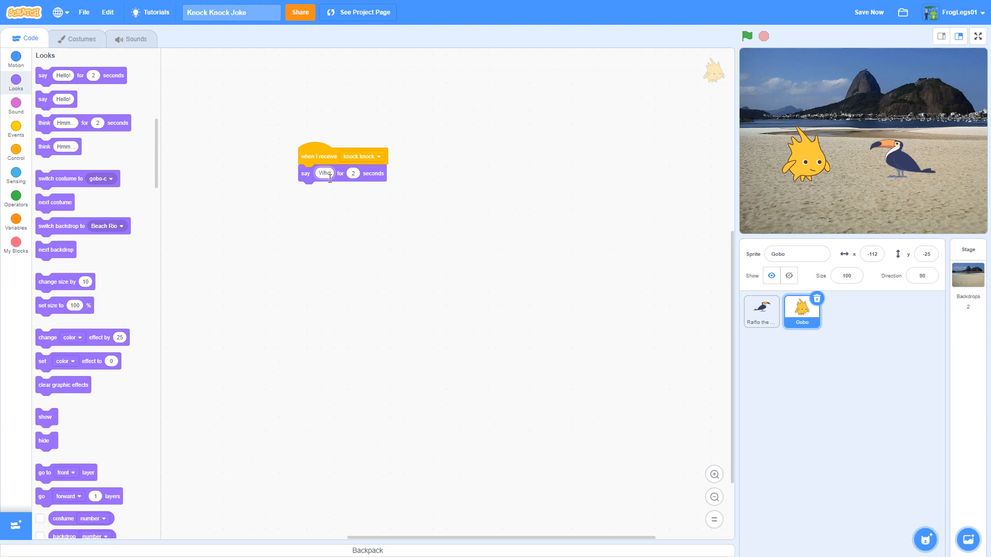
type("Who's there?")
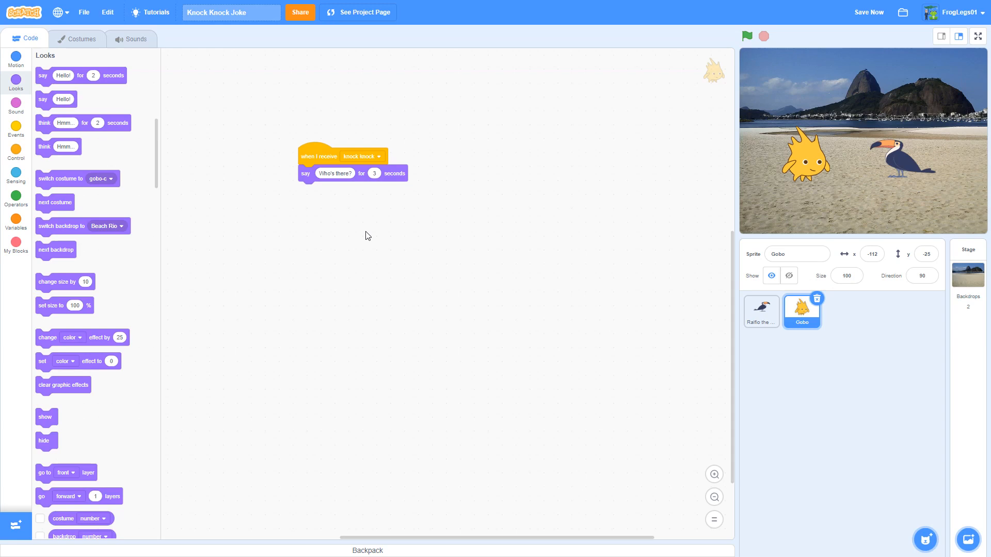
mouse_move(287, 253)
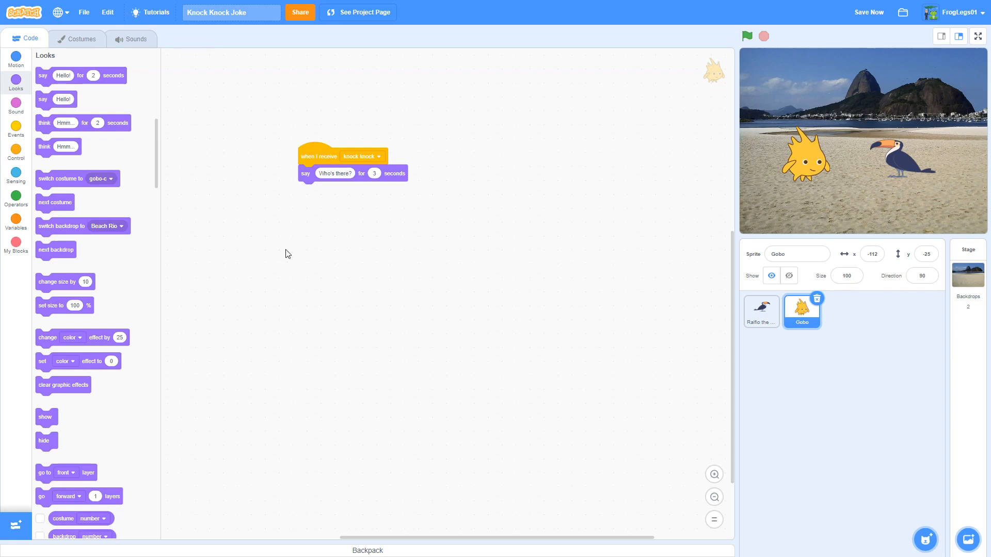
mouse_move(319, 213)
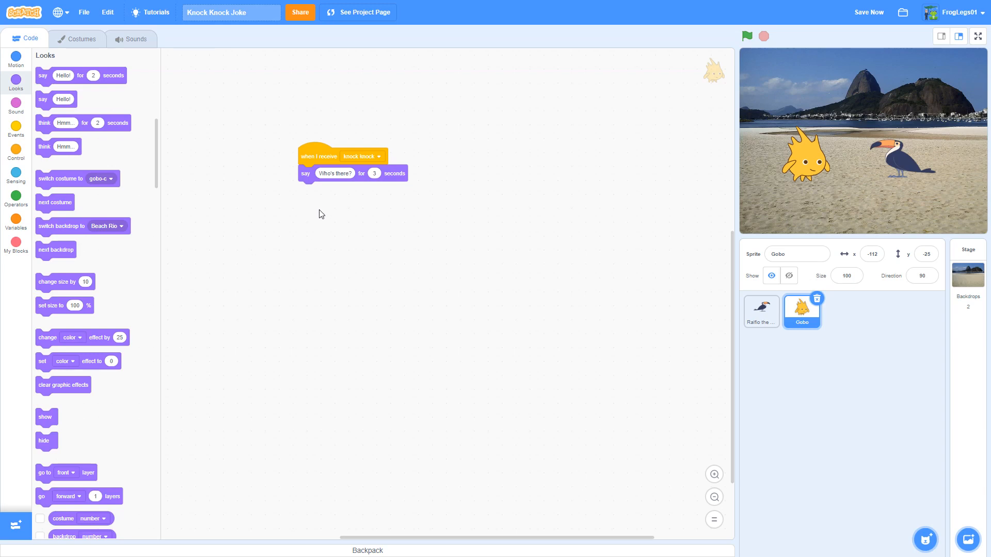
mouse_move(354, 221)
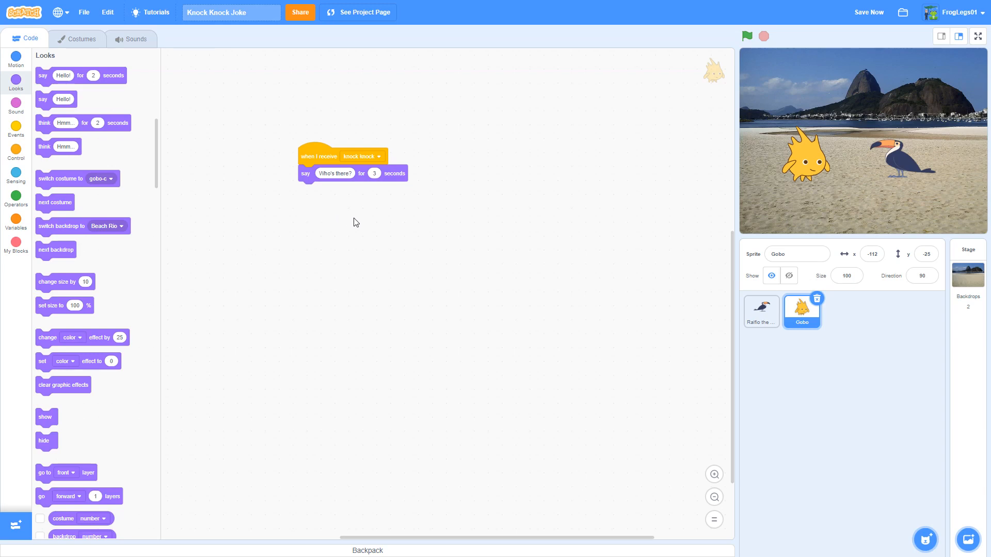
mouse_move(351, 194)
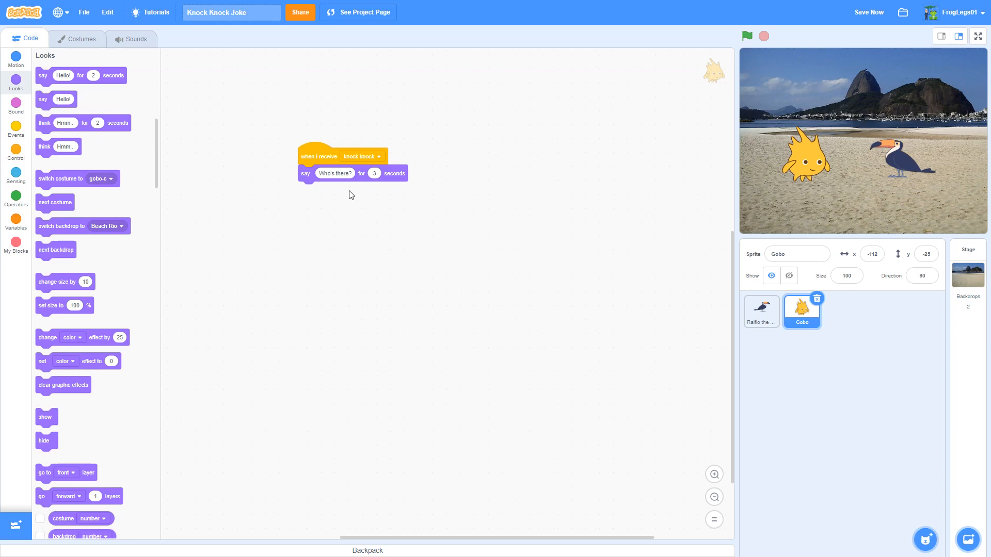
Attach a broadcast block beneath Gobo's 'say Who's there?' block
left_click(15, 129)
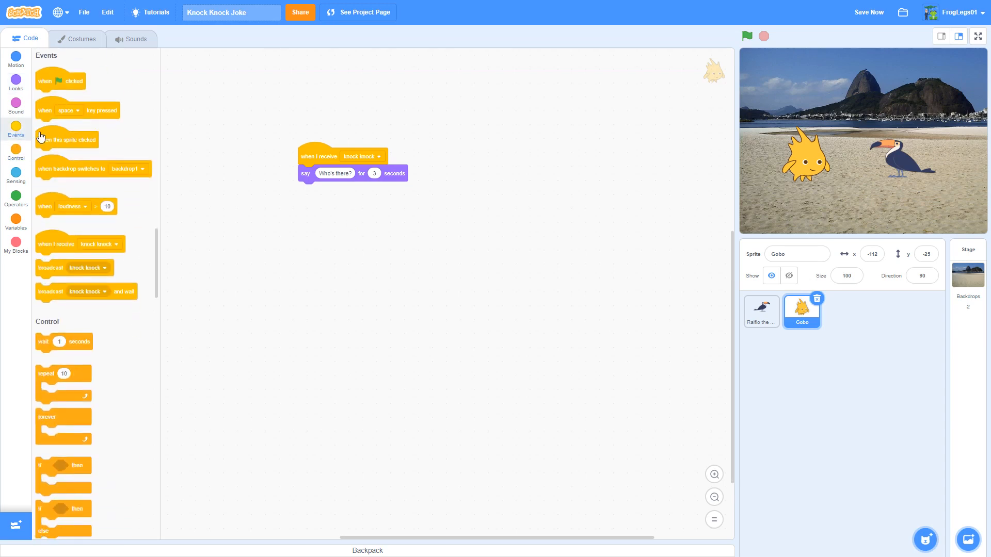
mouse_move(55, 264)
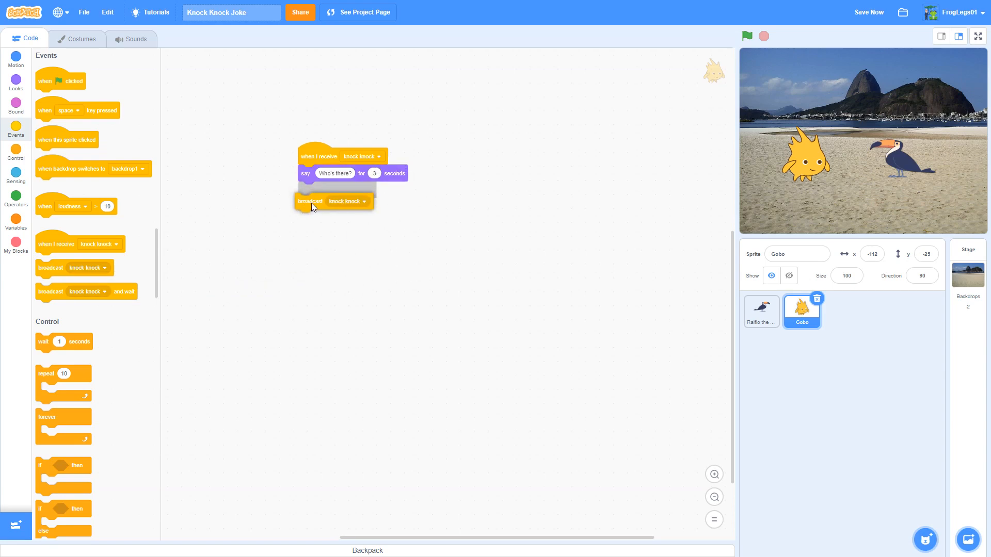
left_click_drag(310, 201, 313, 189)
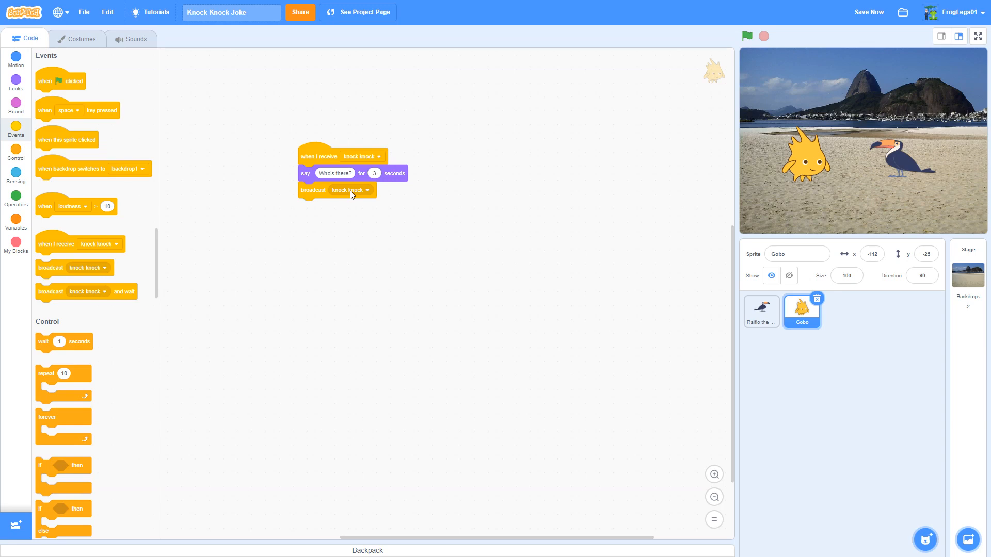
Switch Gobo's broadcast to a newly created 'who's there' message
left_click(350, 190)
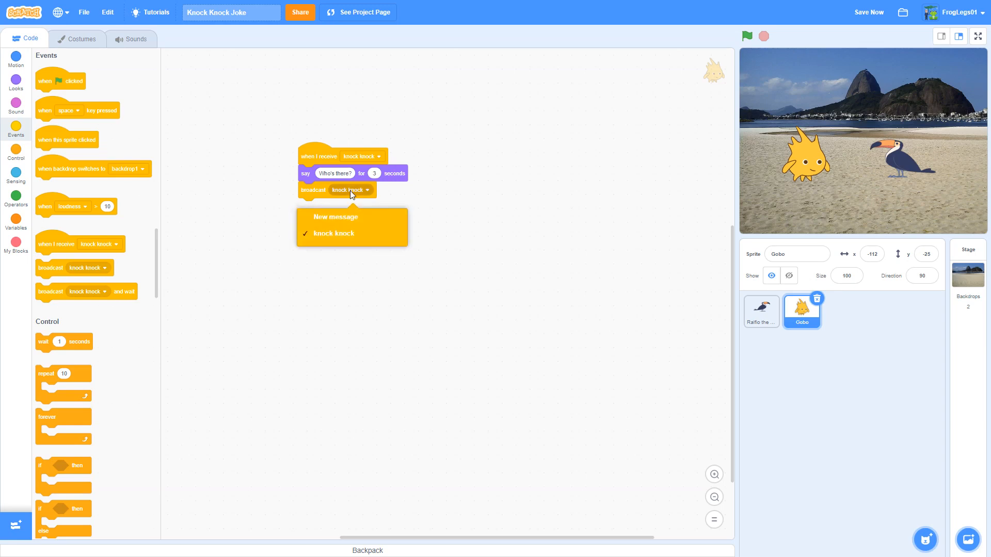
mouse_move(334, 217)
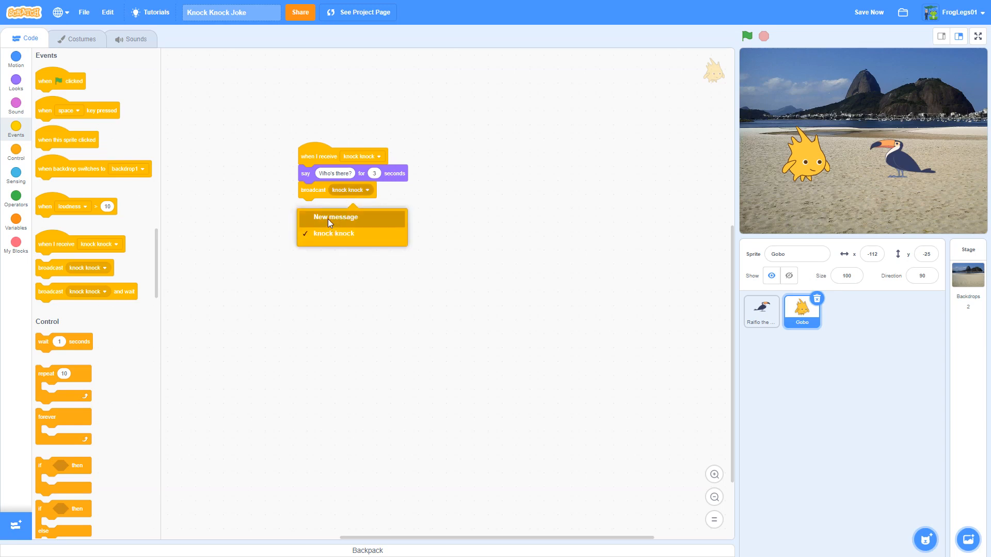
left_click(336, 217)
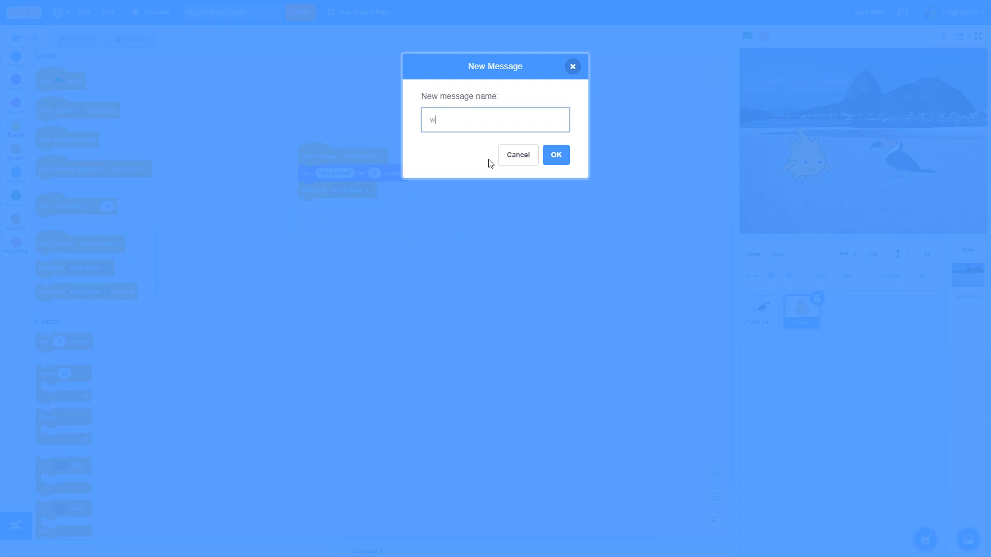
type("ho's")
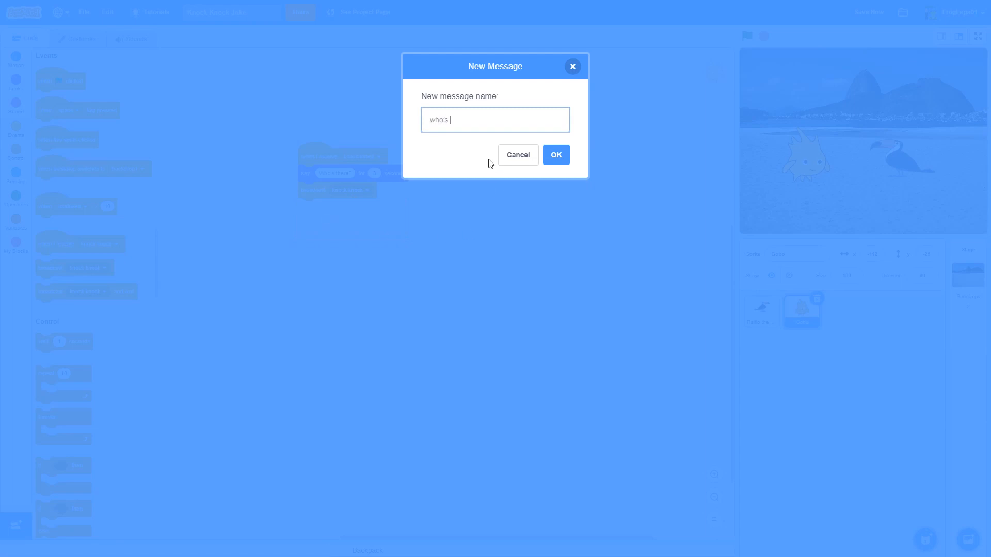
type("there")
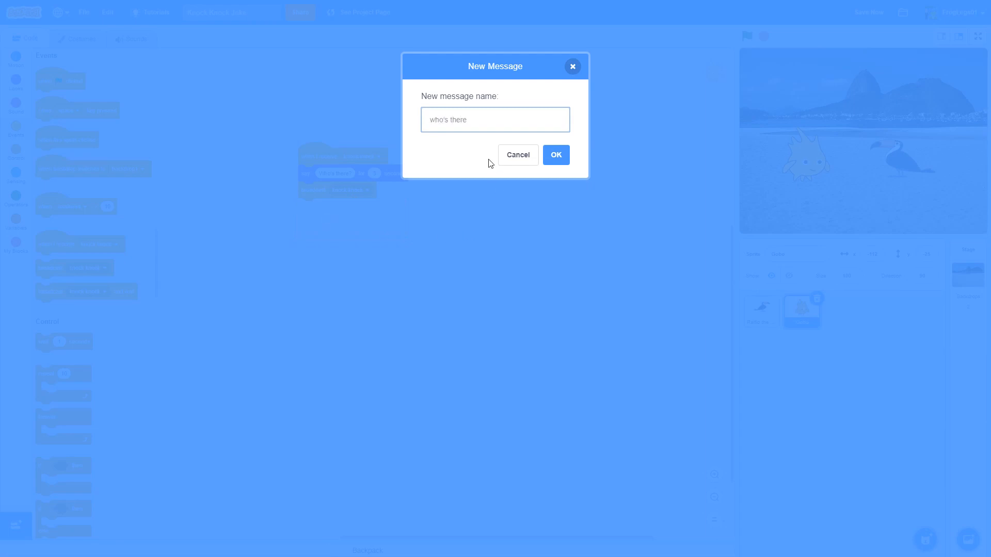
left_click(555, 154)
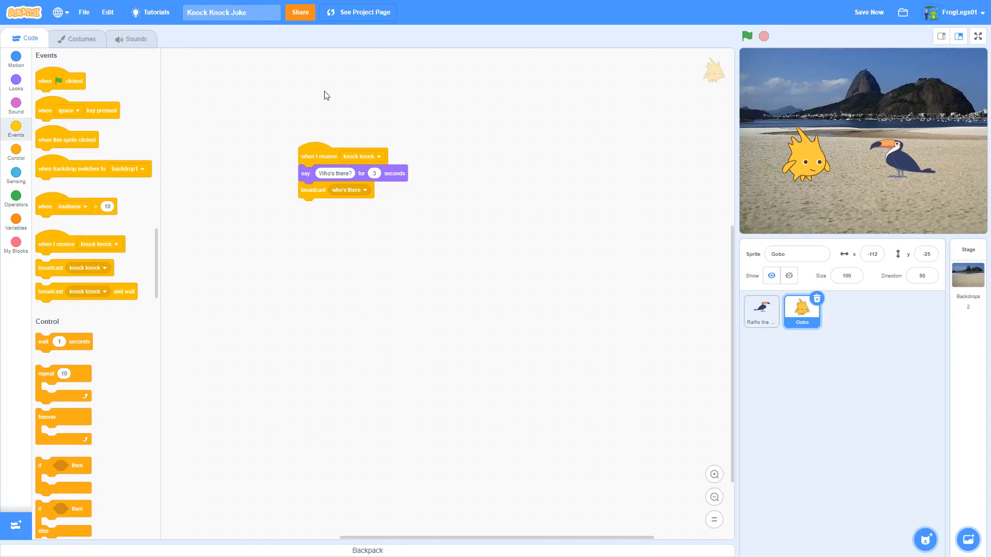
mouse_move(360, 316)
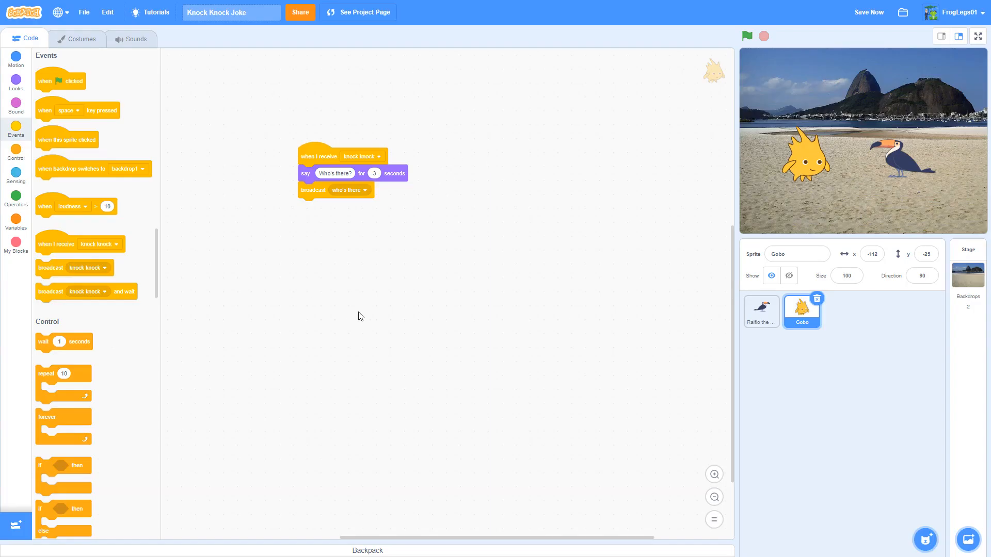
mouse_move(877, 21)
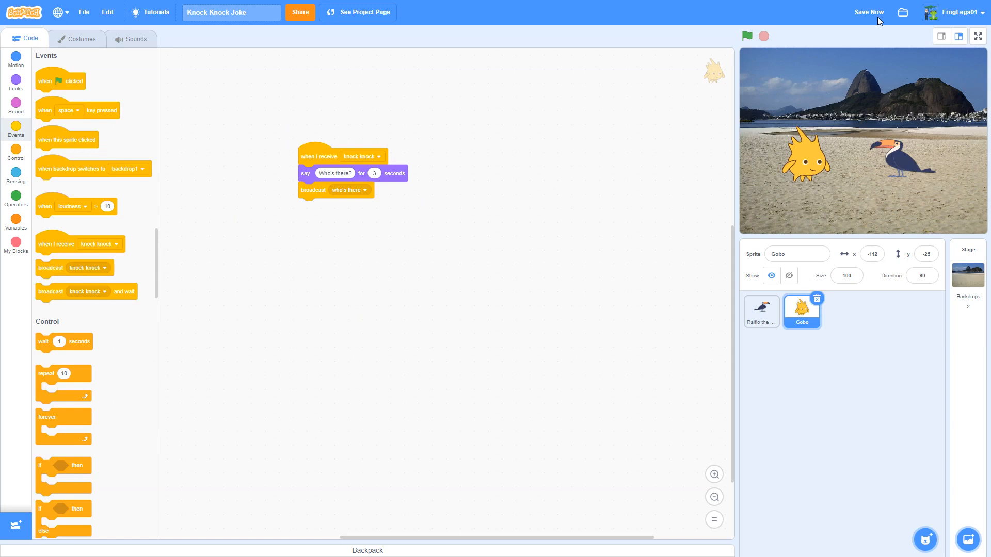
Save the Knock Knock Joke project and run it with the green flag
left_click(868, 12)
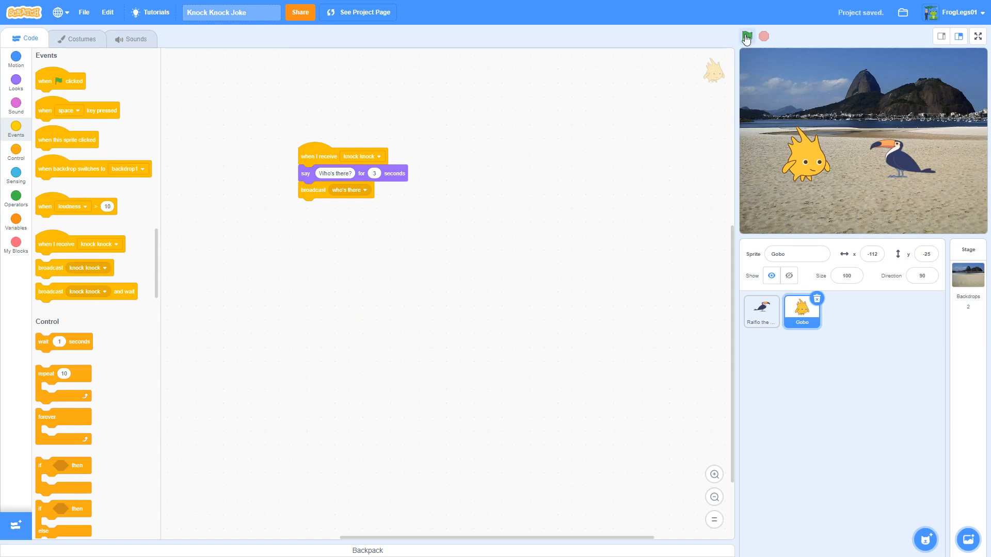
left_click(746, 36)
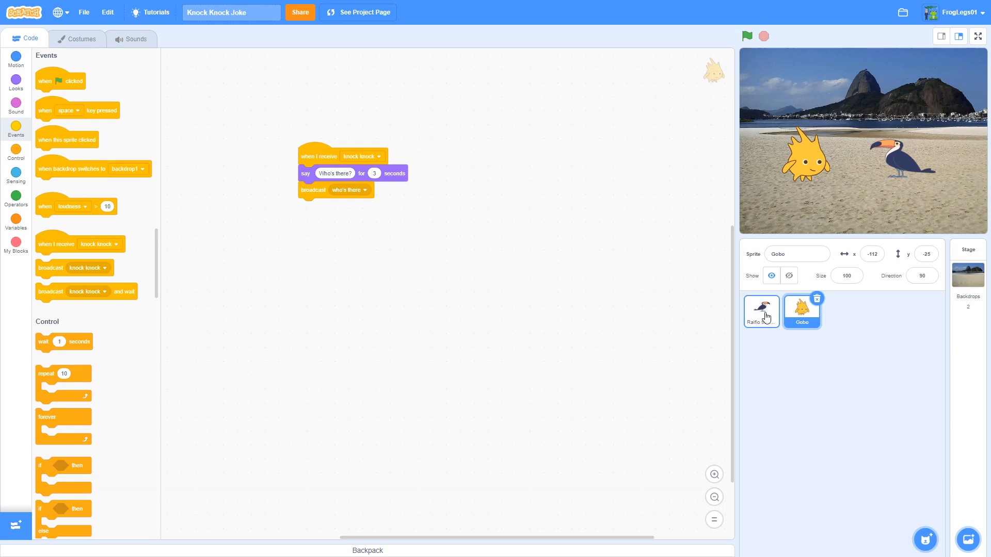
Set Raffio the Toucan's 'when I receive' hat to the 'who's there' message
left_click(760, 311)
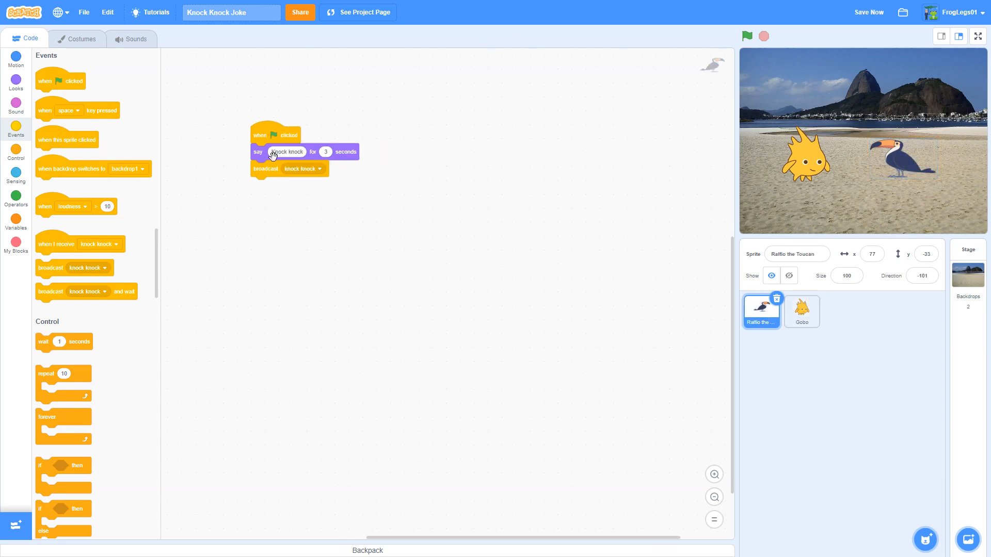
mouse_move(280, 108)
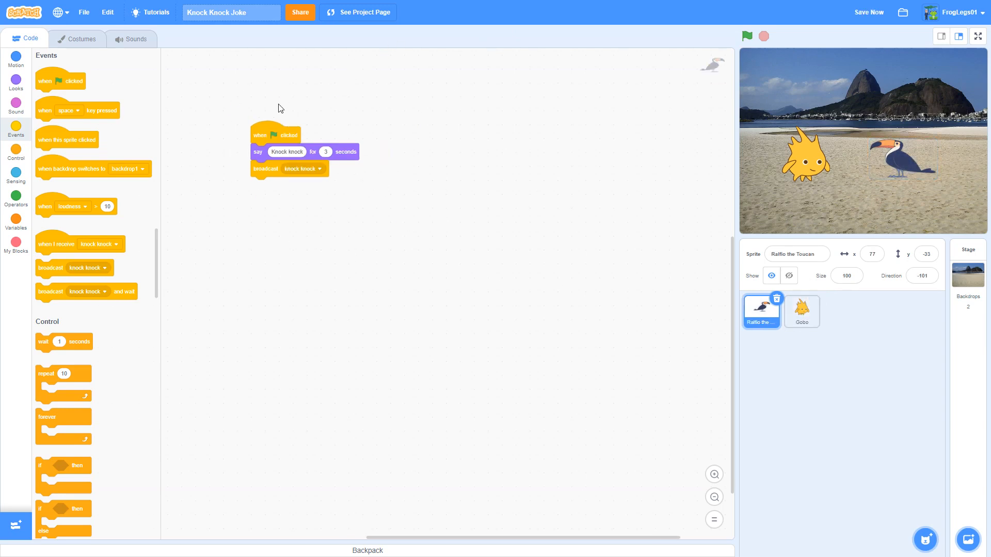
mouse_move(40, 265)
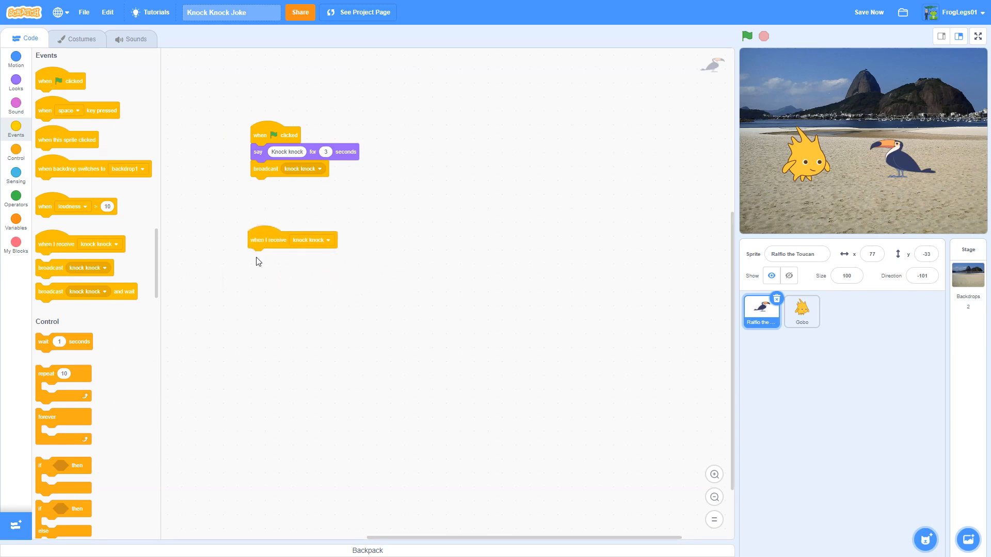
mouse_move(268, 238)
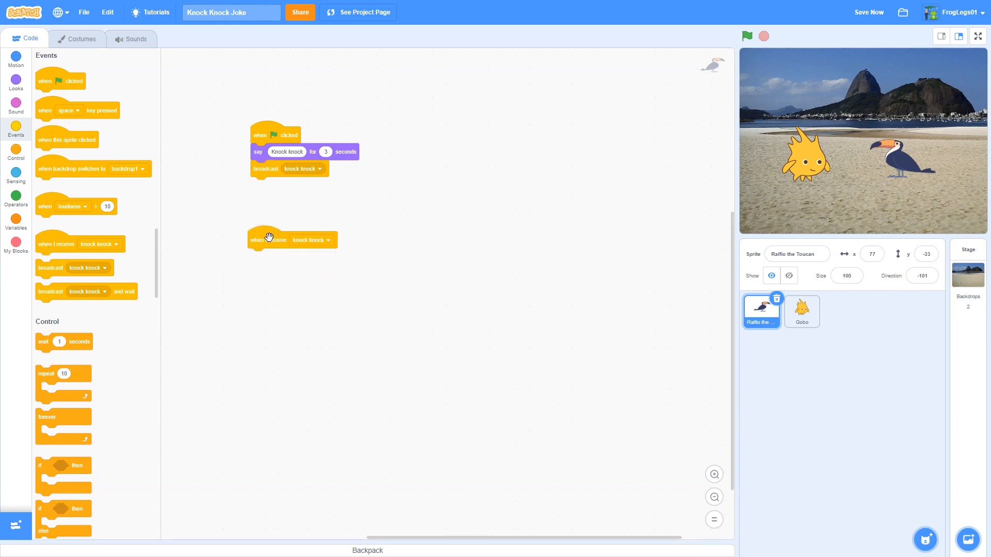
mouse_move(276, 148)
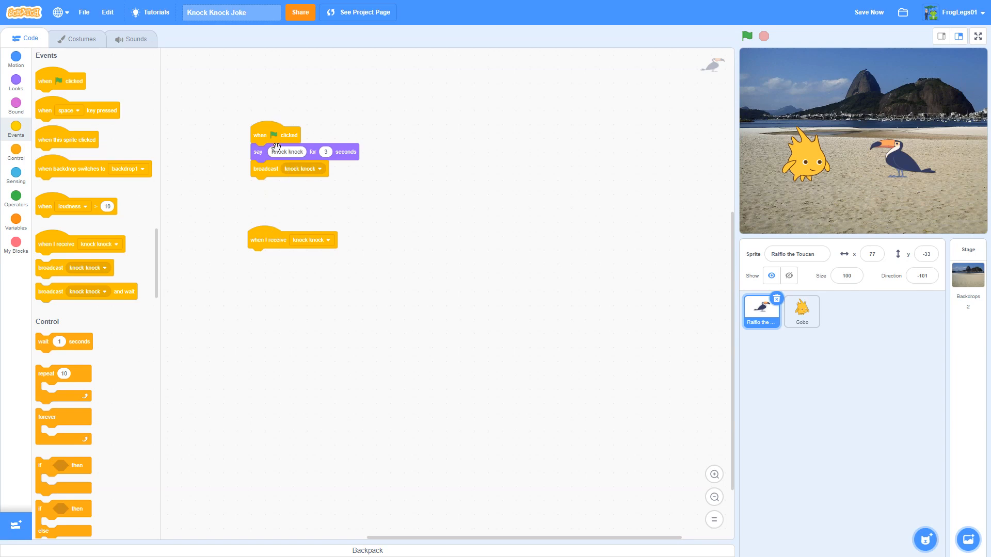
mouse_move(422, 246)
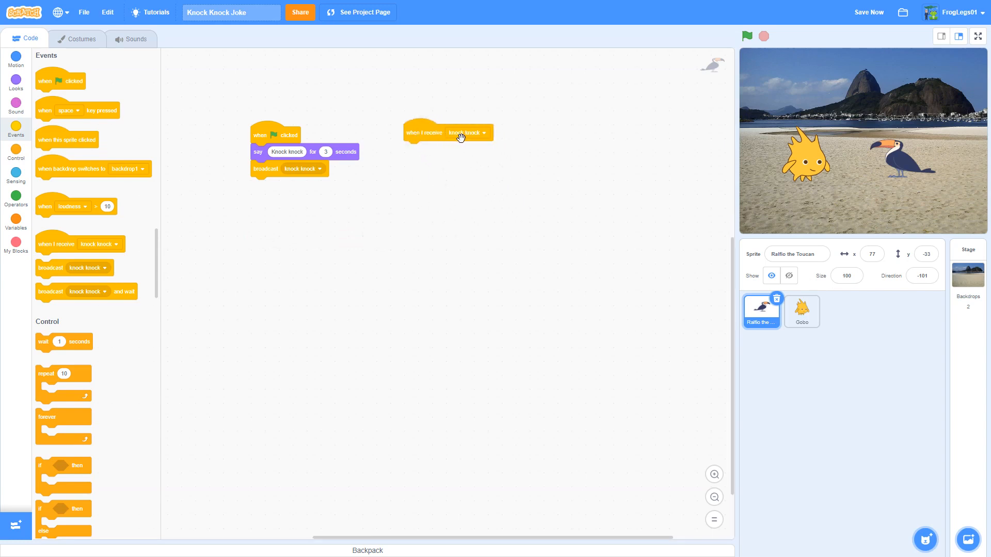
left_click(467, 133)
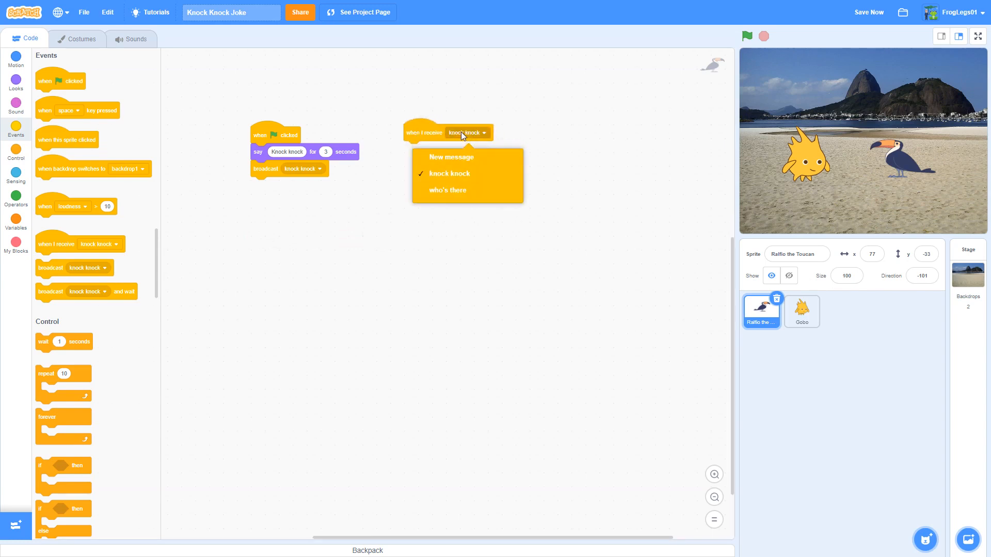
left_click(447, 191)
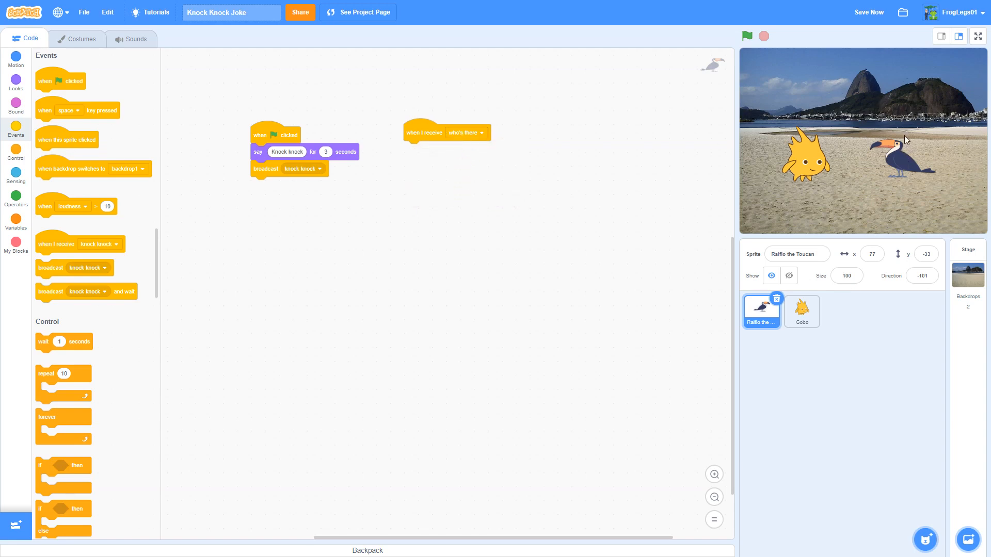
mouse_move(869, 158)
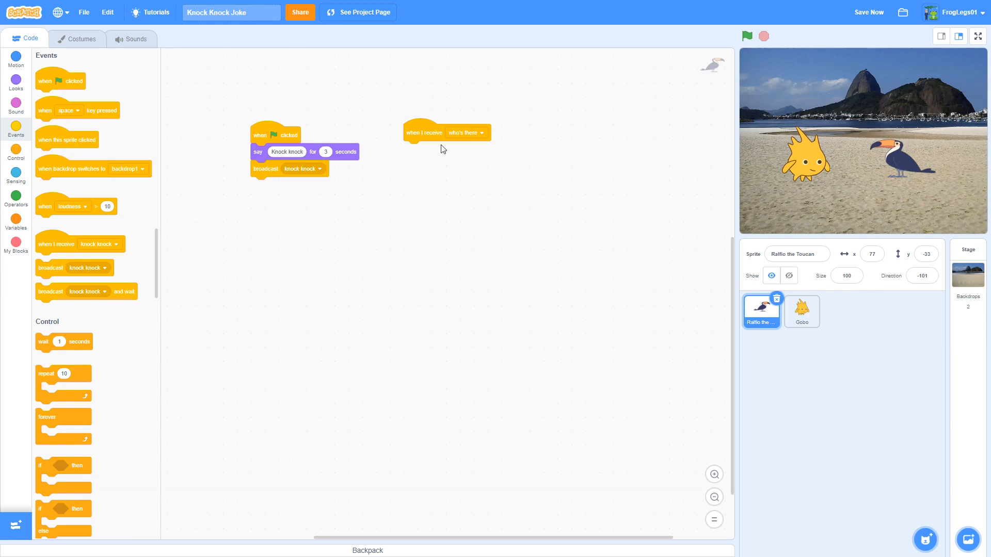
mouse_move(458, 140)
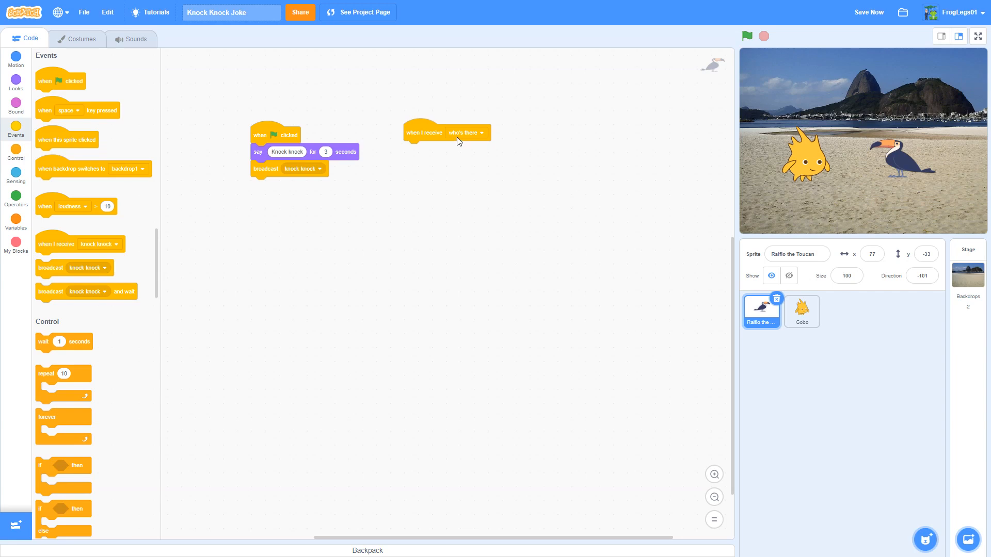
mouse_move(474, 138)
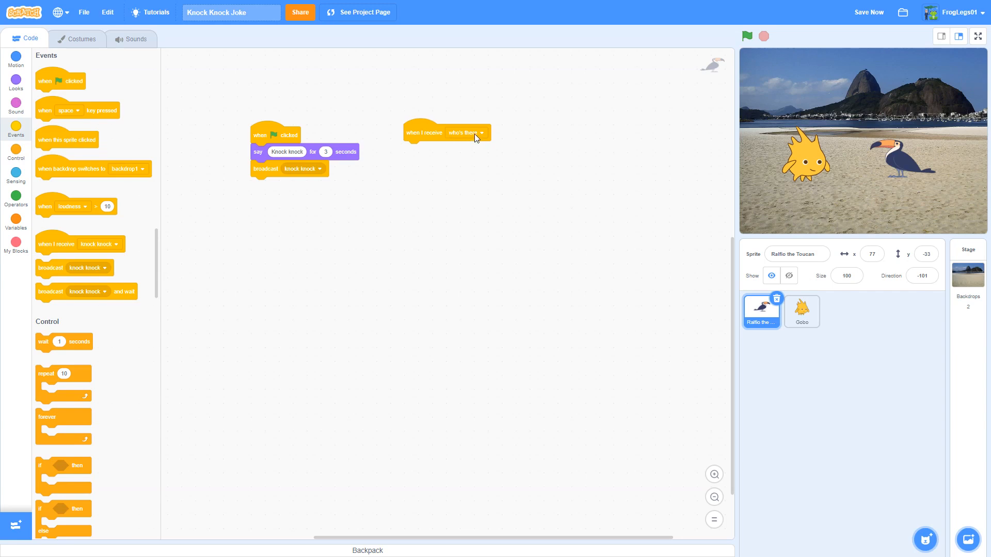
Attach a 'say Hawaii for 3 seconds' block under Raffio's who's there hat
left_click(15, 80)
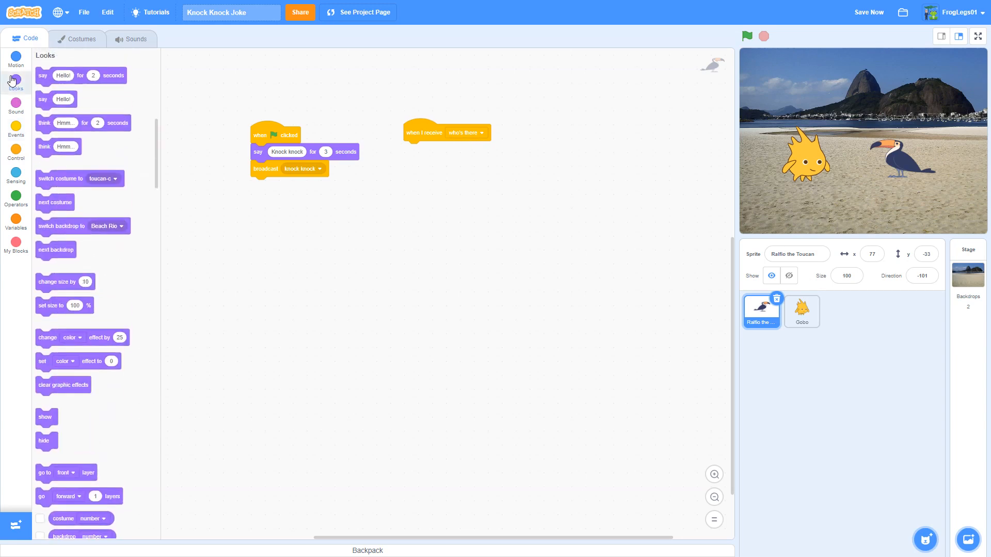
left_click_drag(80, 75, 437, 150)
type("Hawaii")
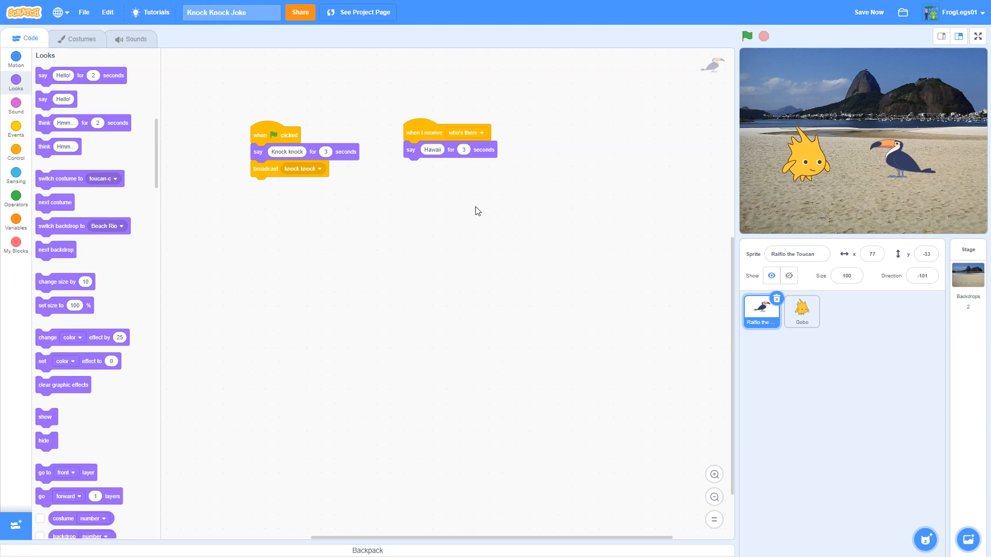
mouse_move(150, 90)
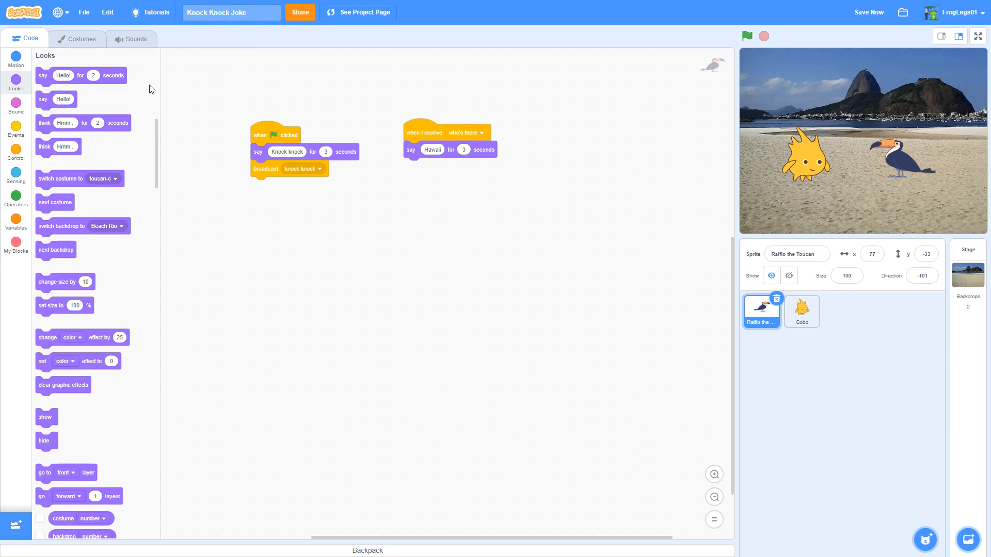
Add a broadcast under Raffio's say block that sends a new 'Hawaii' message
left_click(15, 130)
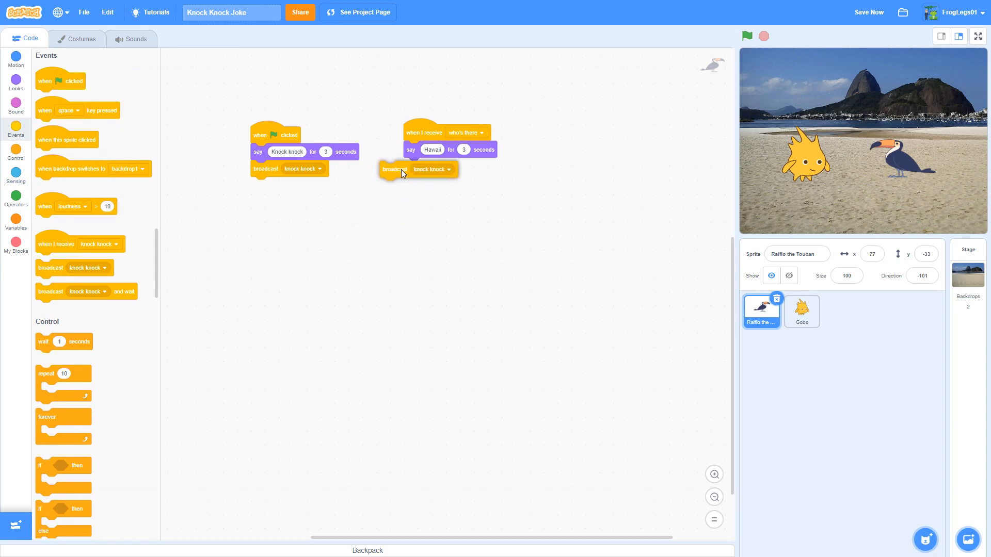
left_click(447, 169)
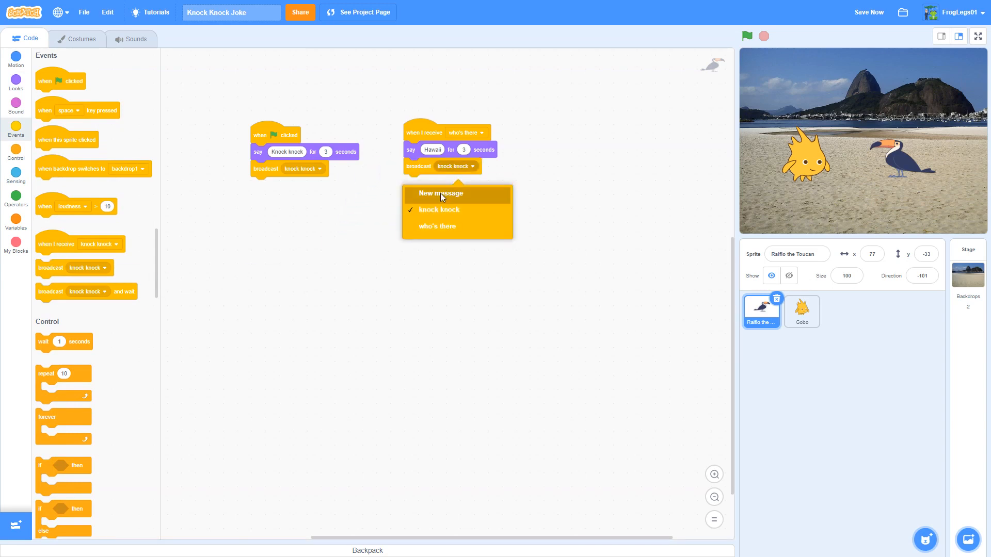
left_click(440, 193)
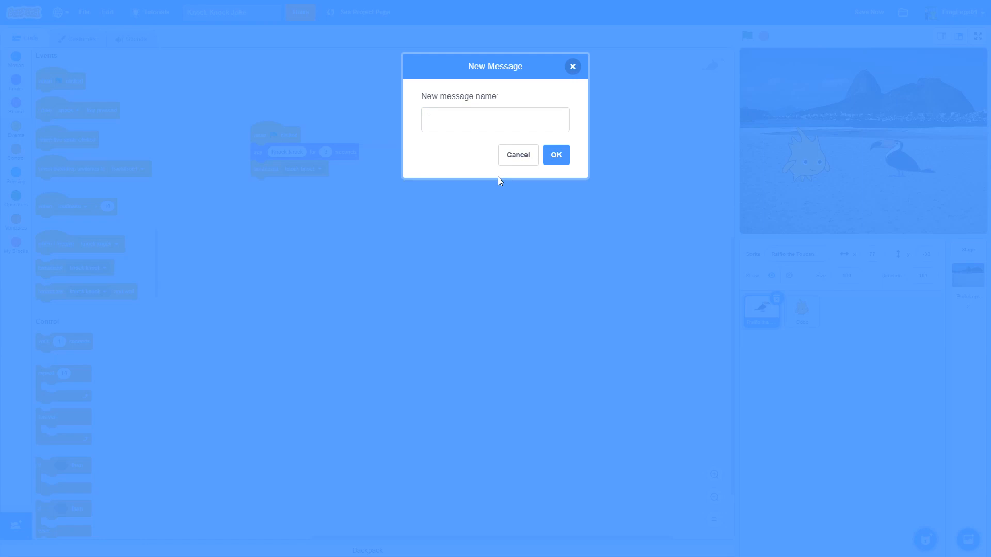
left_click(495, 119)
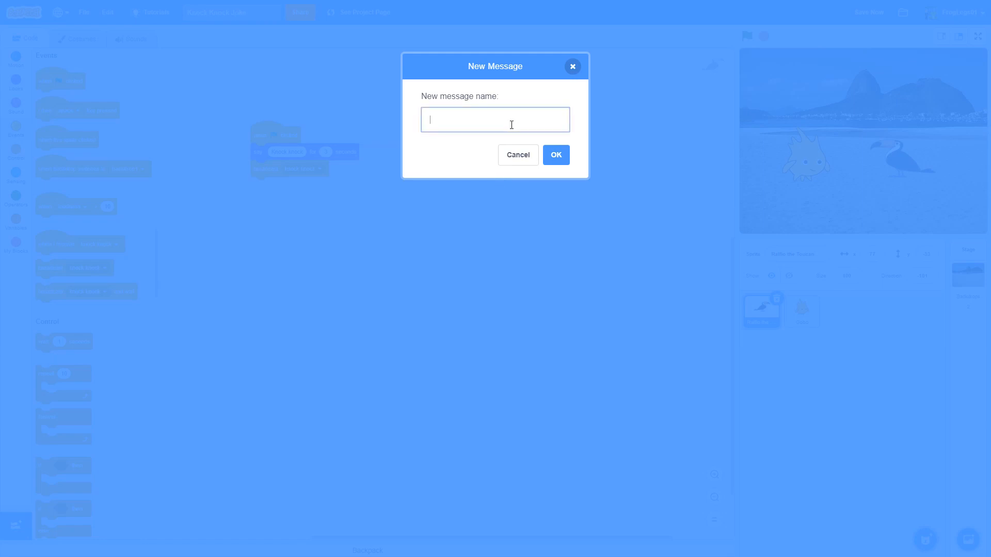
type("Haws")
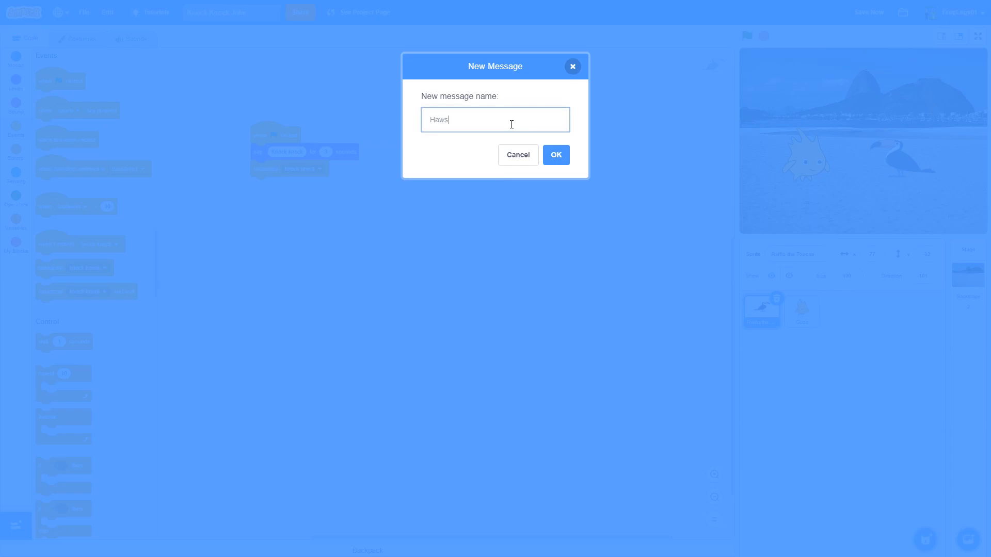
type("Hawaii")
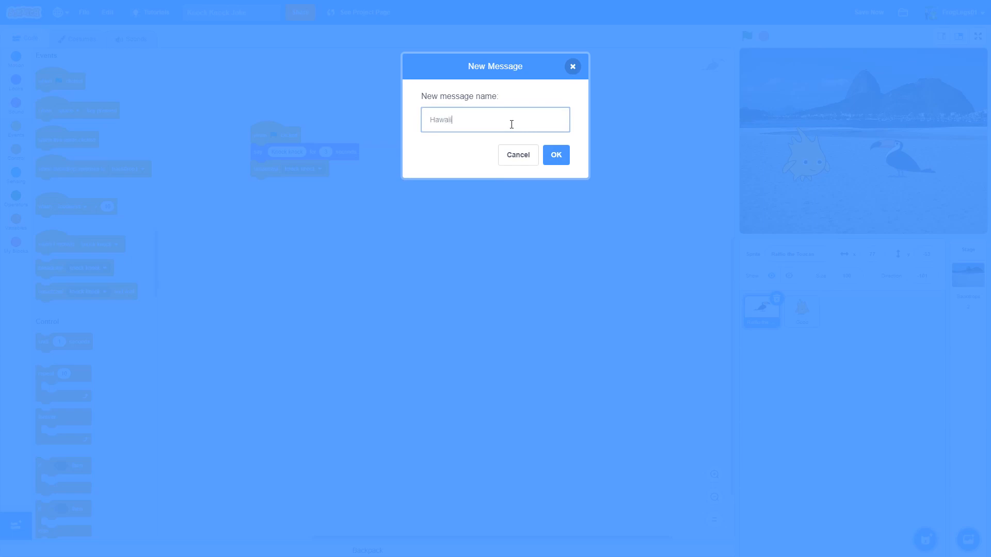
left_click(555, 155)
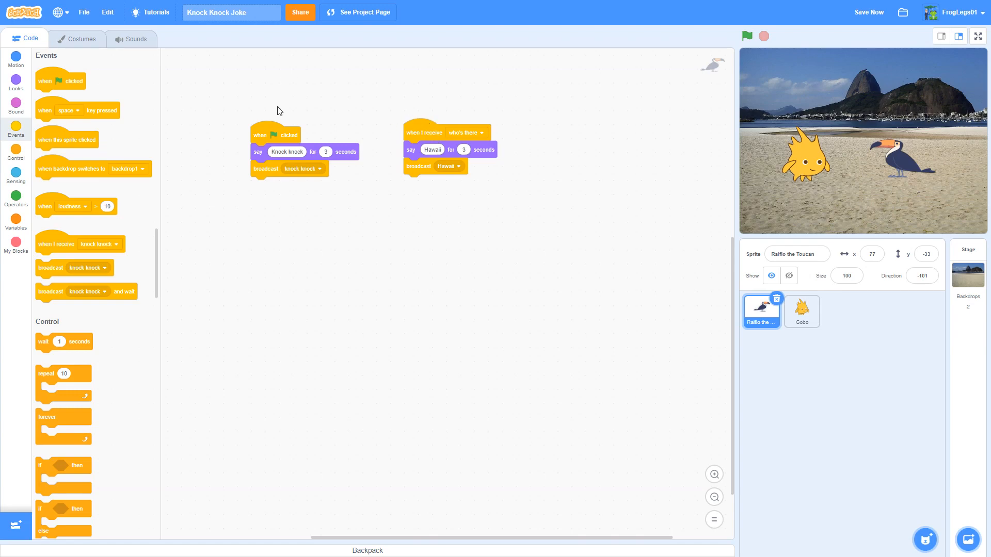
Start a Gobo script triggered by receiving the 'Hawaii' message
left_click(800, 310)
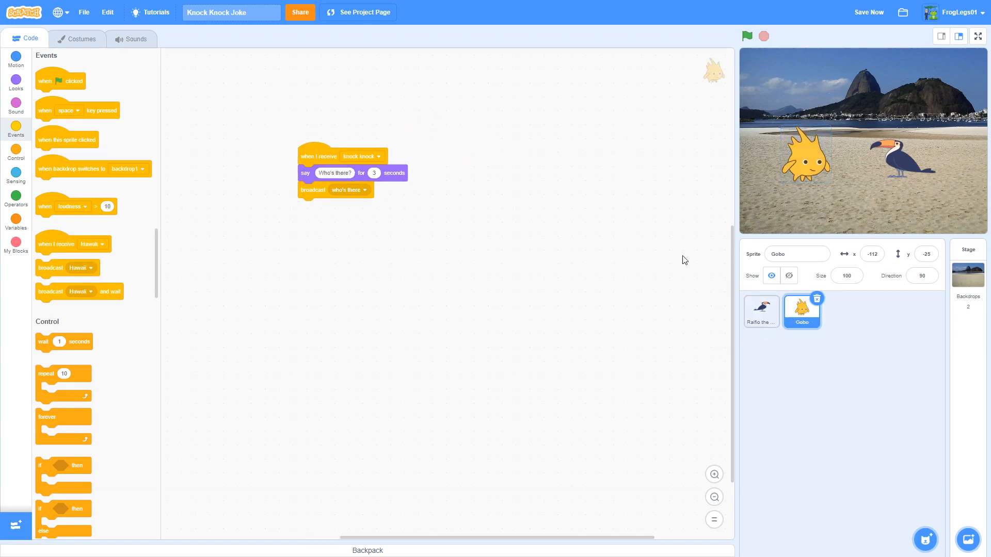
mouse_move(55, 239)
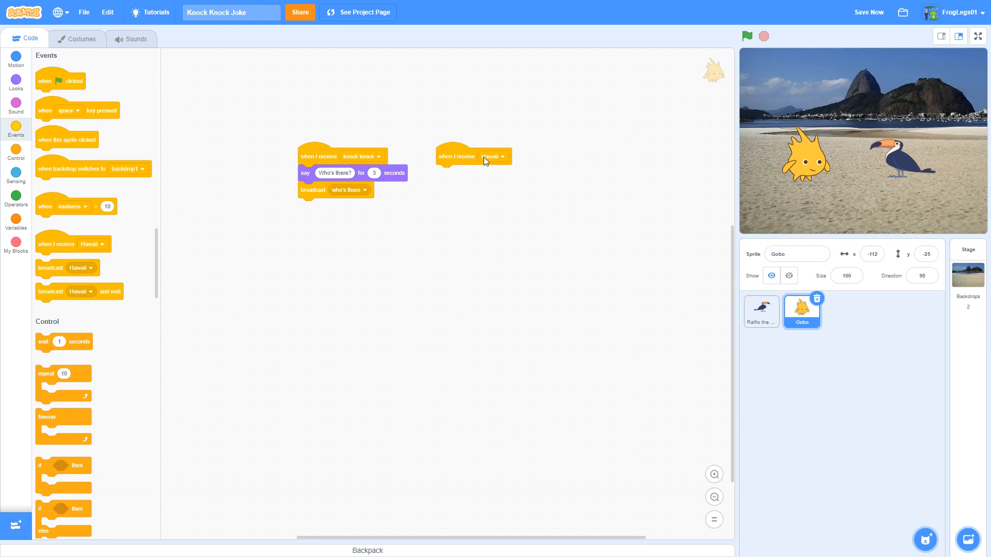
left_click(498, 156)
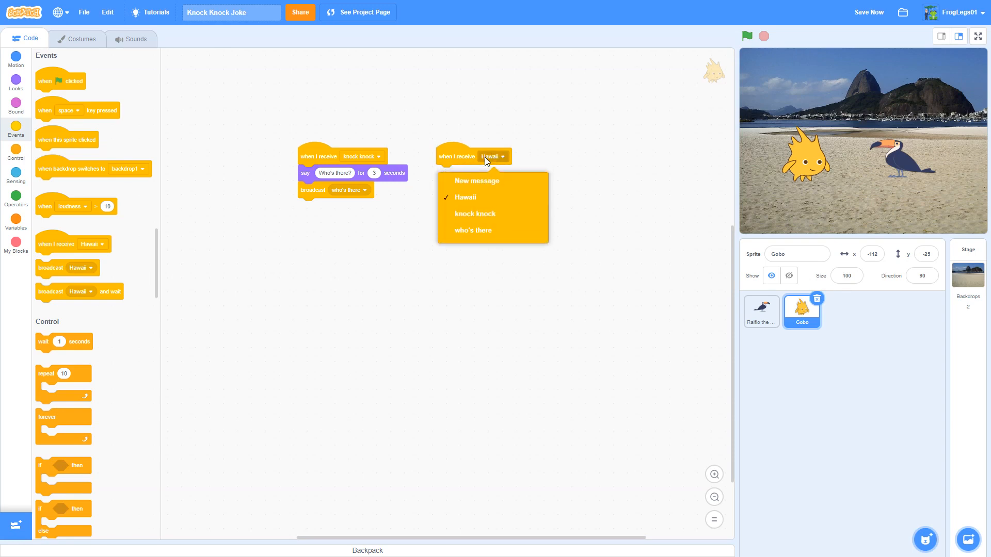
left_click(15, 82)
type("Hawaii who?")
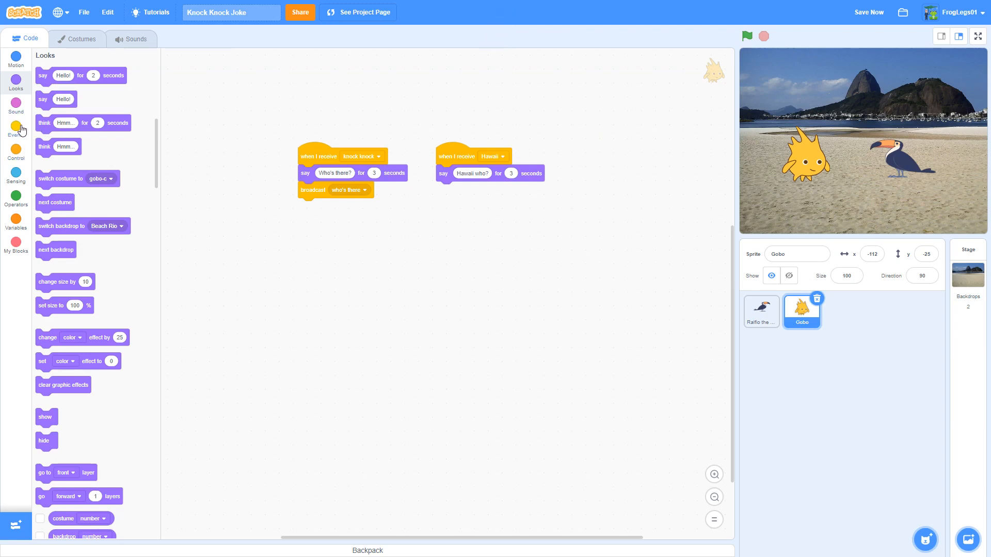
End Gobo's Hawaii script with a broadcast of a new 'Hawaii who' message
left_click(15, 129)
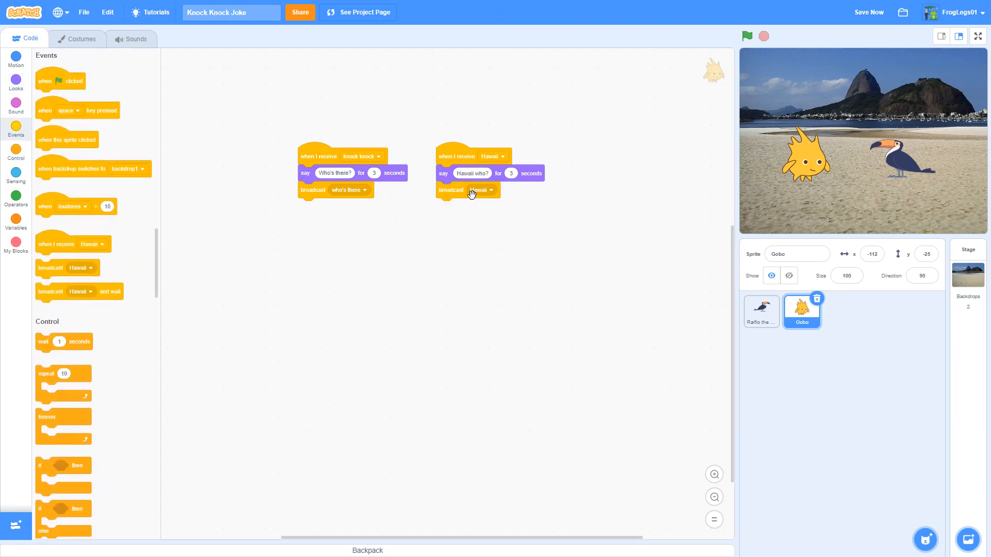
left_click(481, 190)
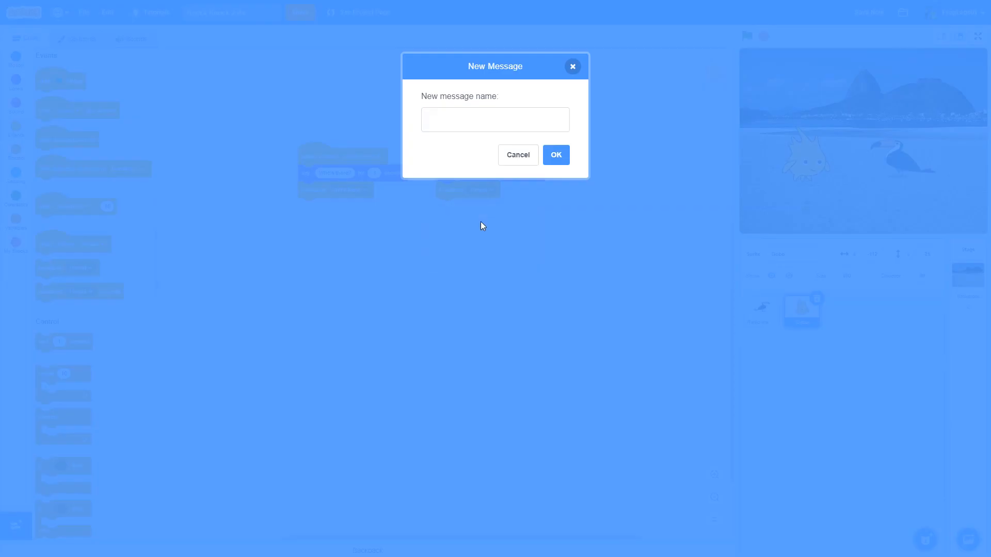
type("H")
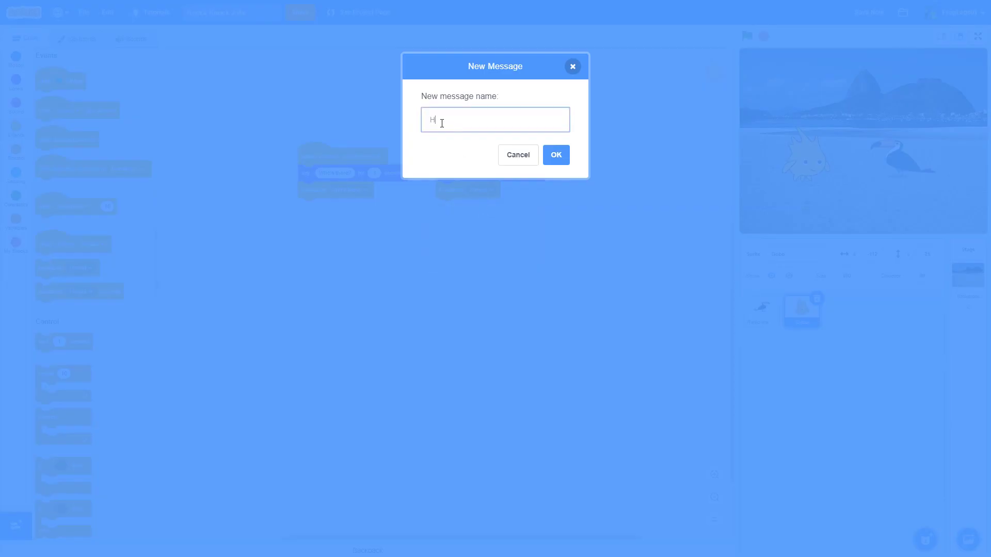
type("awaii who")
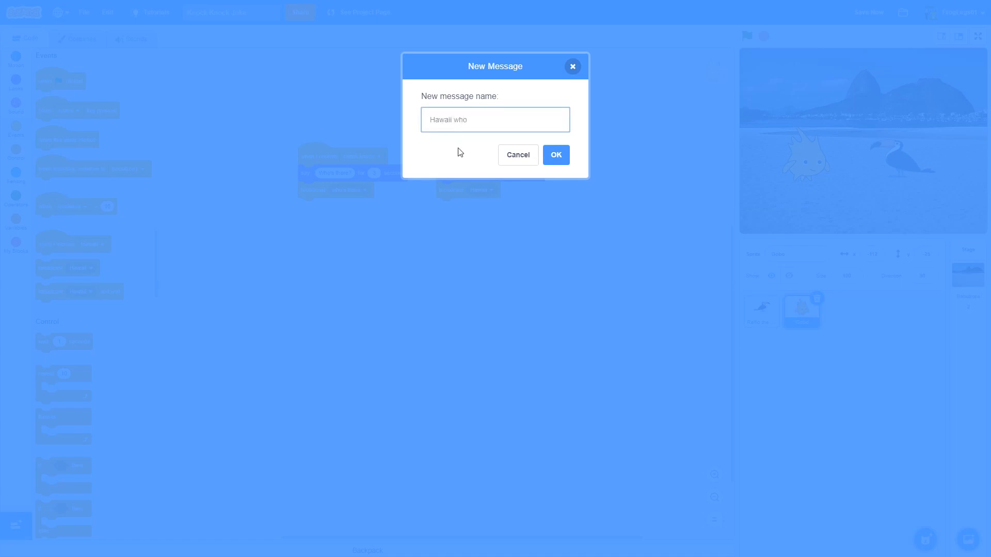
left_click(555, 155)
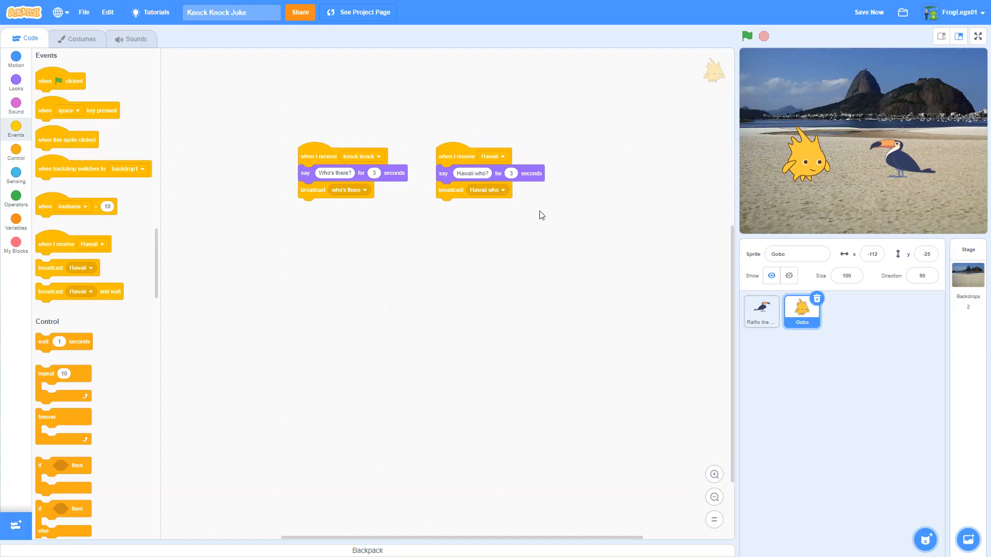
mouse_move(469, 130)
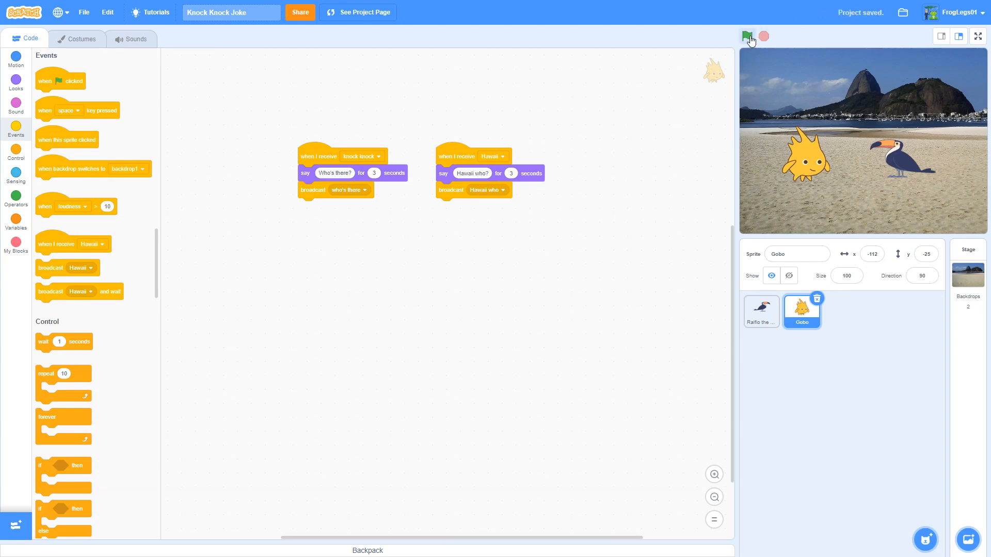
left_click(748, 36)
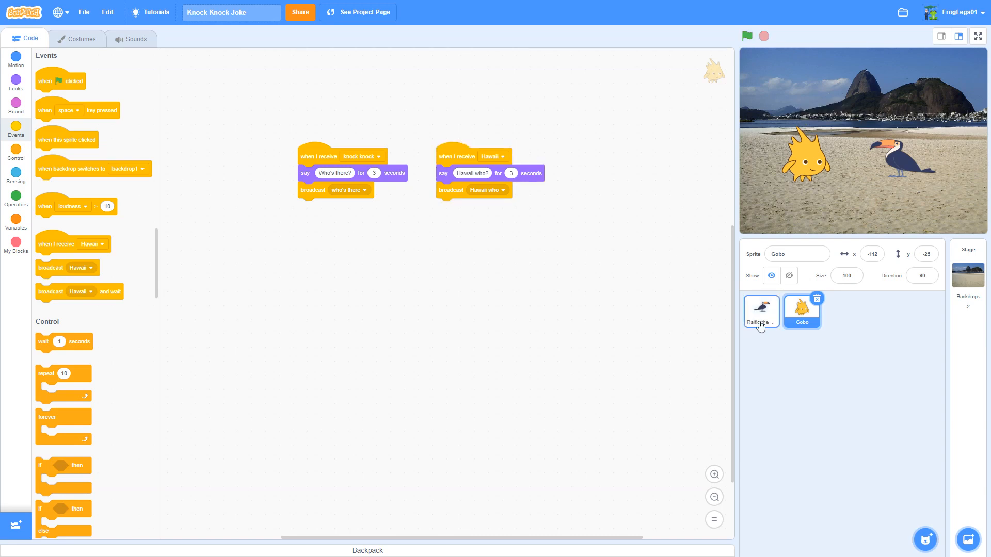
Give Raffio a 'when I receive Hawaii who' script saying 'I'm fine. Hawaii you?' for 3 seconds
left_click(761, 310)
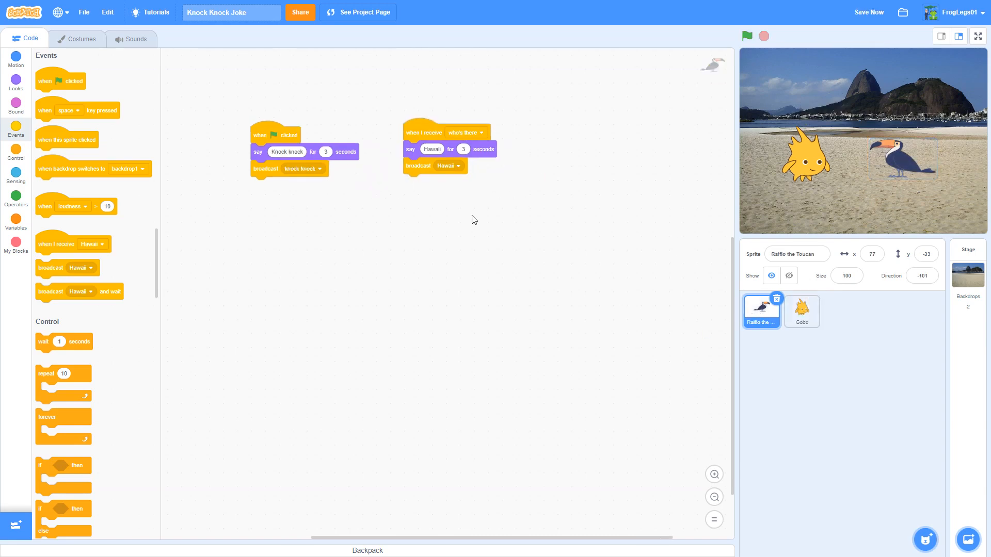
mouse_move(237, 109)
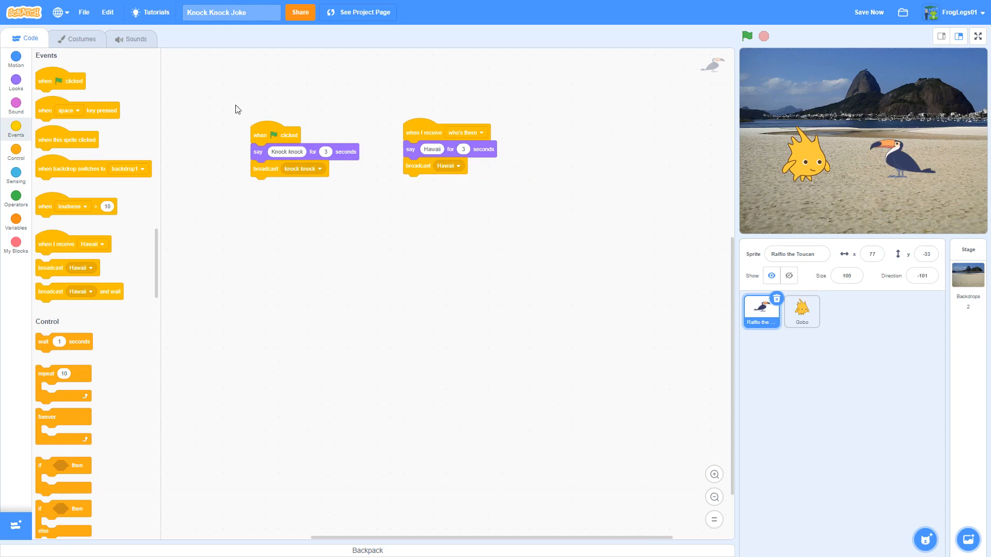
mouse_move(112, 242)
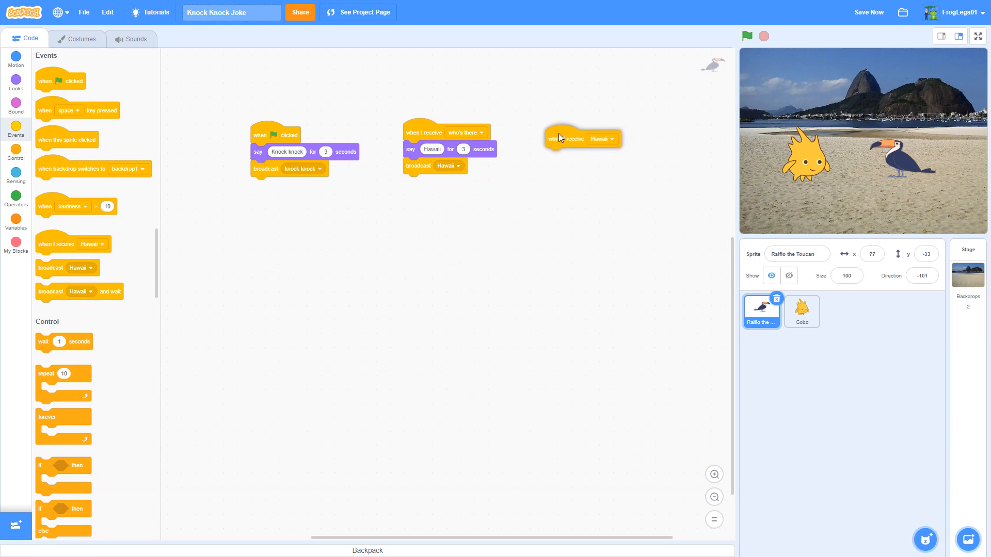
left_click(602, 138)
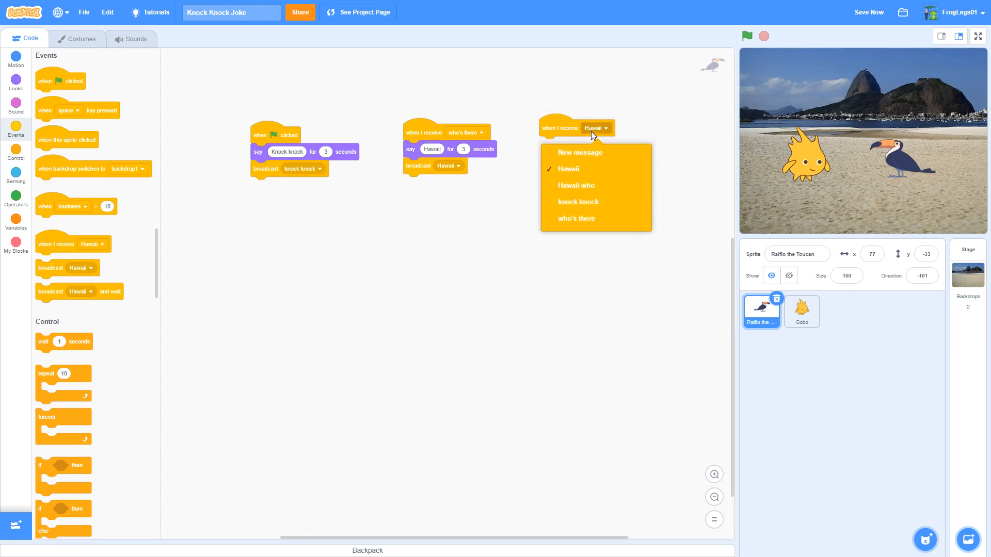
left_click(576, 185)
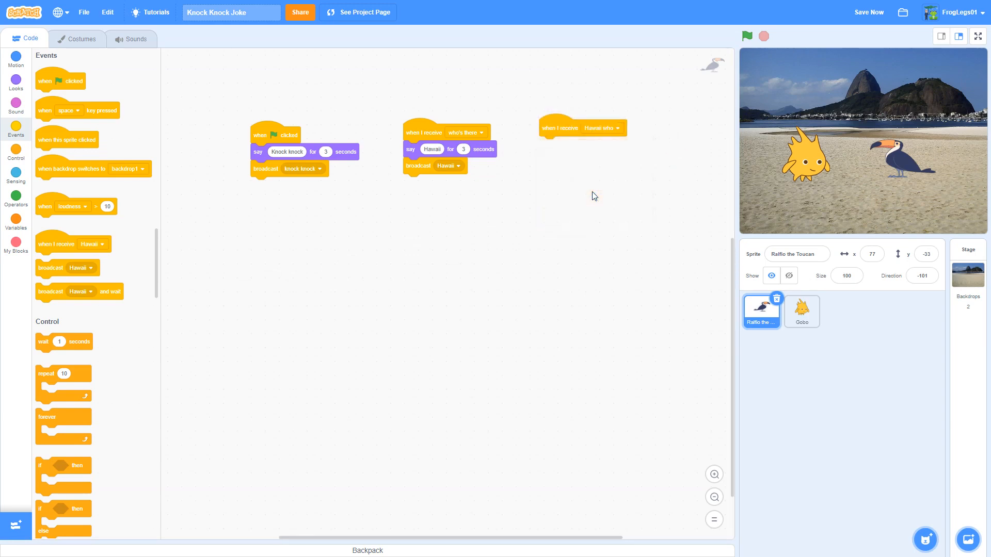
left_click(15, 81)
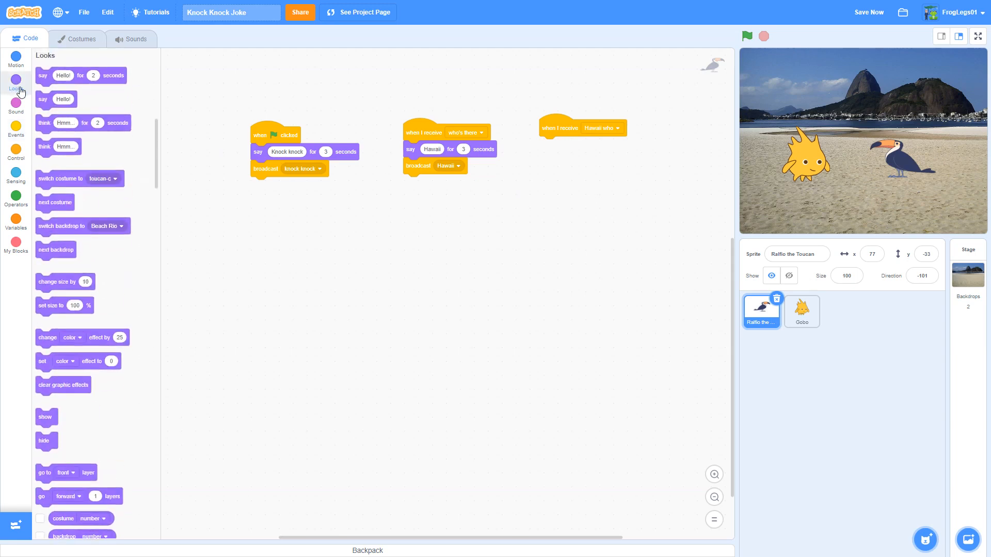
left_click_drag(81, 76, 566, 144)
type("I'm fine, Hawaii you?")
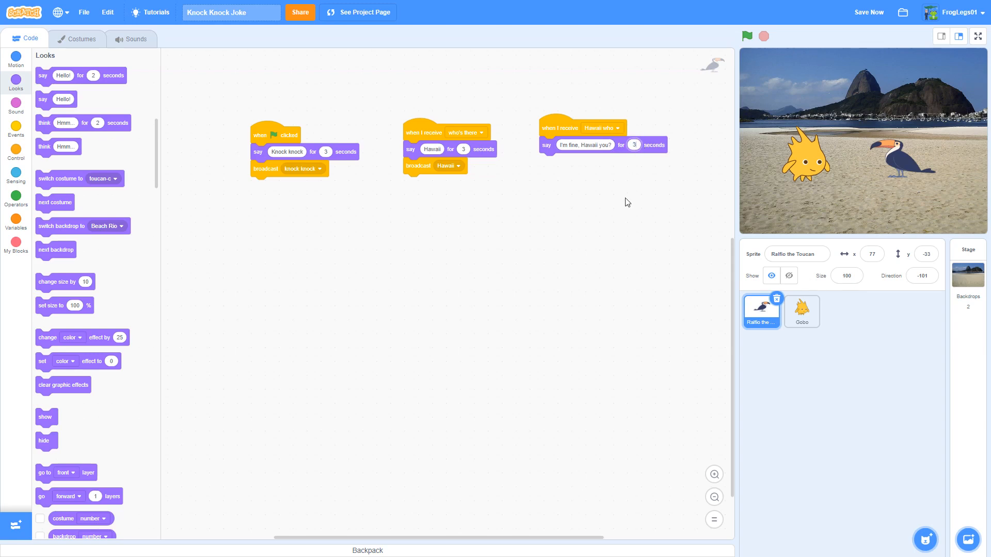
mouse_move(593, 210)
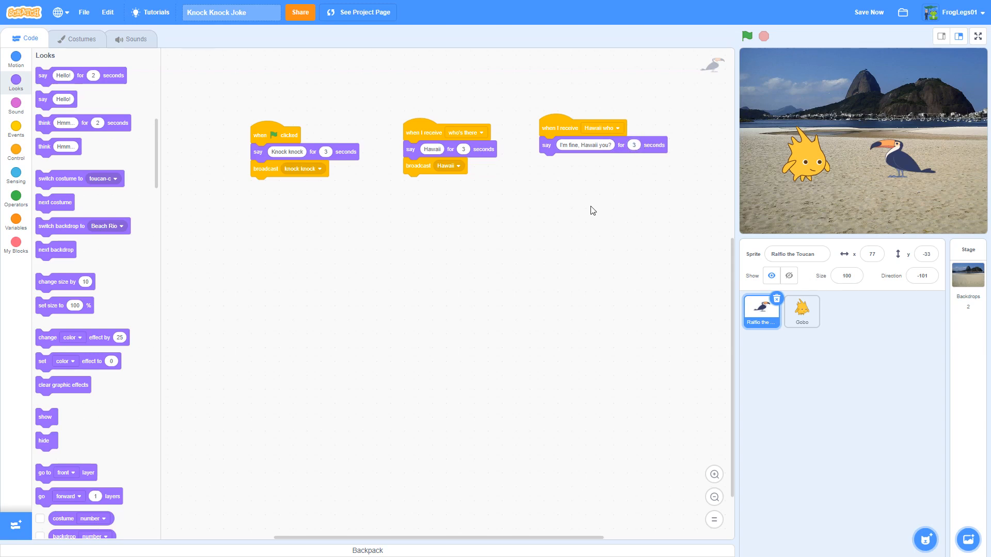
mouse_move(598, 208)
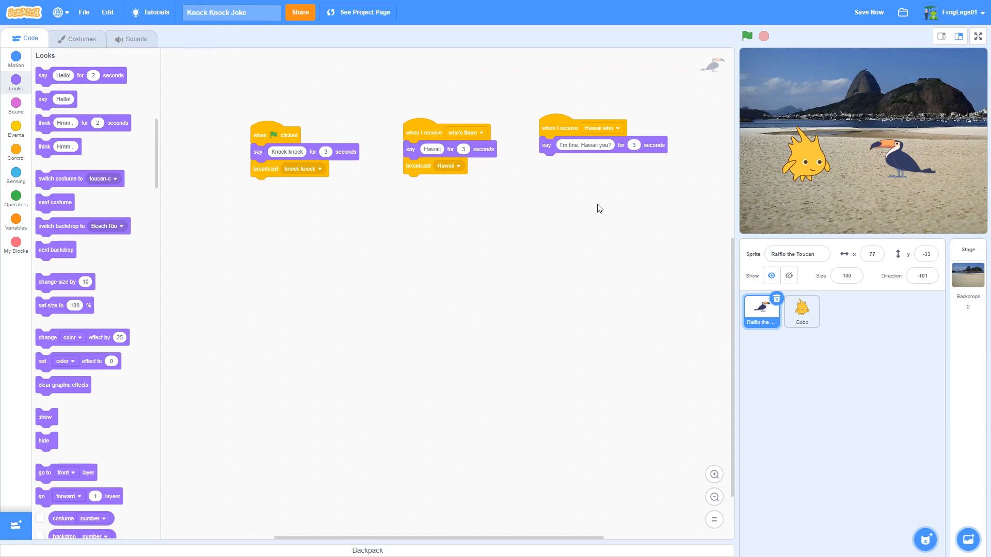
mouse_move(593, 214)
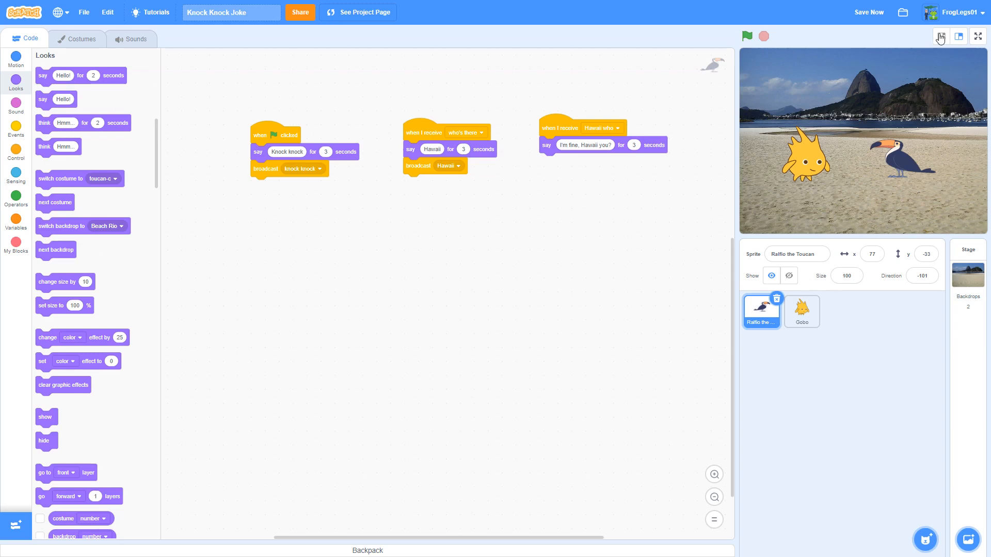
left_click(868, 12)
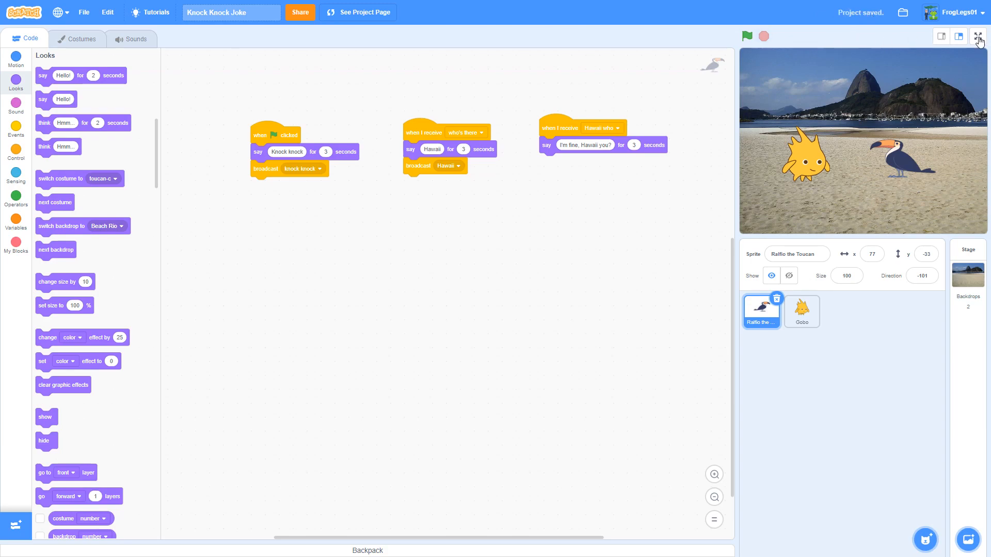
left_click(978, 36)
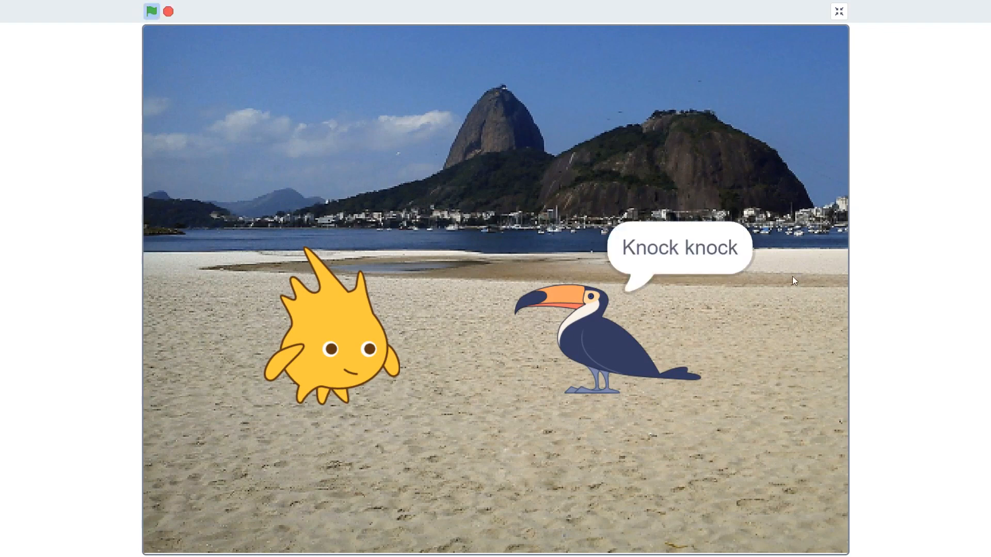
mouse_move(318, 358)
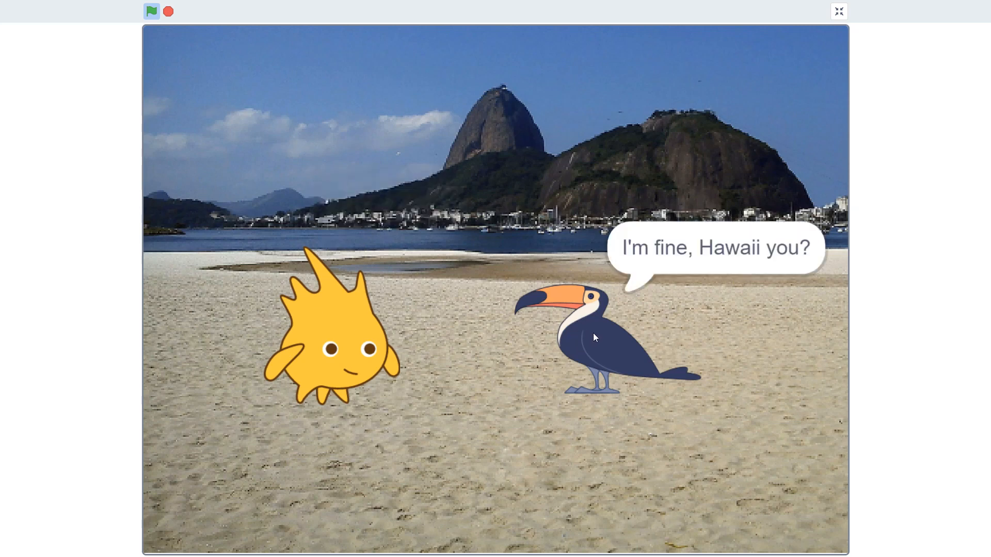
mouse_move(595, 340)
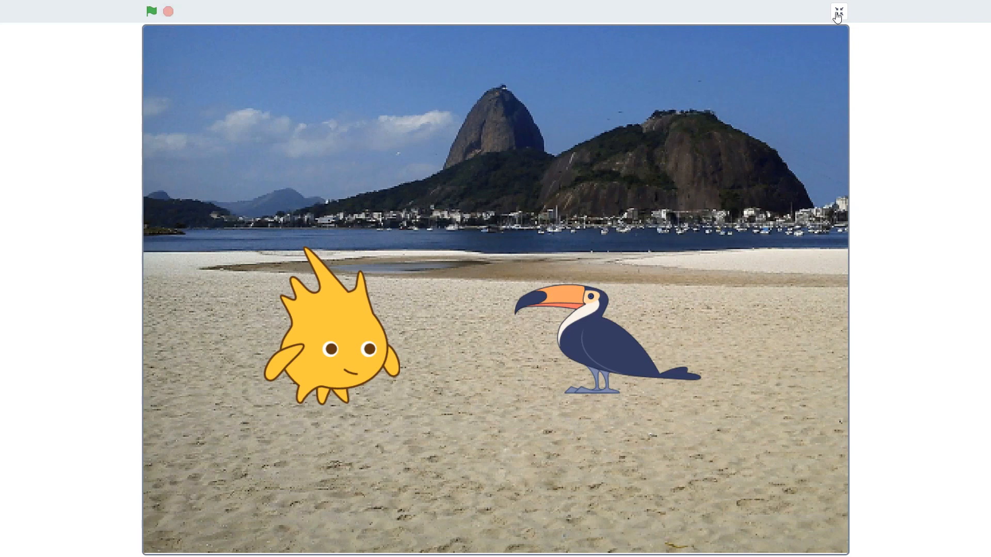
left_click(837, 12)
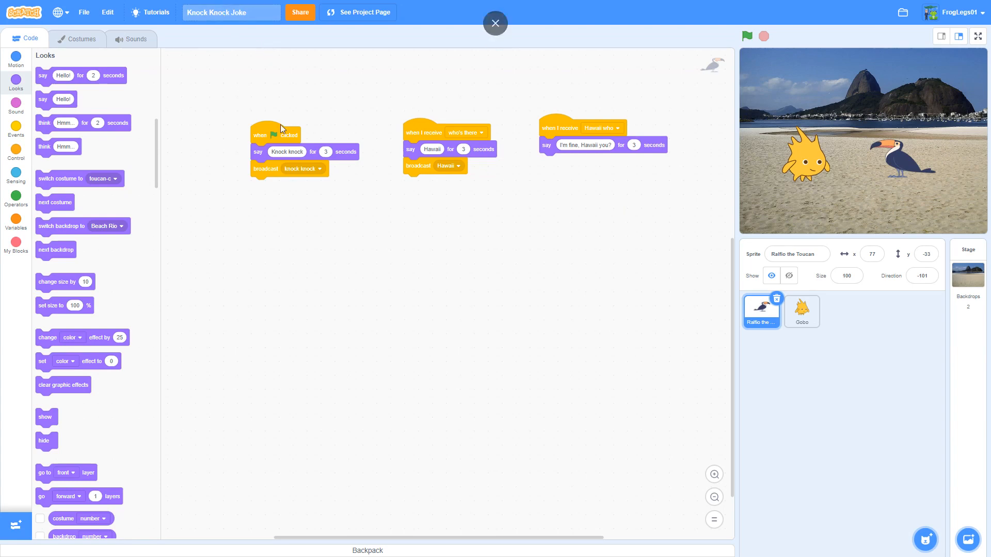
mouse_move(558, 253)
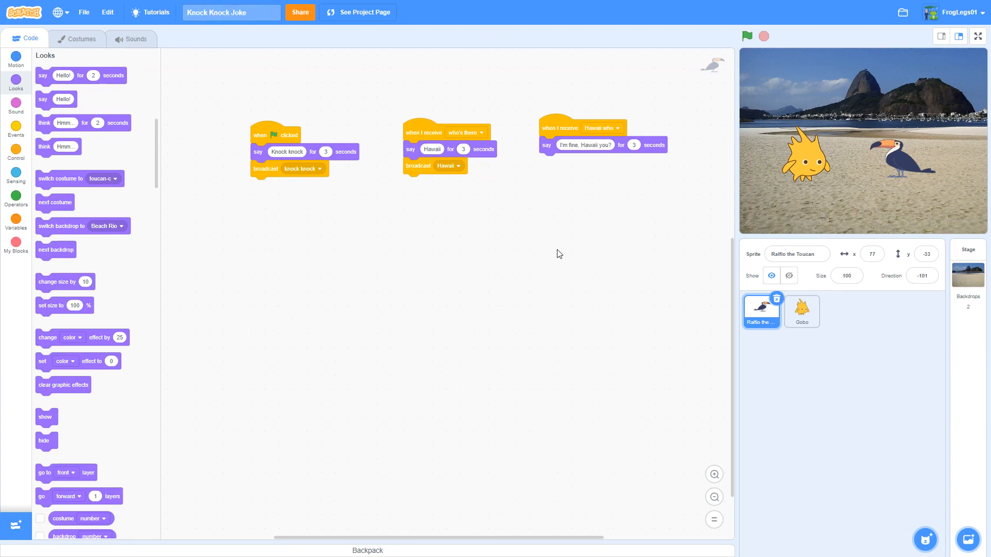
Share the project with instructions 'A dad-style knock joke. press the green flag.'
left_click(299, 11)
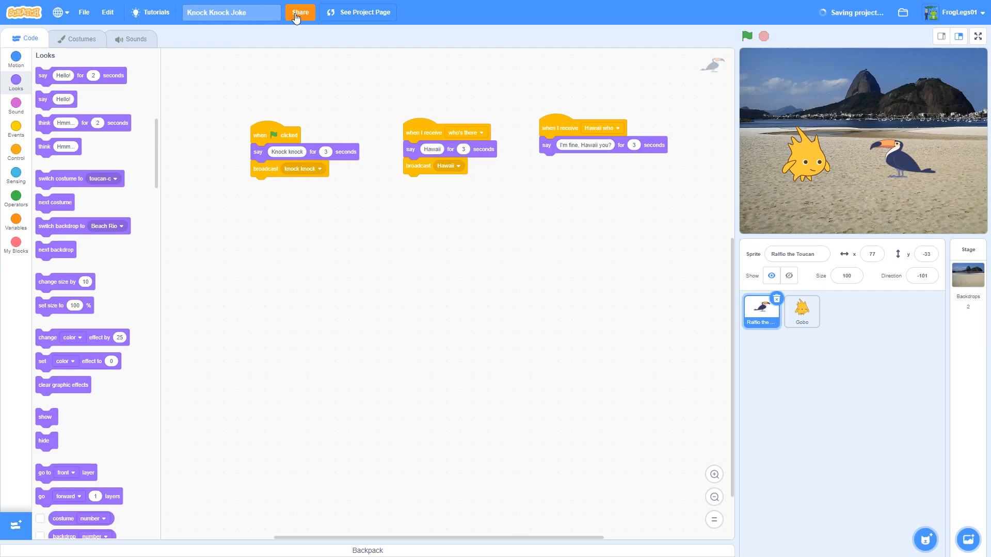
left_click(300, 11)
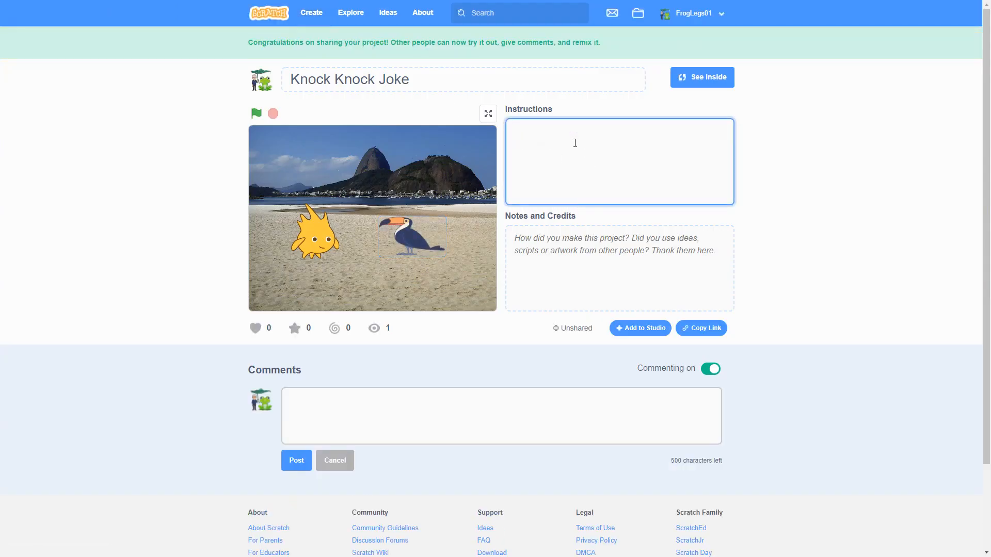
type("A")
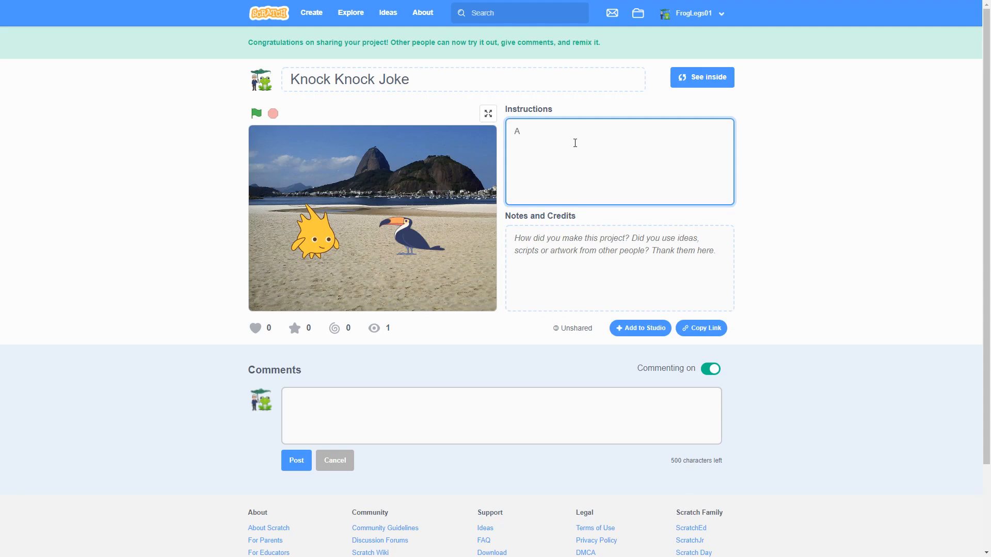
type("dad")
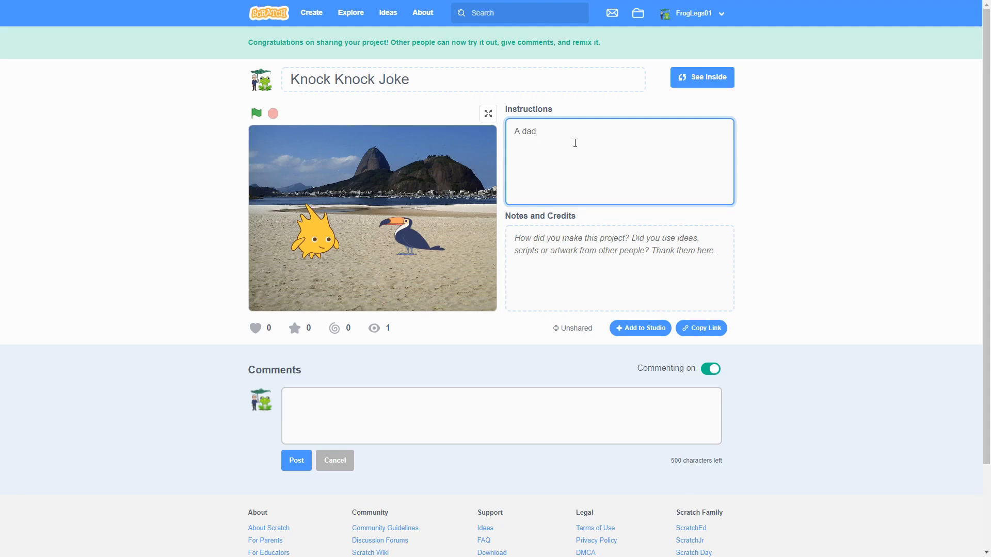
type("-style")
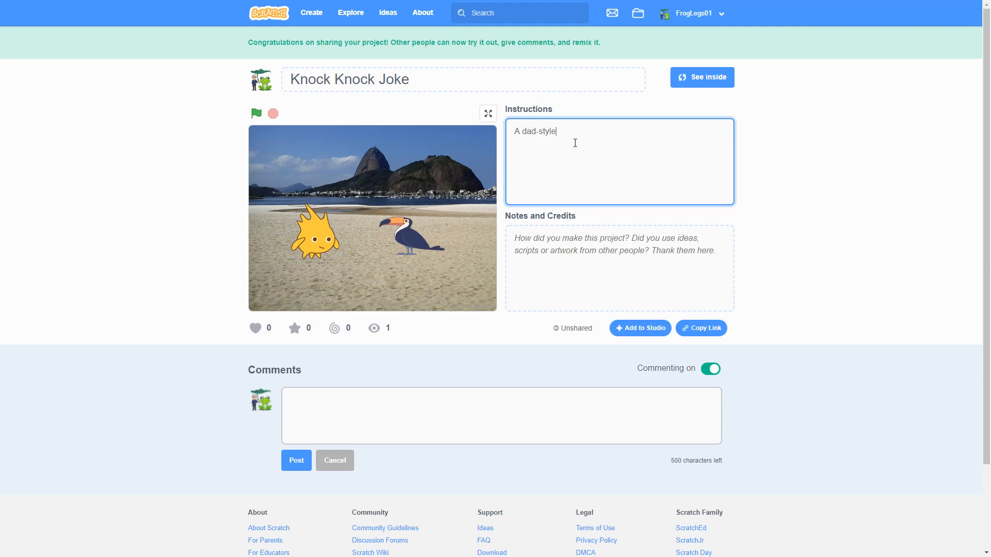
type("knock kno")
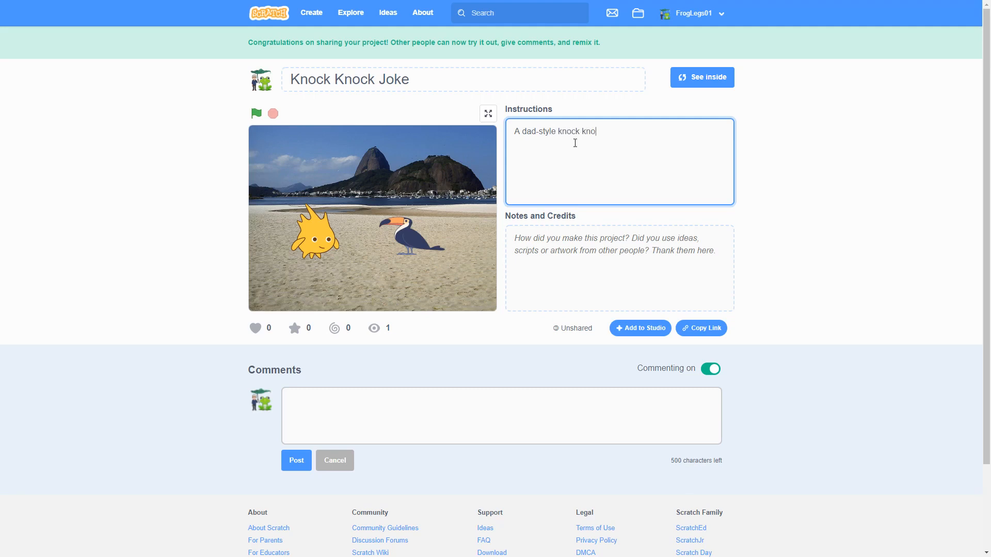
type("ck jo")
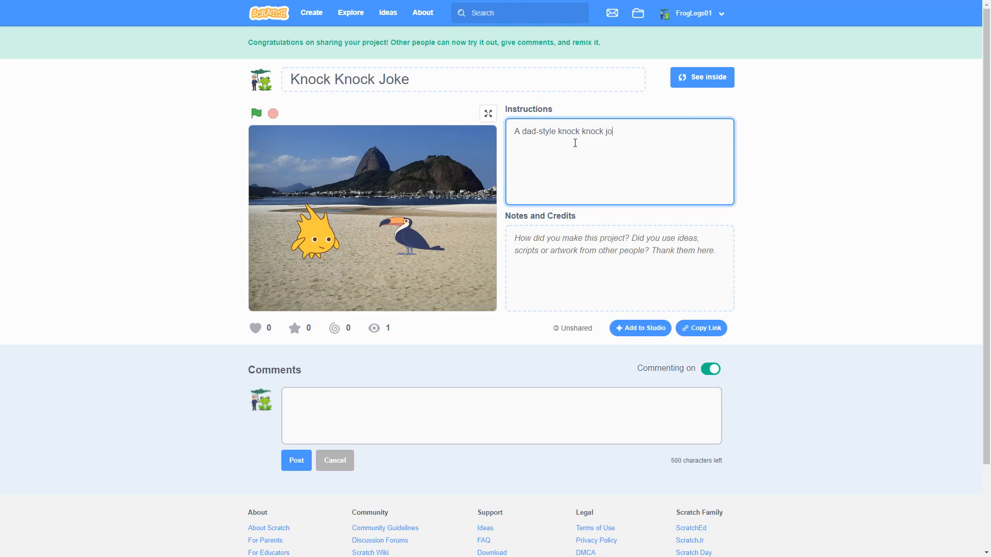
type("ke. Just")
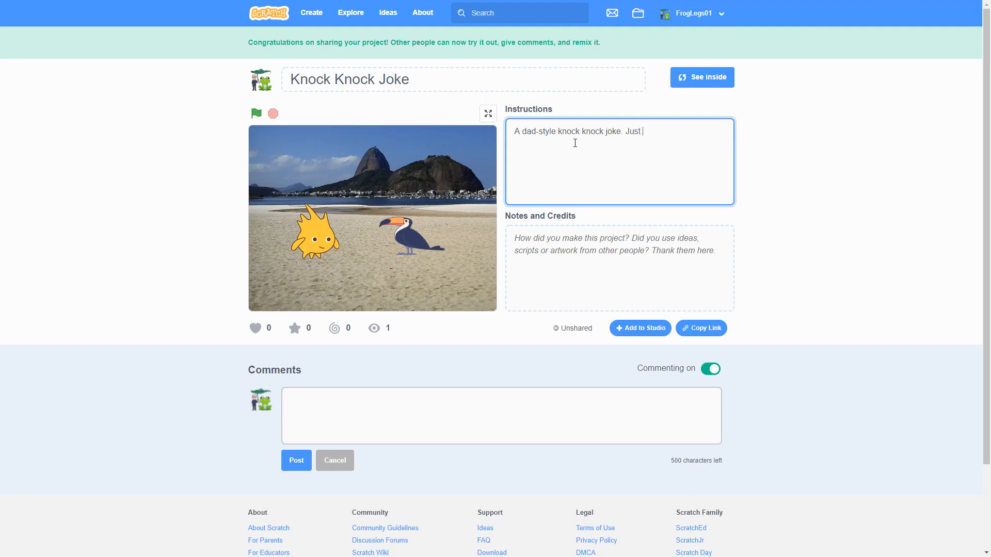
type("press the")
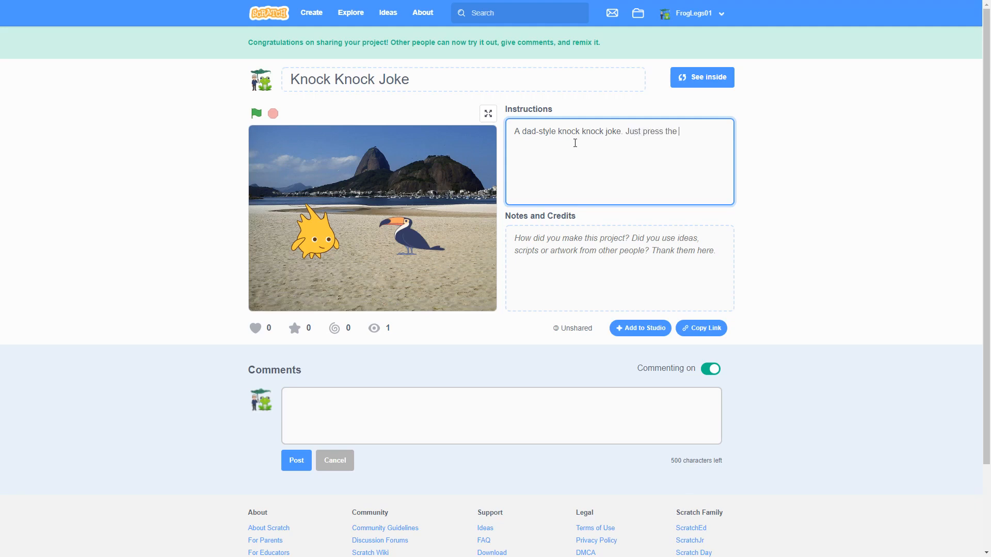
type("green")
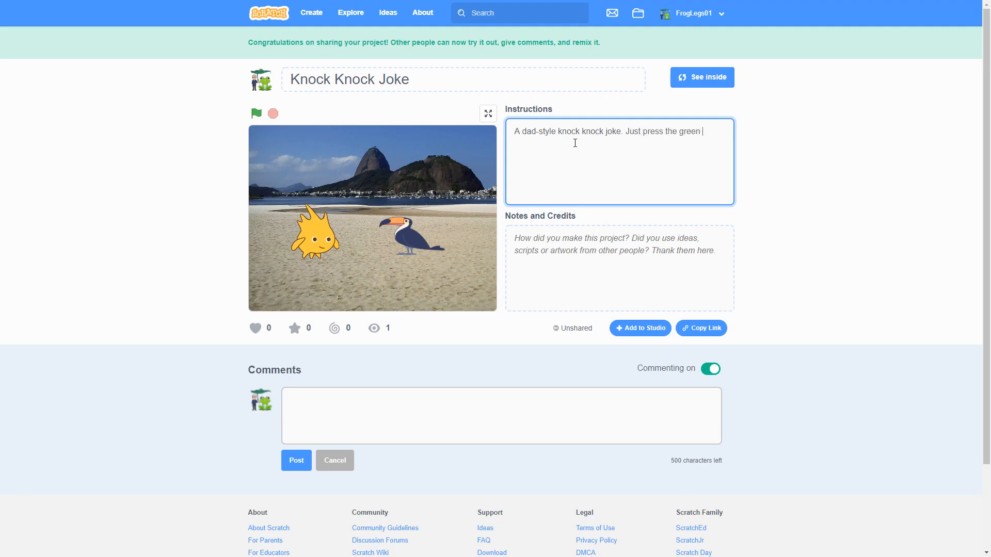
type("flag.")
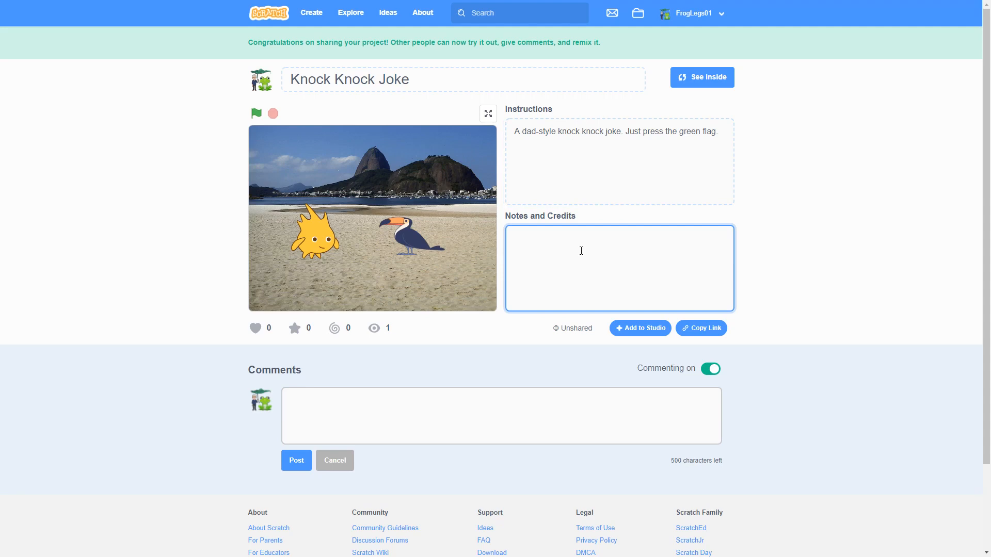
Write the notes 'This was used to make a lesson on using events'
type("This w")
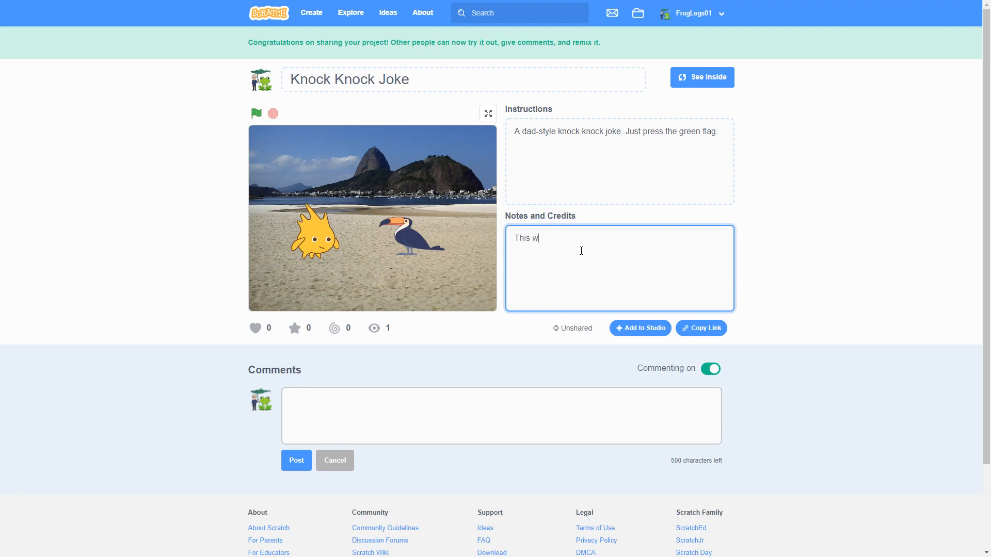
type("as used t")
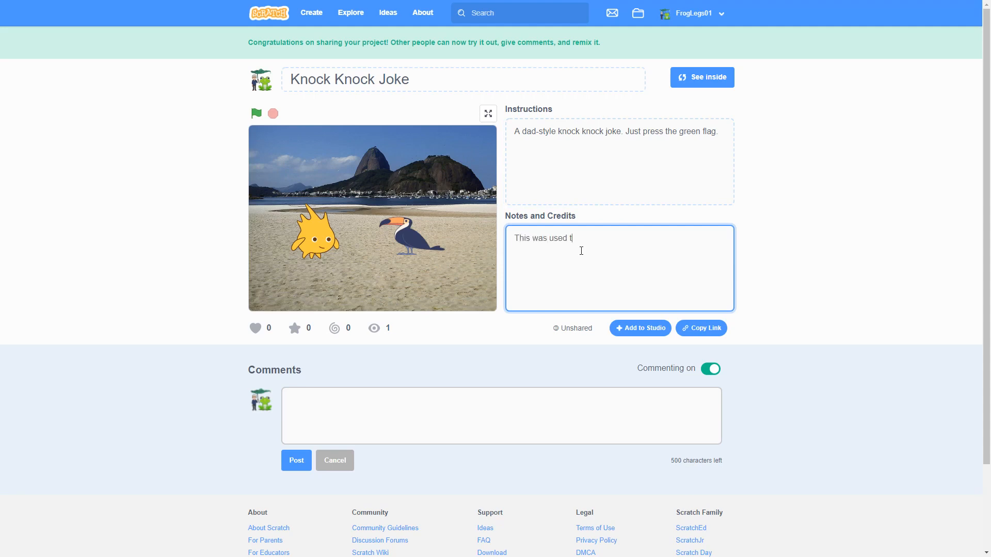
type("o make a")
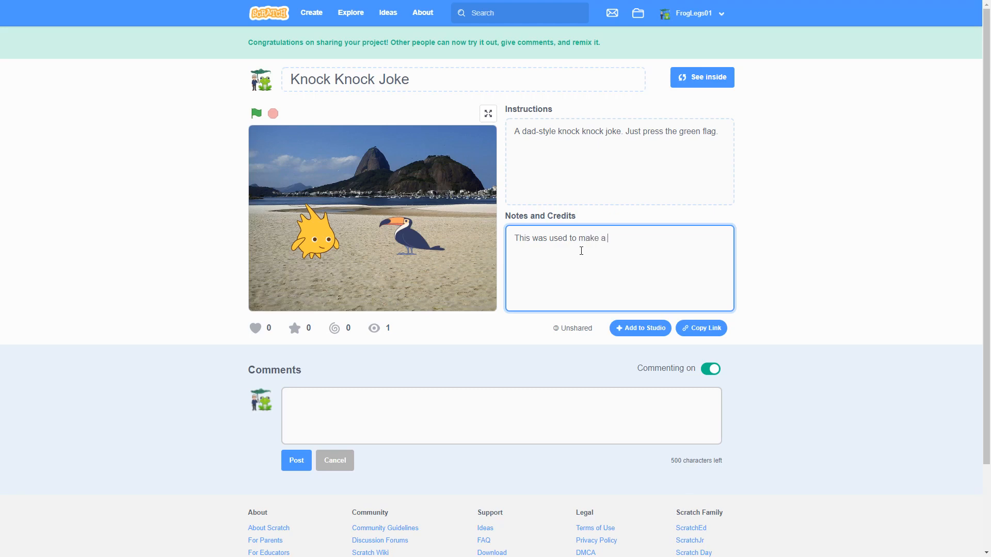
type("lesson on")
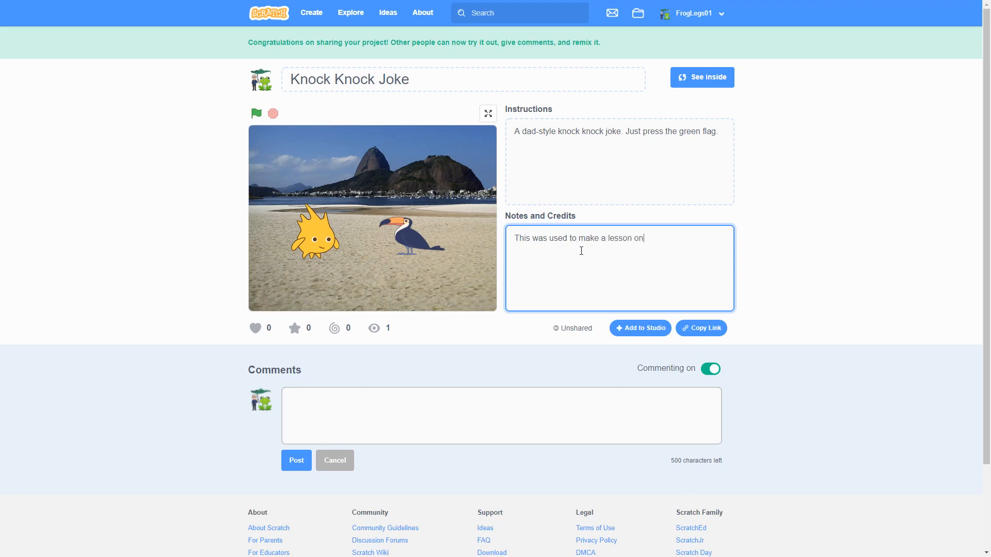
type("using")
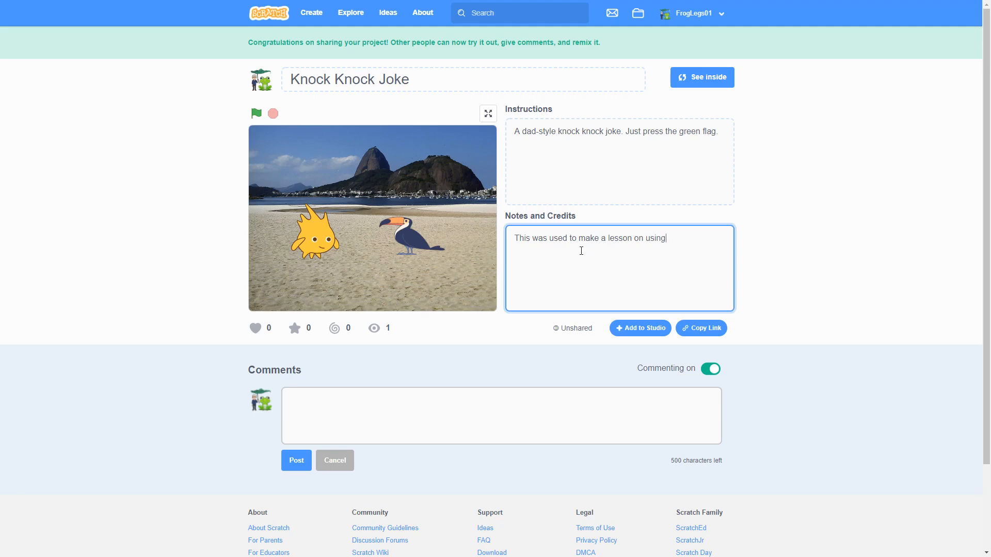
type("e")
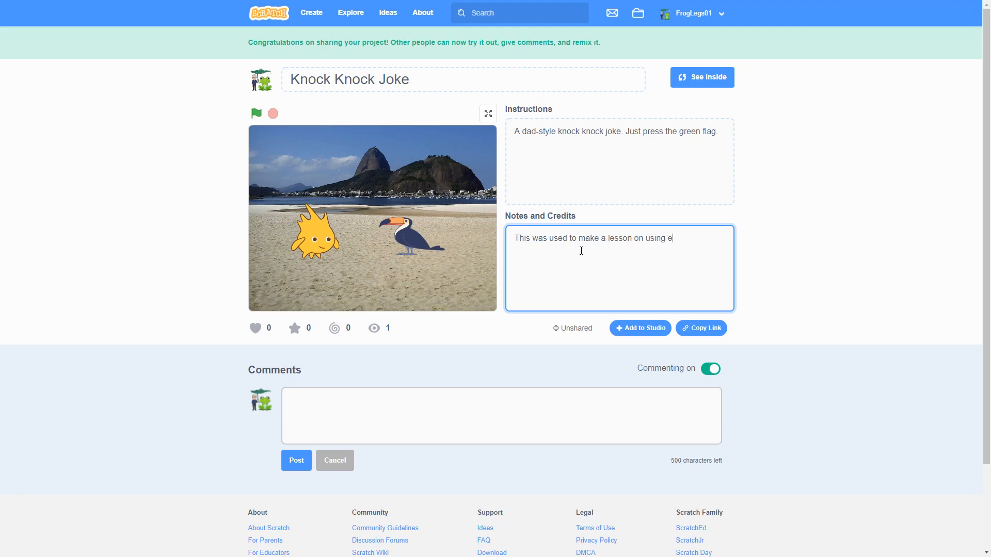
type("vents.")
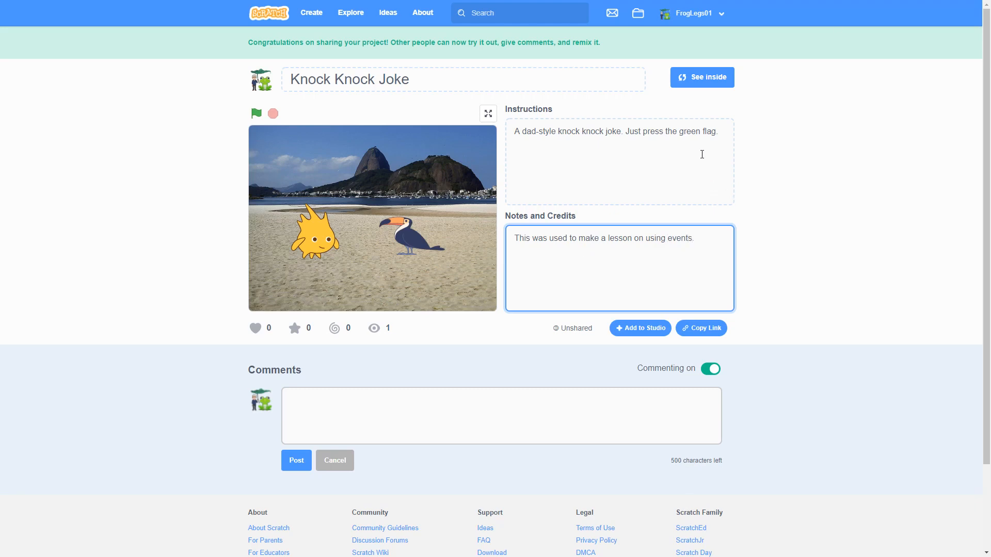
mouse_move(712, 324)
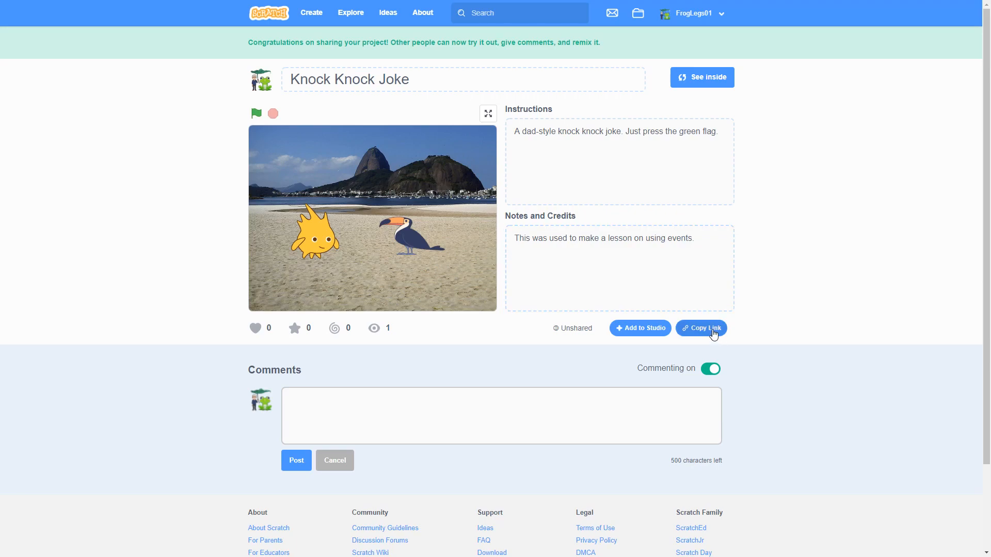
left_click(700, 328)
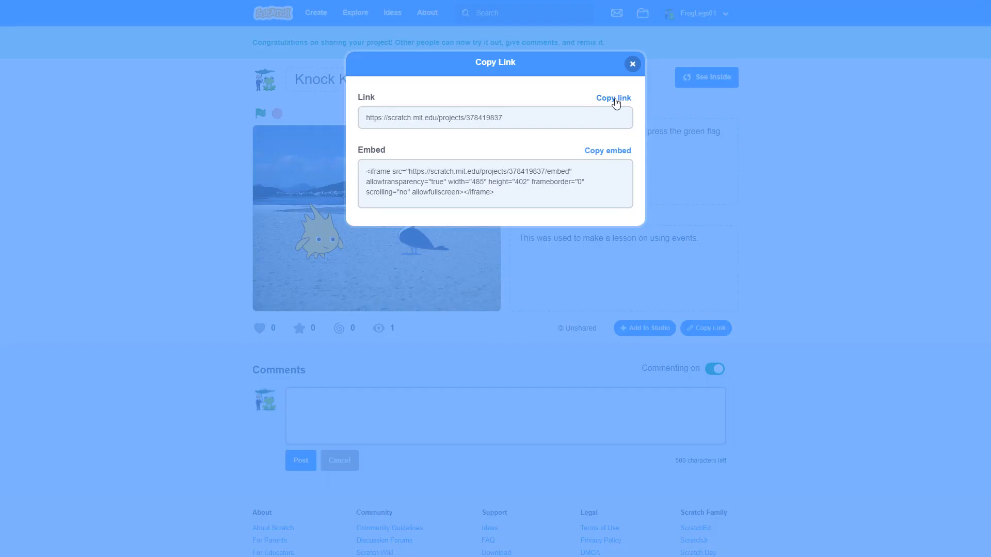
left_click(613, 98)
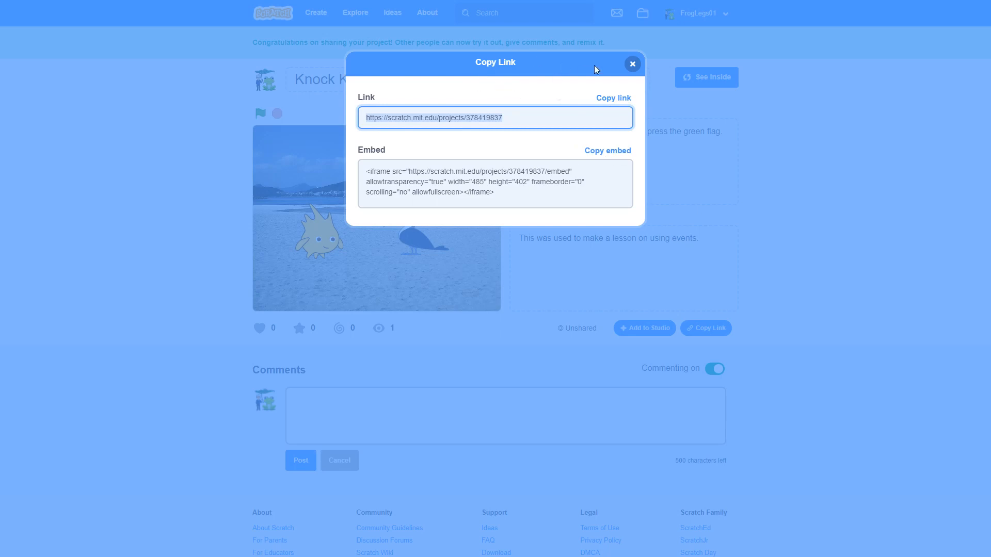
left_click(632, 64)
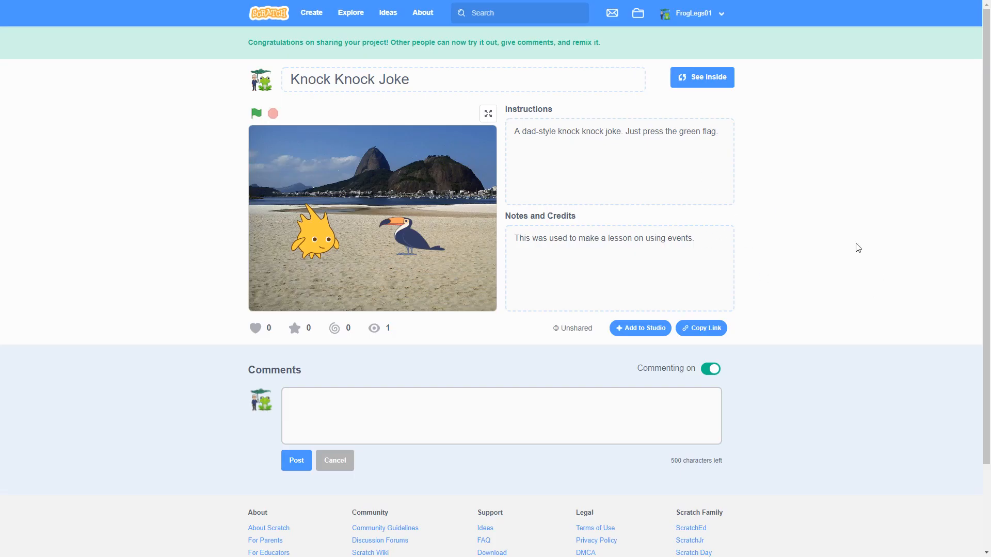
mouse_move(740, 202)
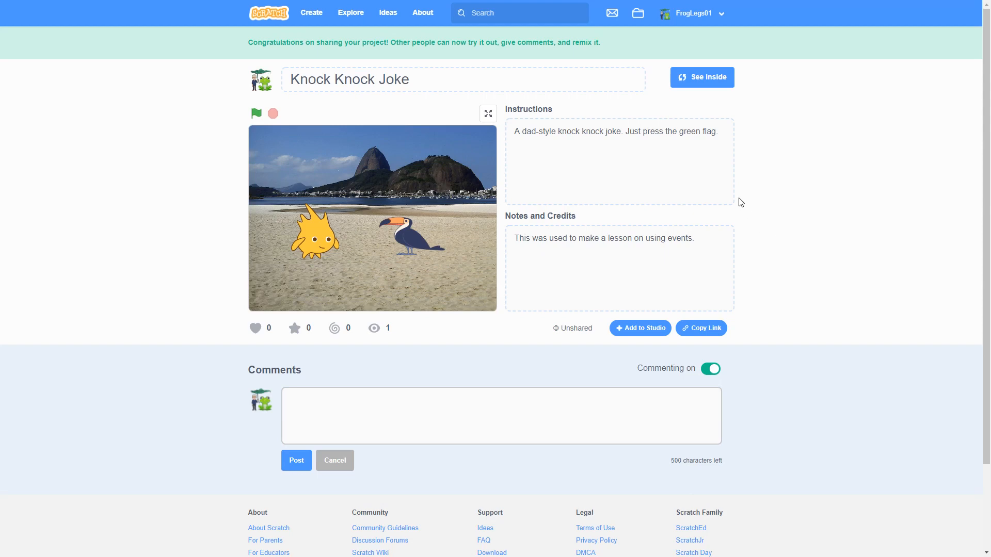
mouse_move(609, 174)
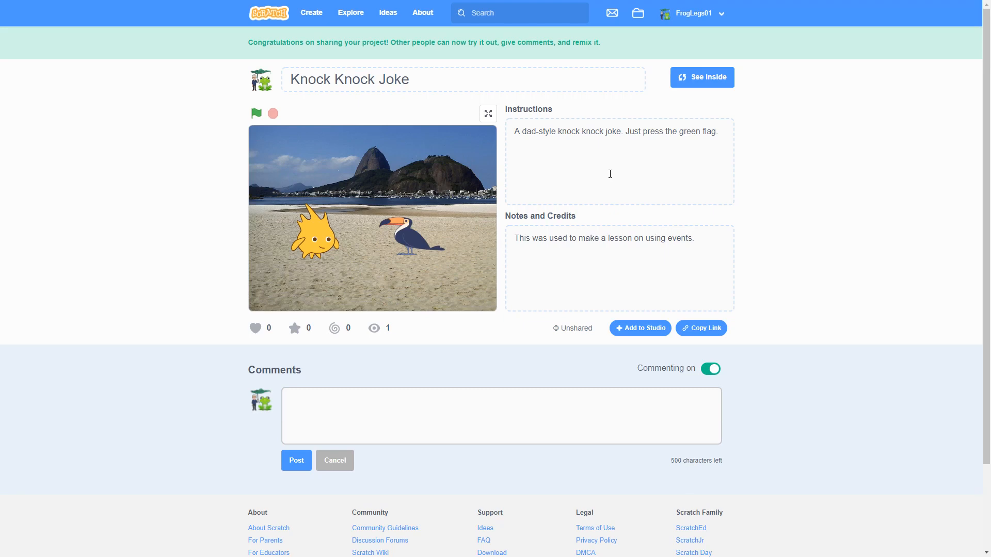
mouse_move(665, 209)
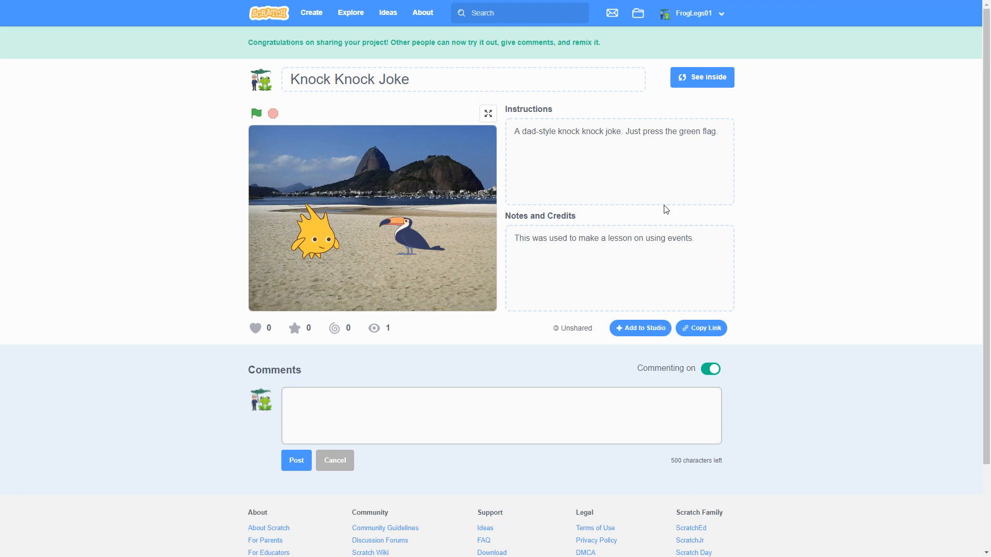
mouse_move(642, 174)
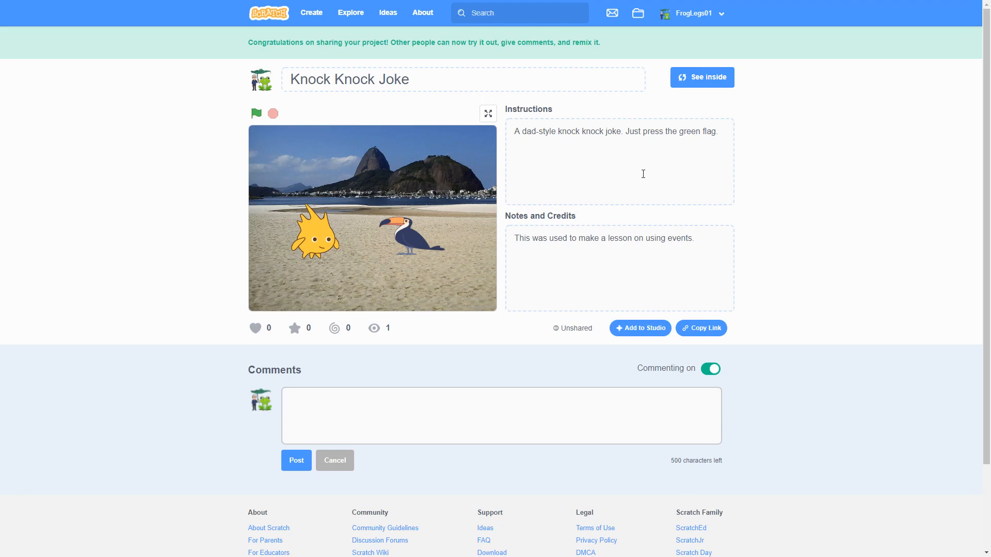